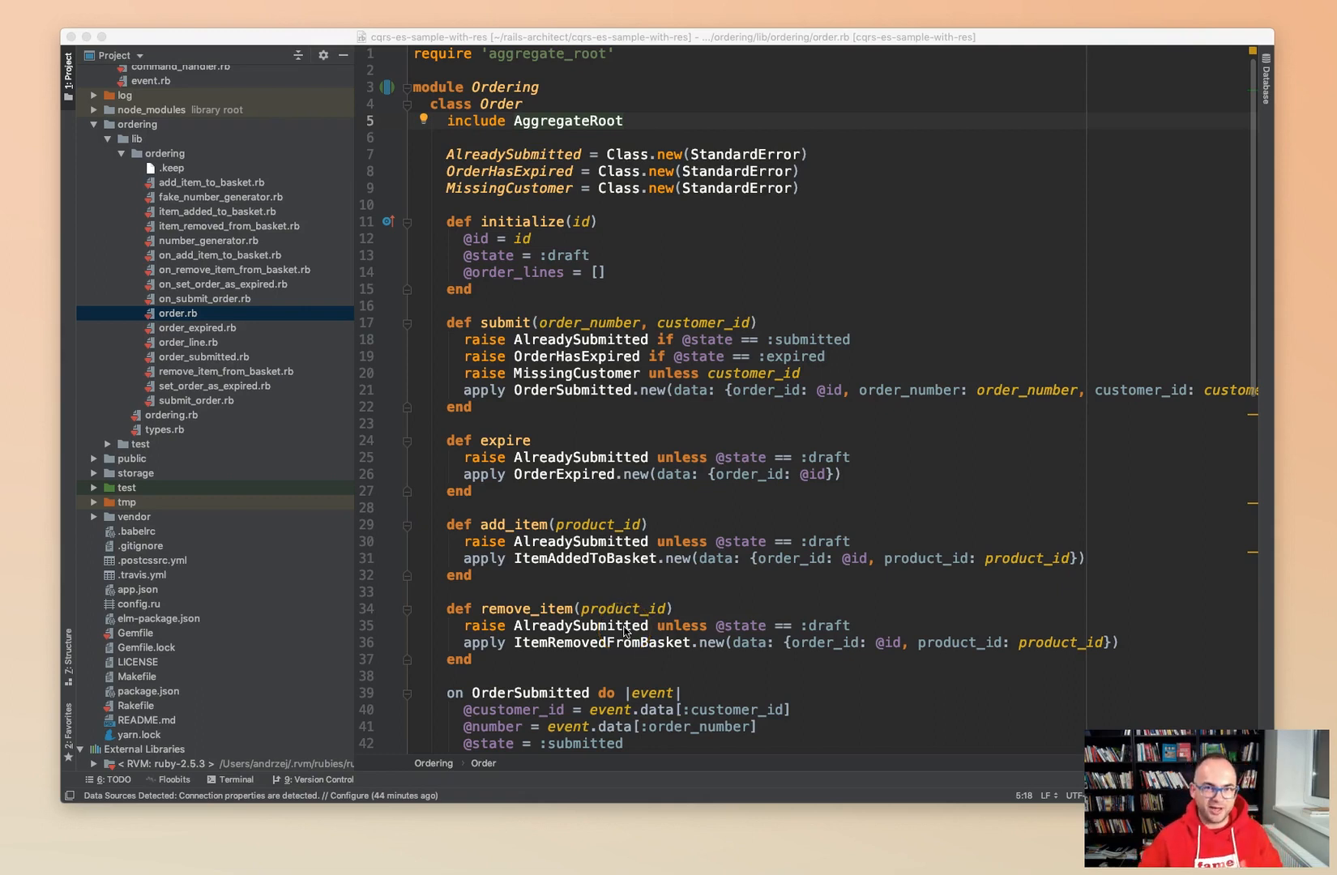
mouse_move(914, 324)
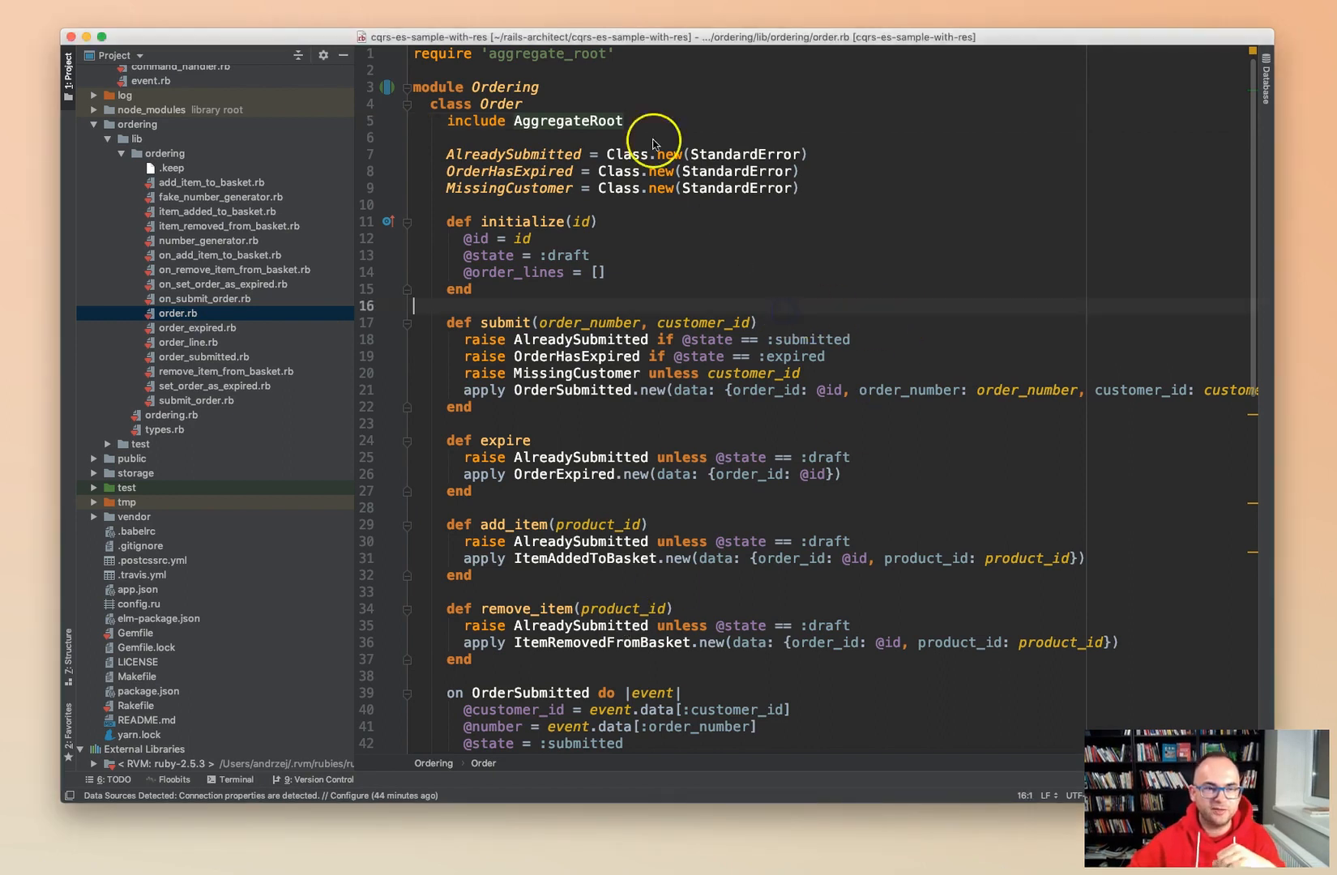
mouse_move(482, 162)
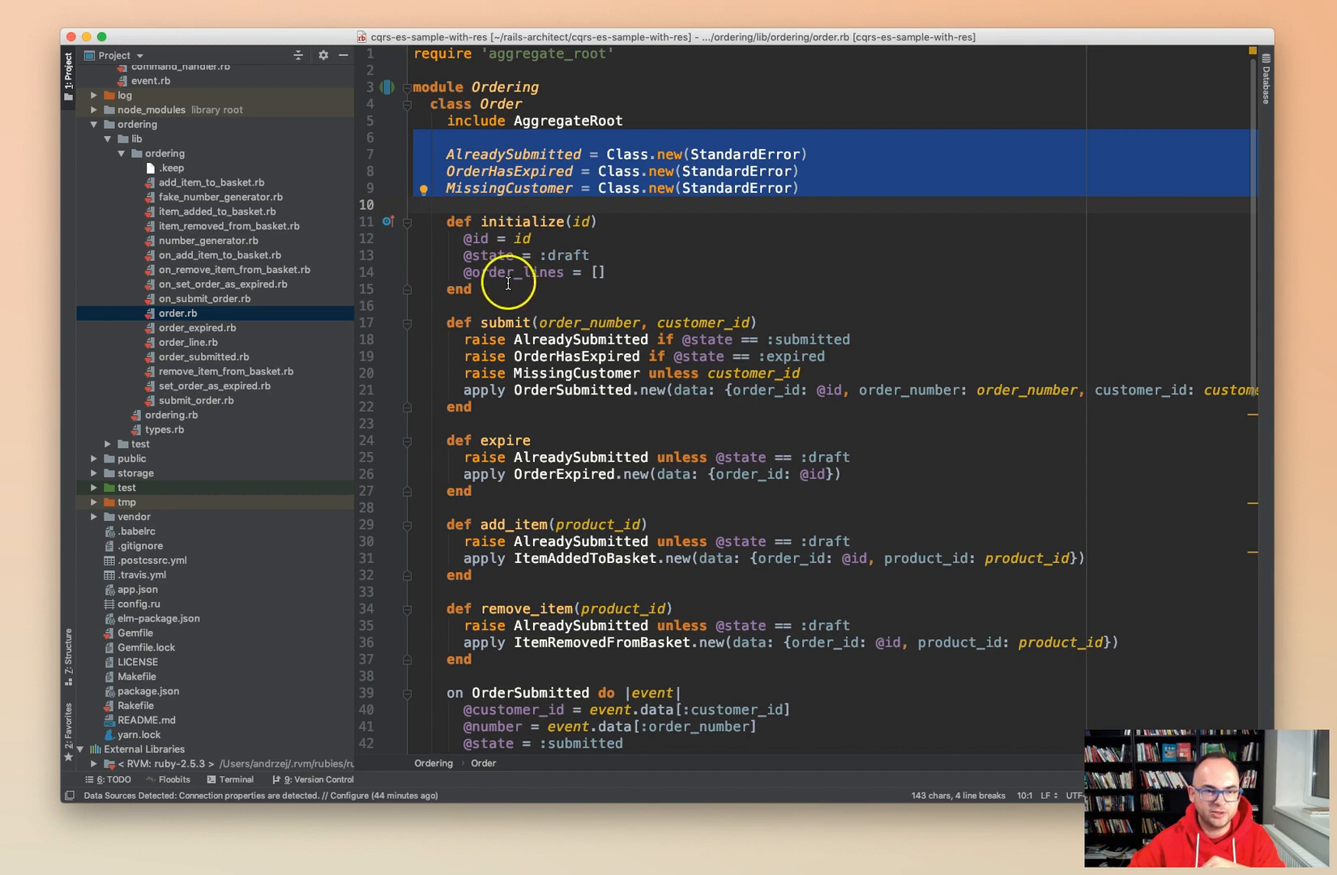
Scroll past Order's error class definitions and highlight the submit method in order.rb.
scroll(down, 3)
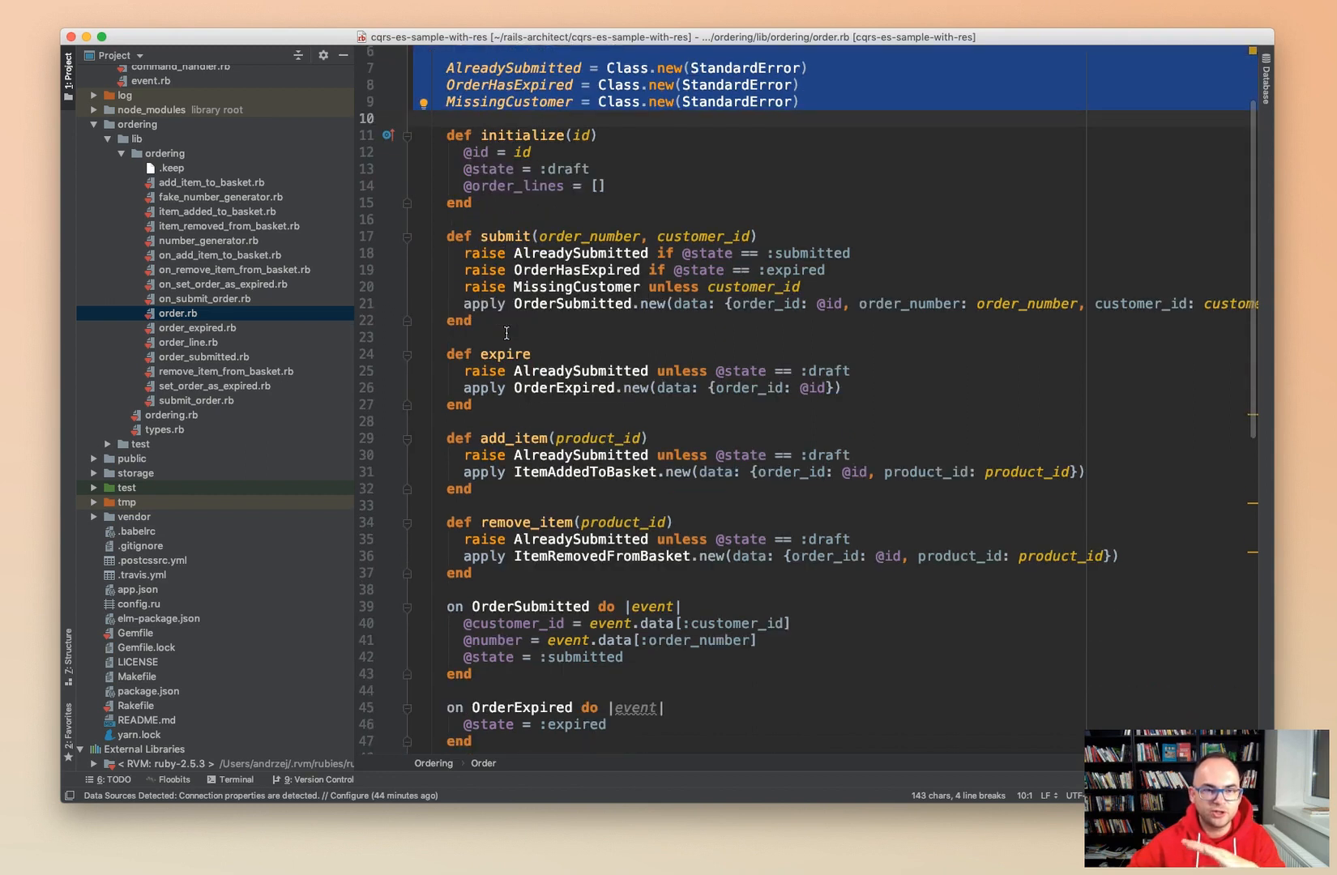
scroll(up, 3)
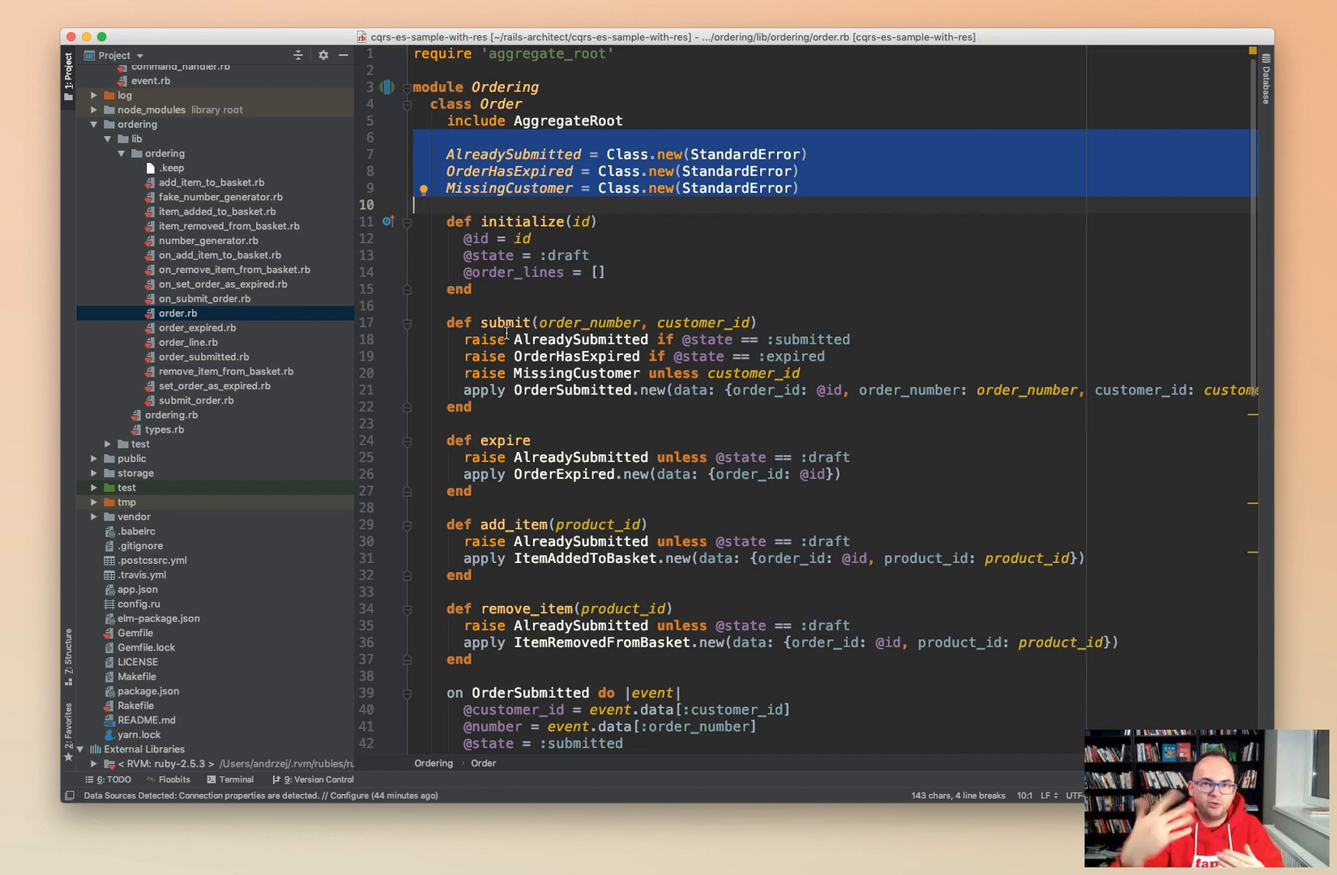
click(505, 322)
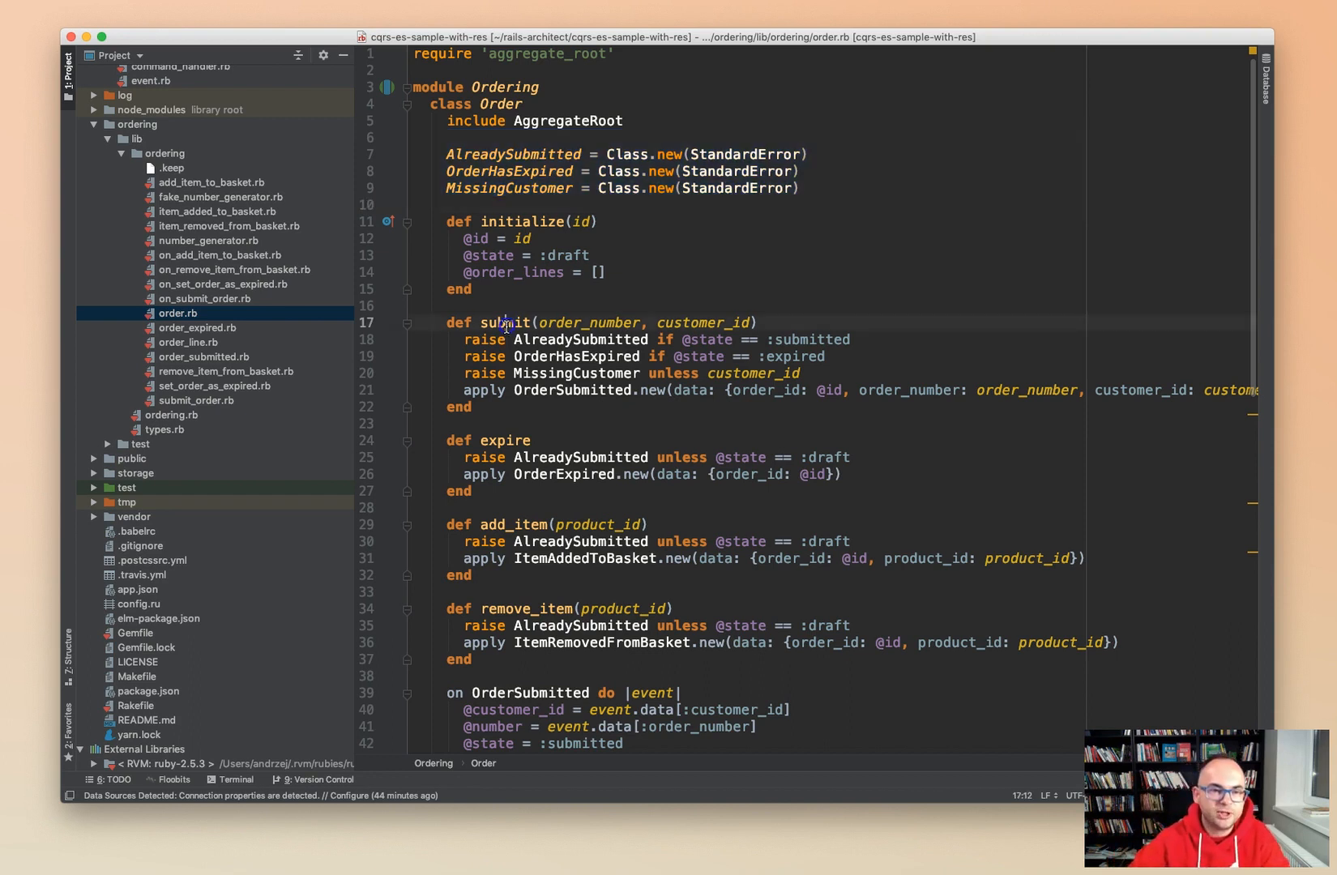
double_click(504, 323)
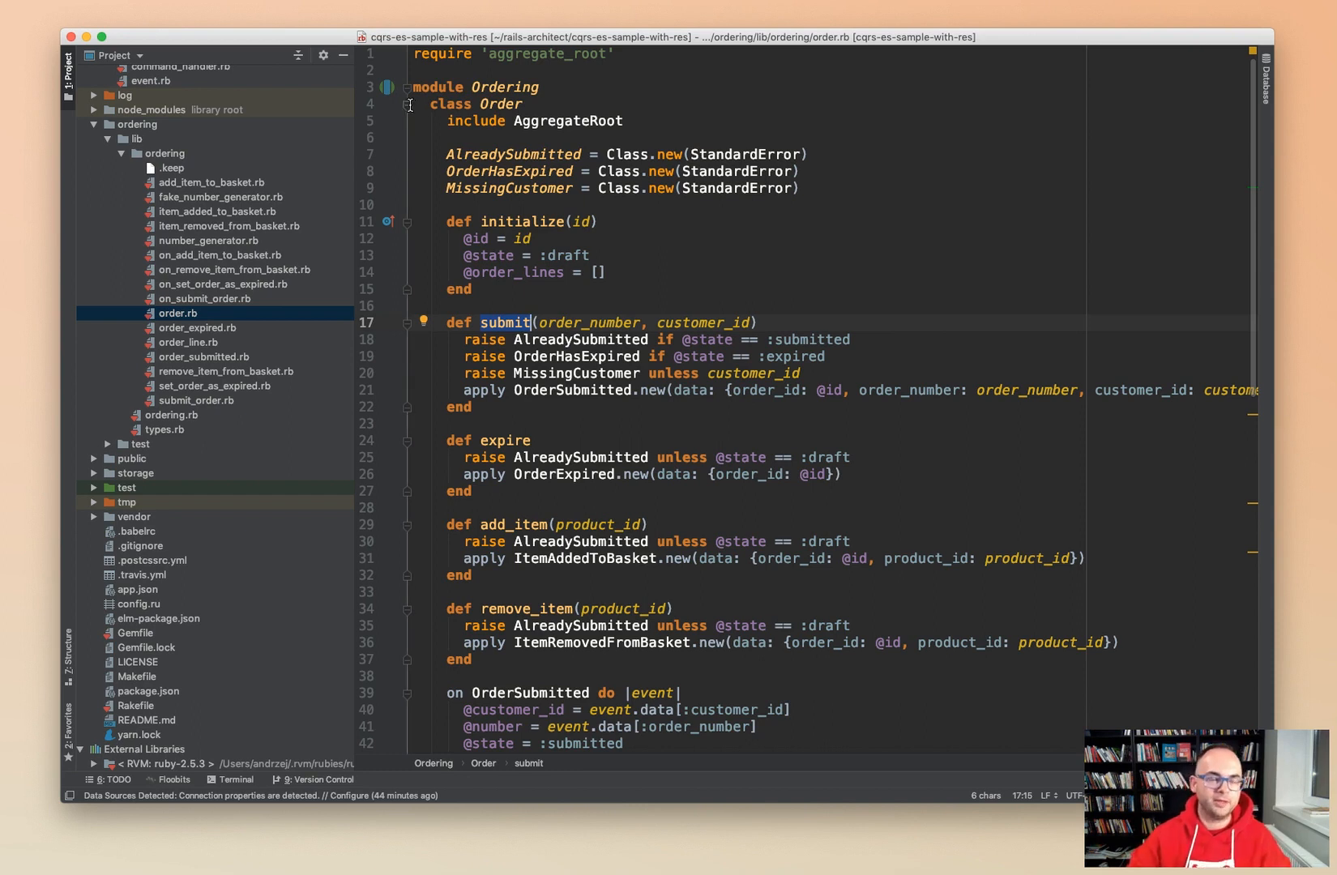
mouse_move(509, 189)
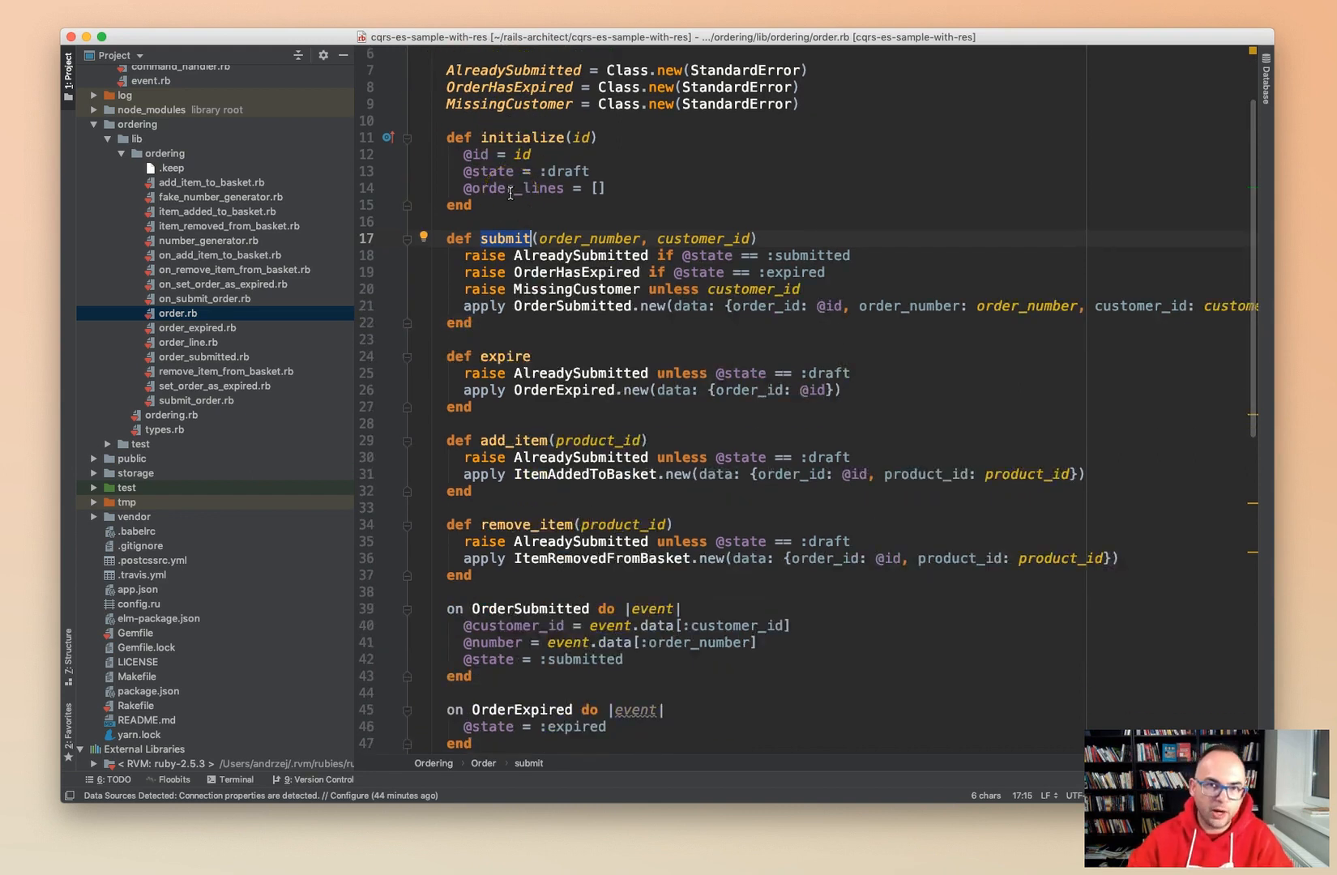
scroll(up, 3)
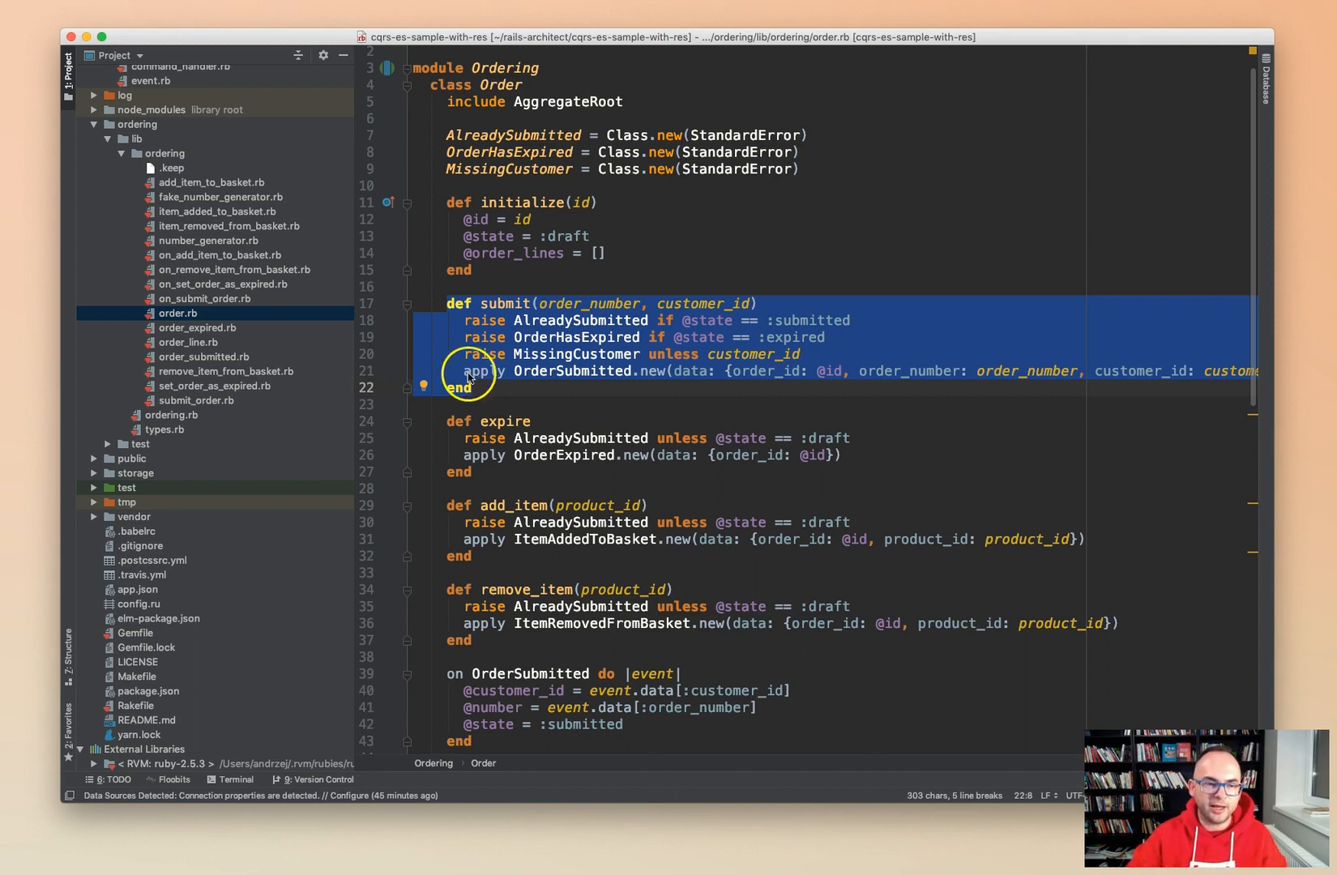
Move the highlight from submit to the 'on OrderSubmitted do |event|' handler block.
click(467, 370)
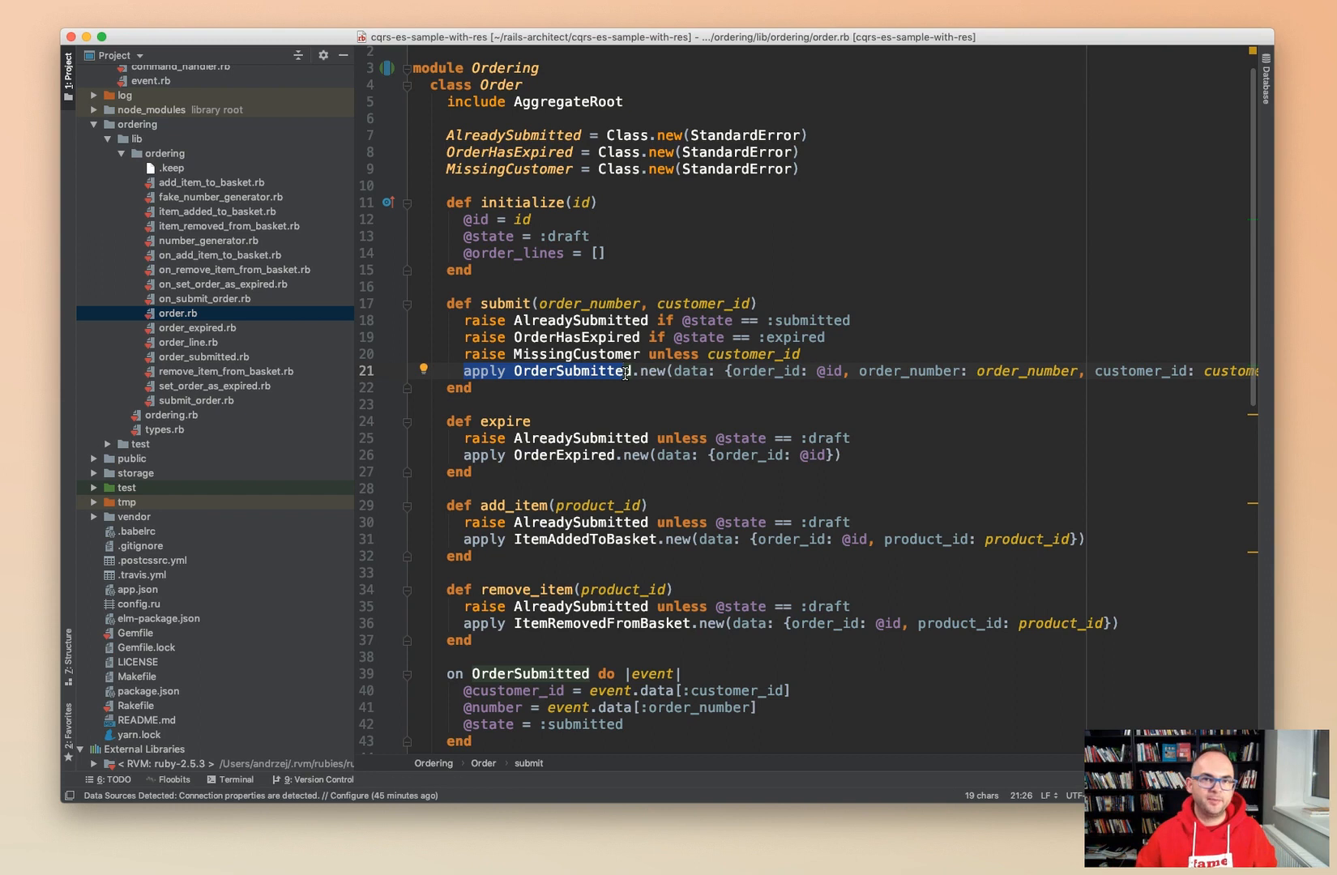
click(463, 320)
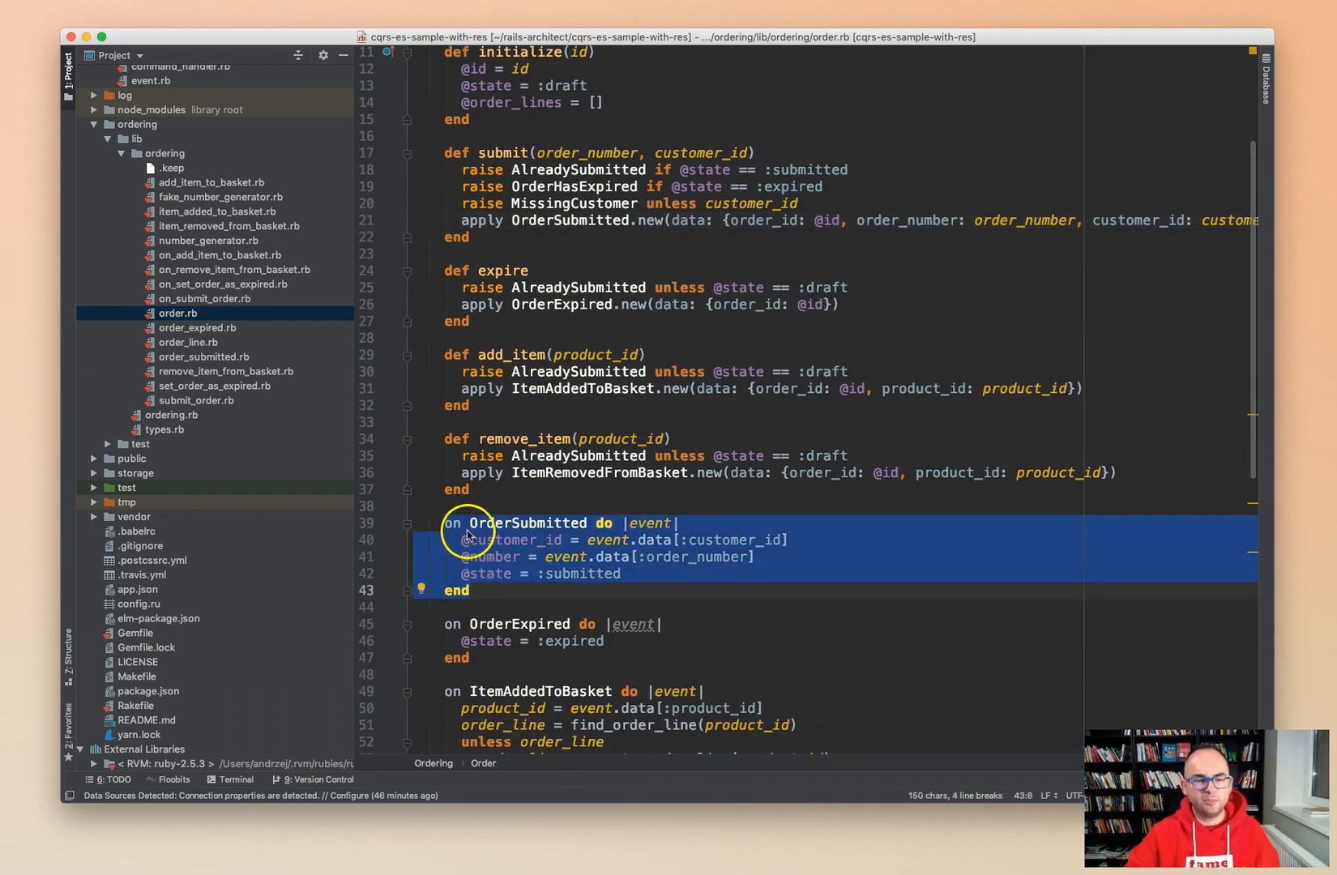
Highlight the OrderSubmitted event name and the handler's body.
click(457, 523)
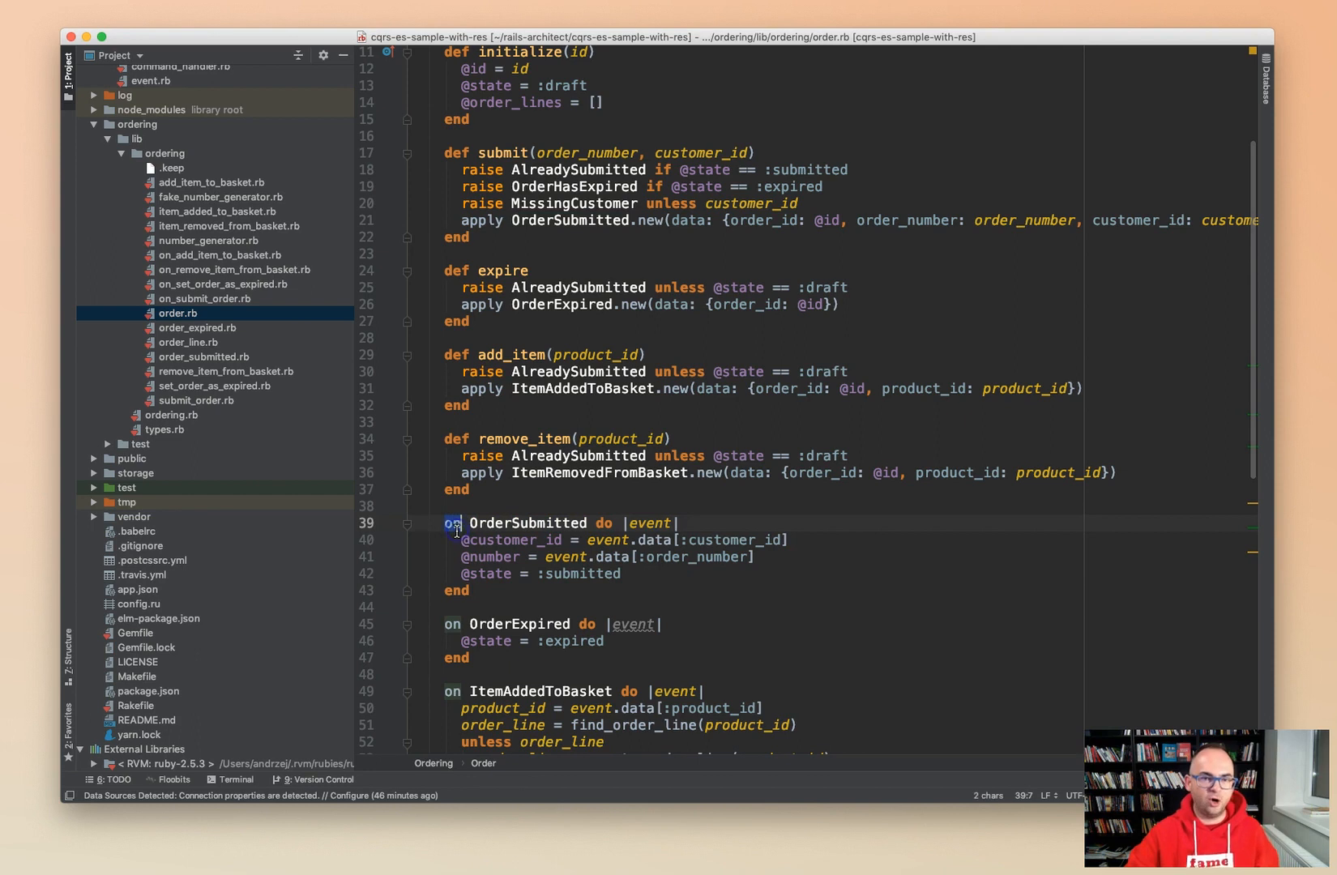
double_click(528, 523)
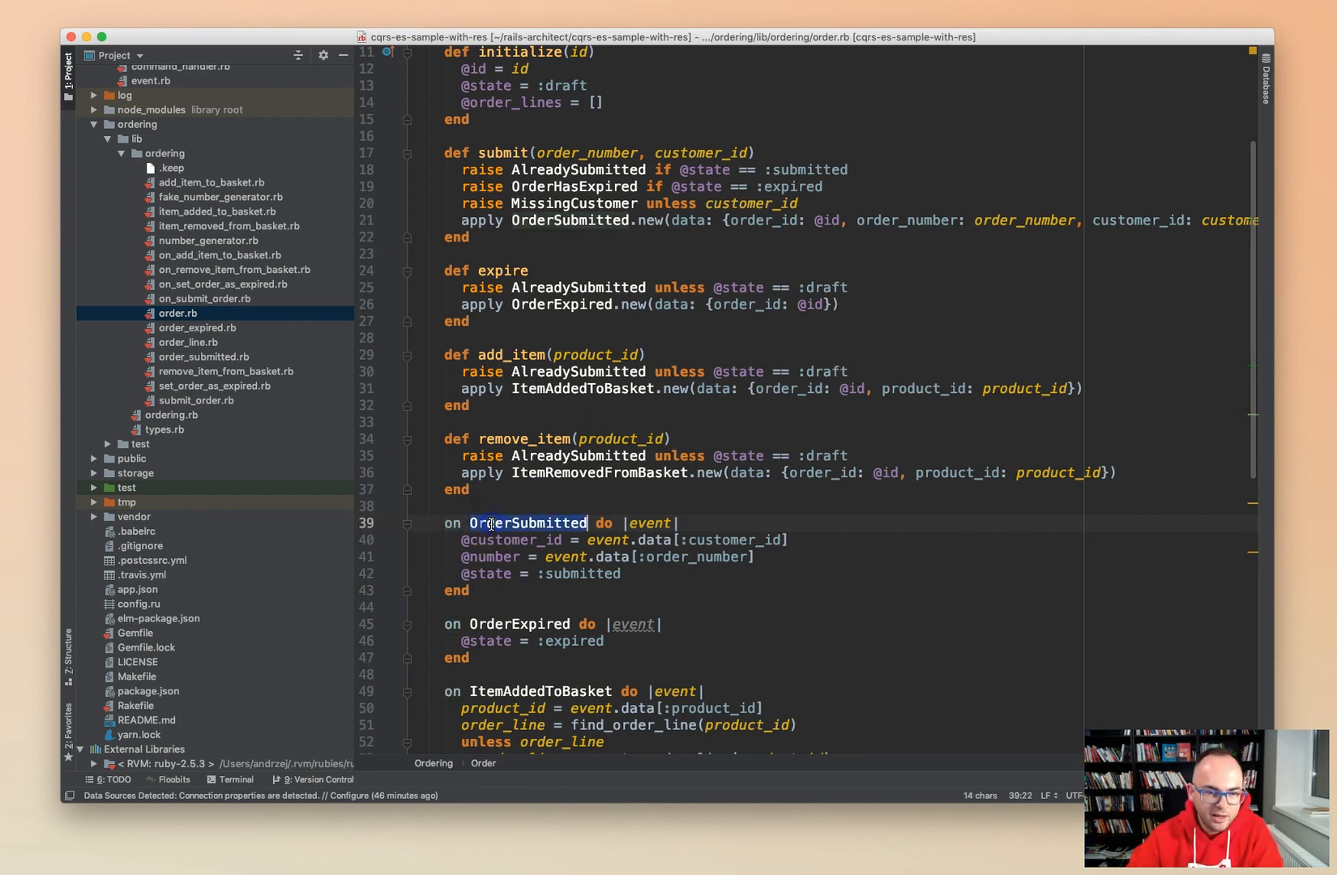
scroll(down, 3)
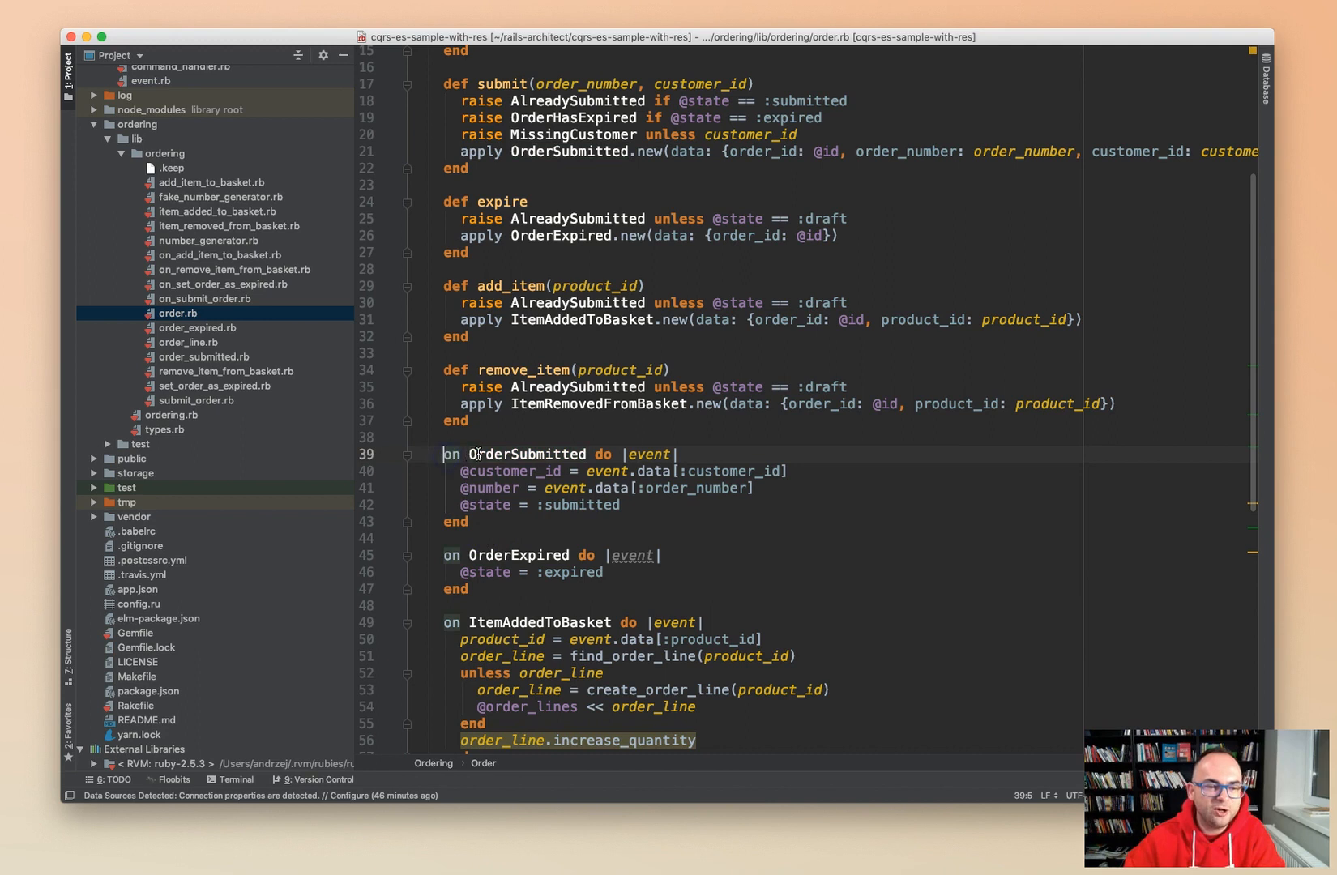
double_click(650, 454)
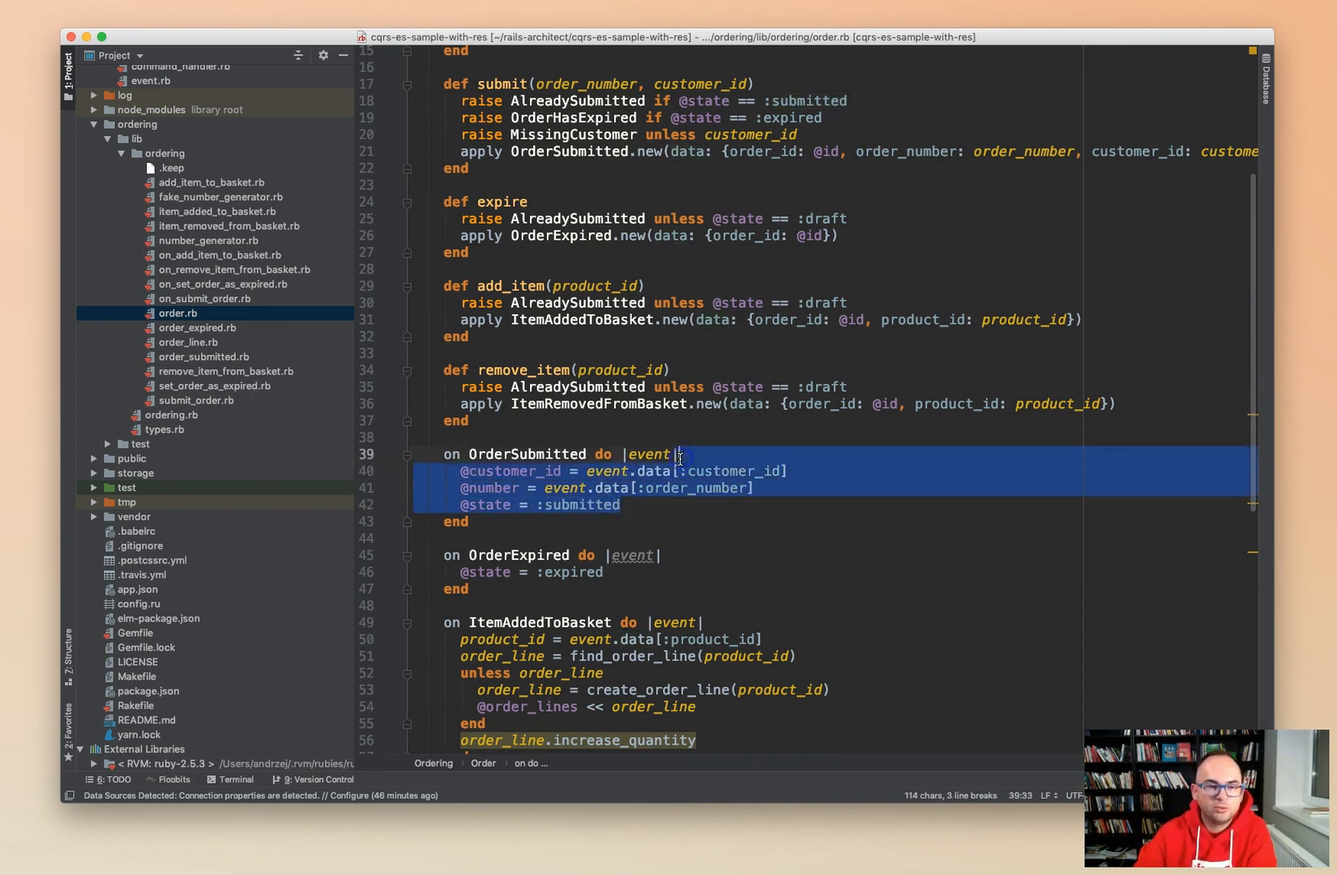
Scroll up to the expire method and mark line 26, 'apply OrderExpired.new(...)'.
scroll(up, 3)
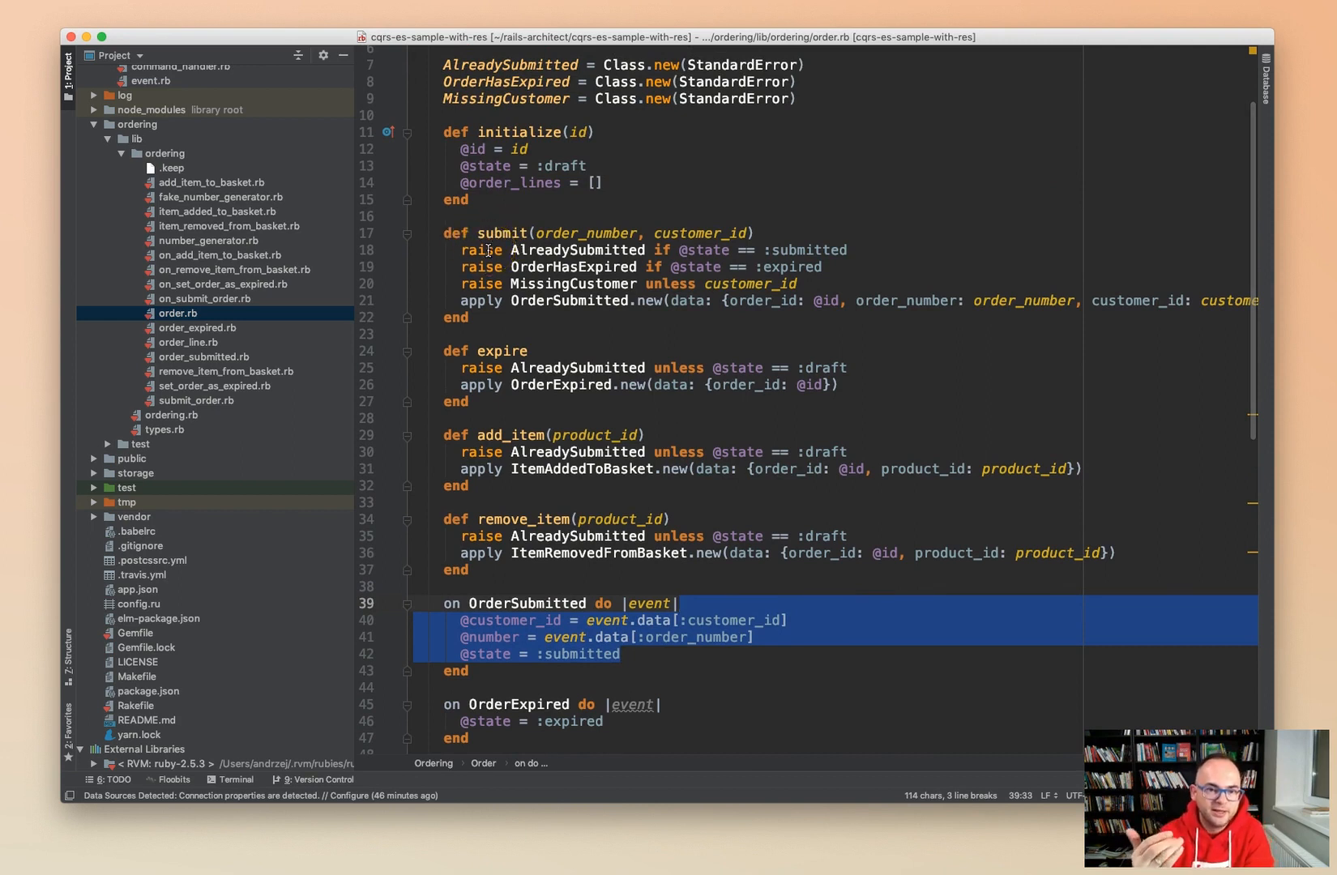
scroll(down, 3)
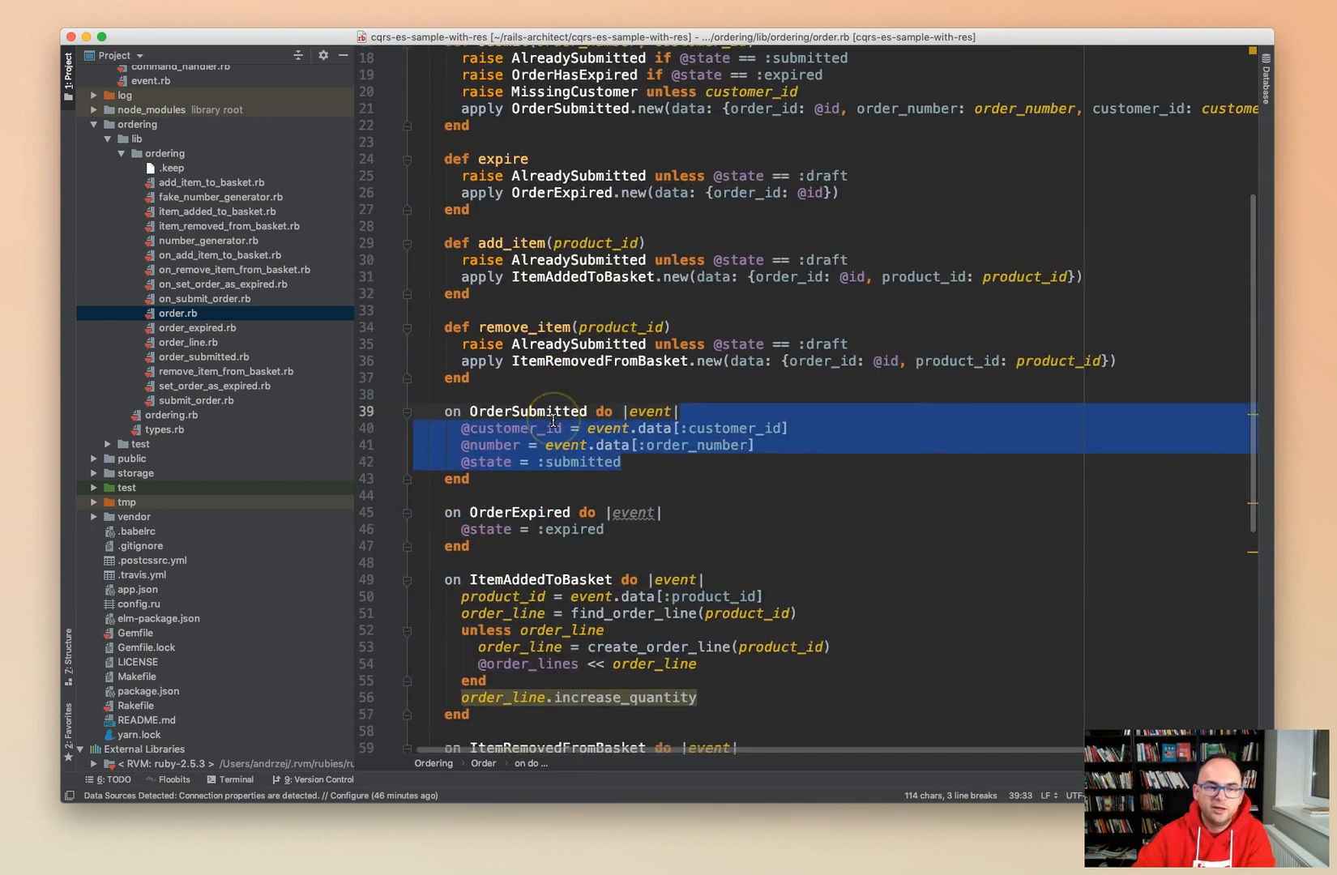
scroll(up, 3)
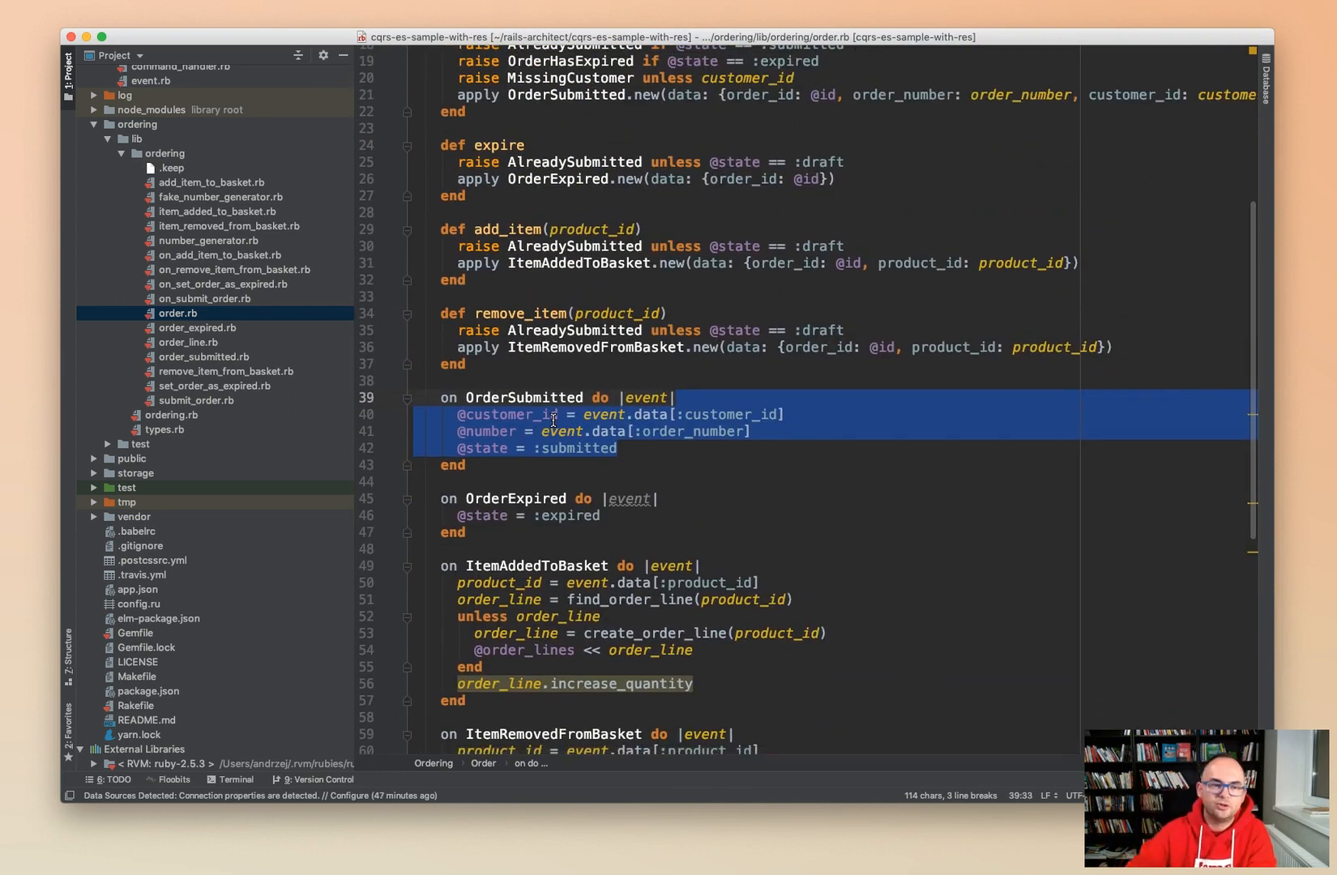
scroll(up, 3)
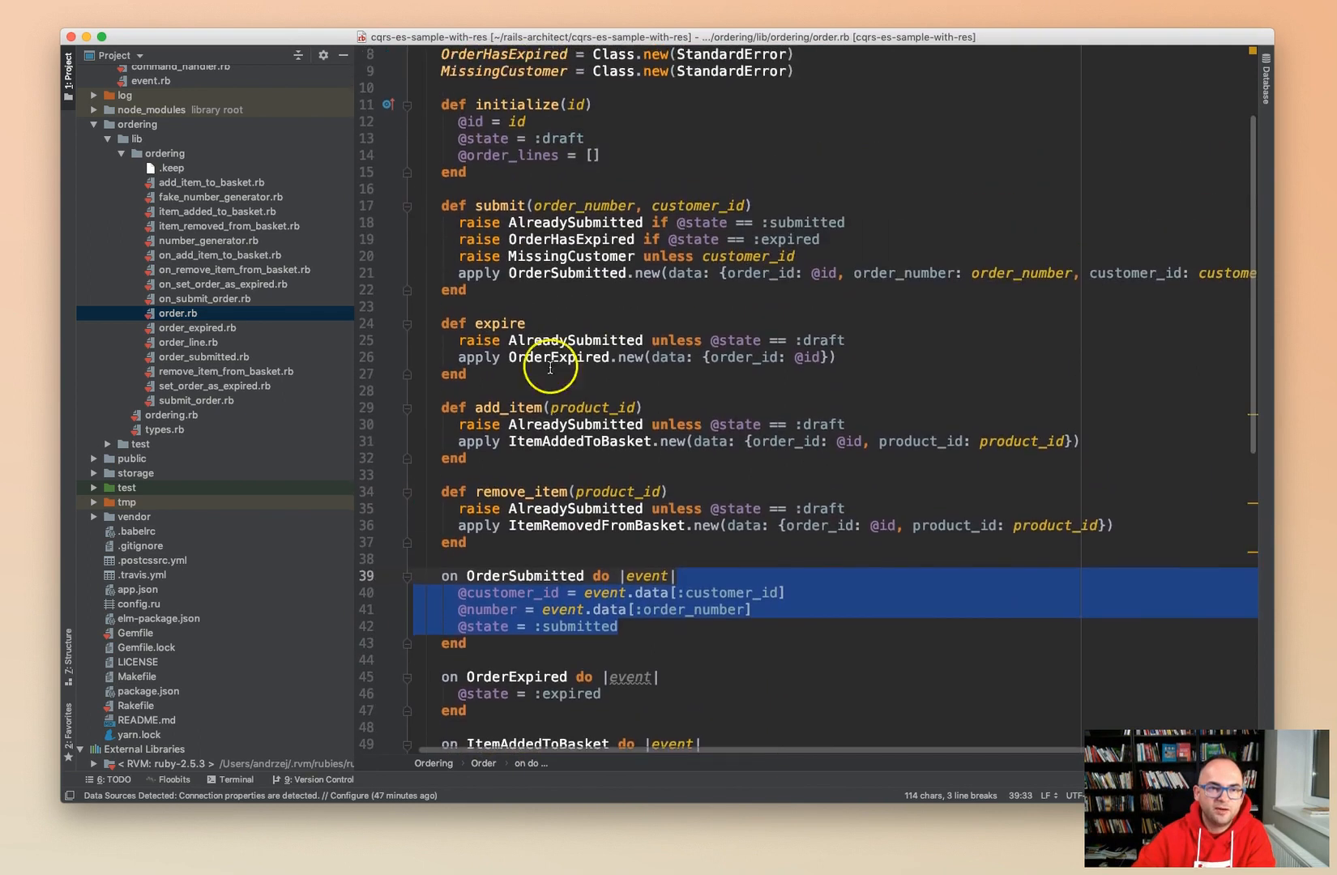
click(471, 340)
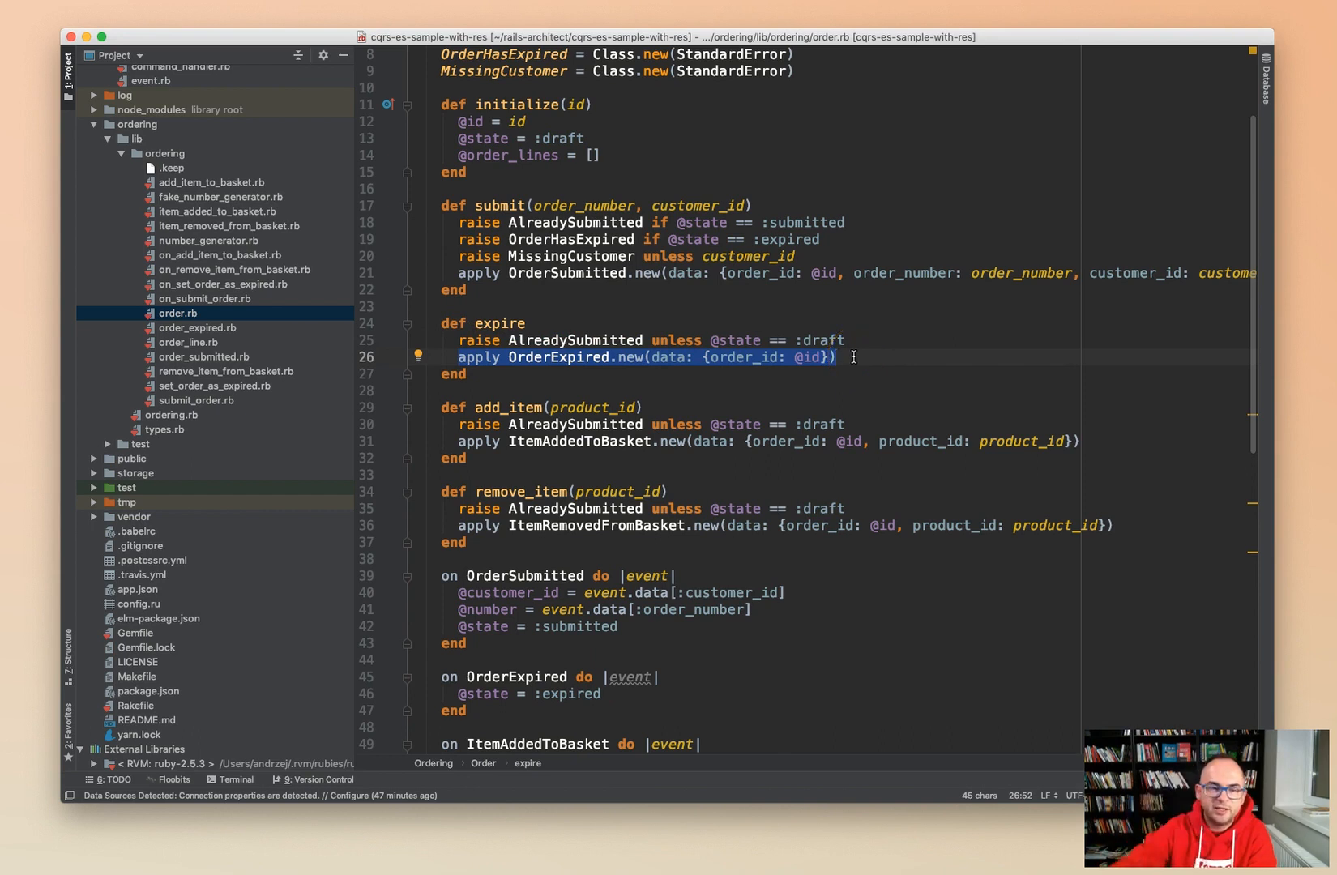
scroll(down, 3)
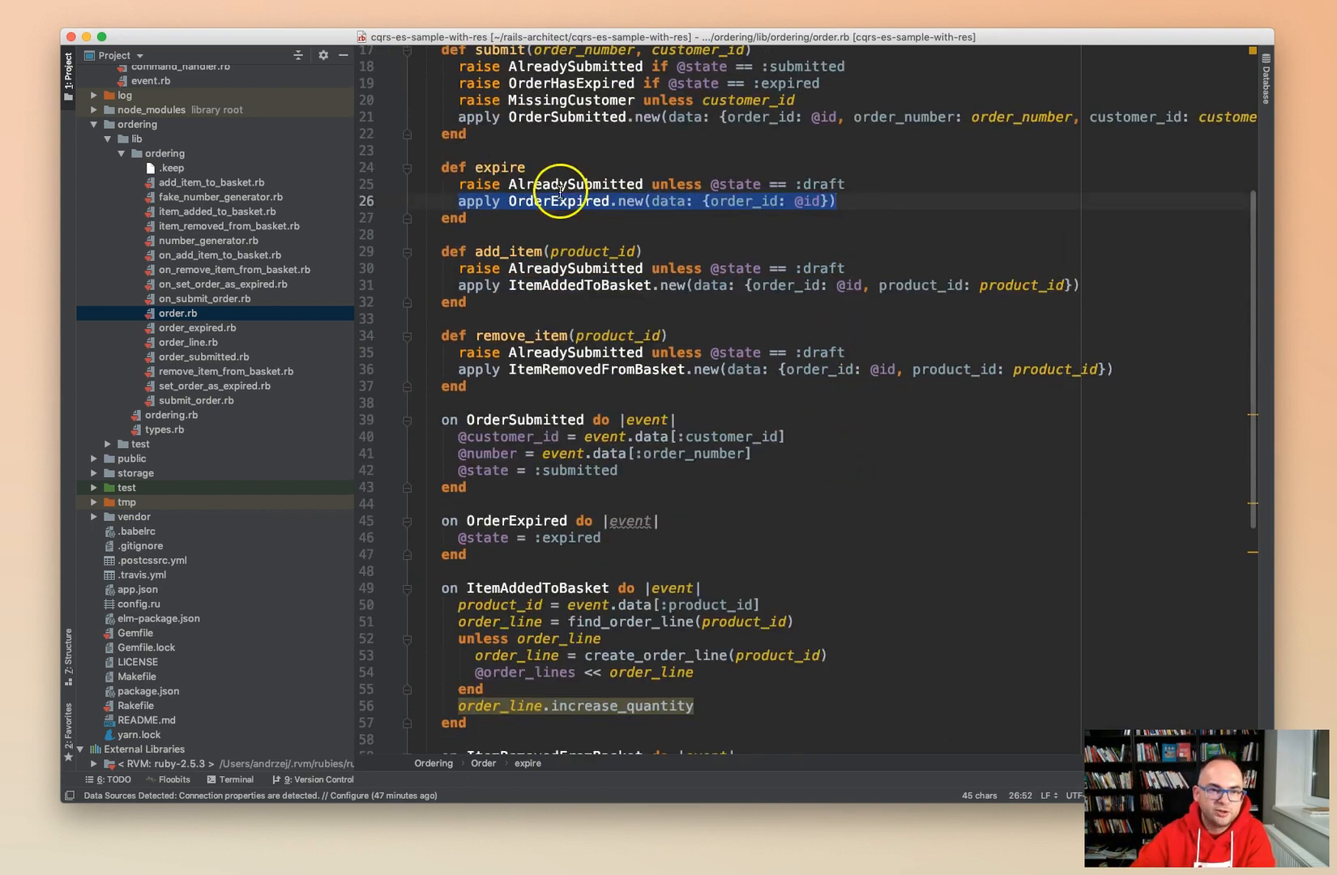
scroll(down, 3)
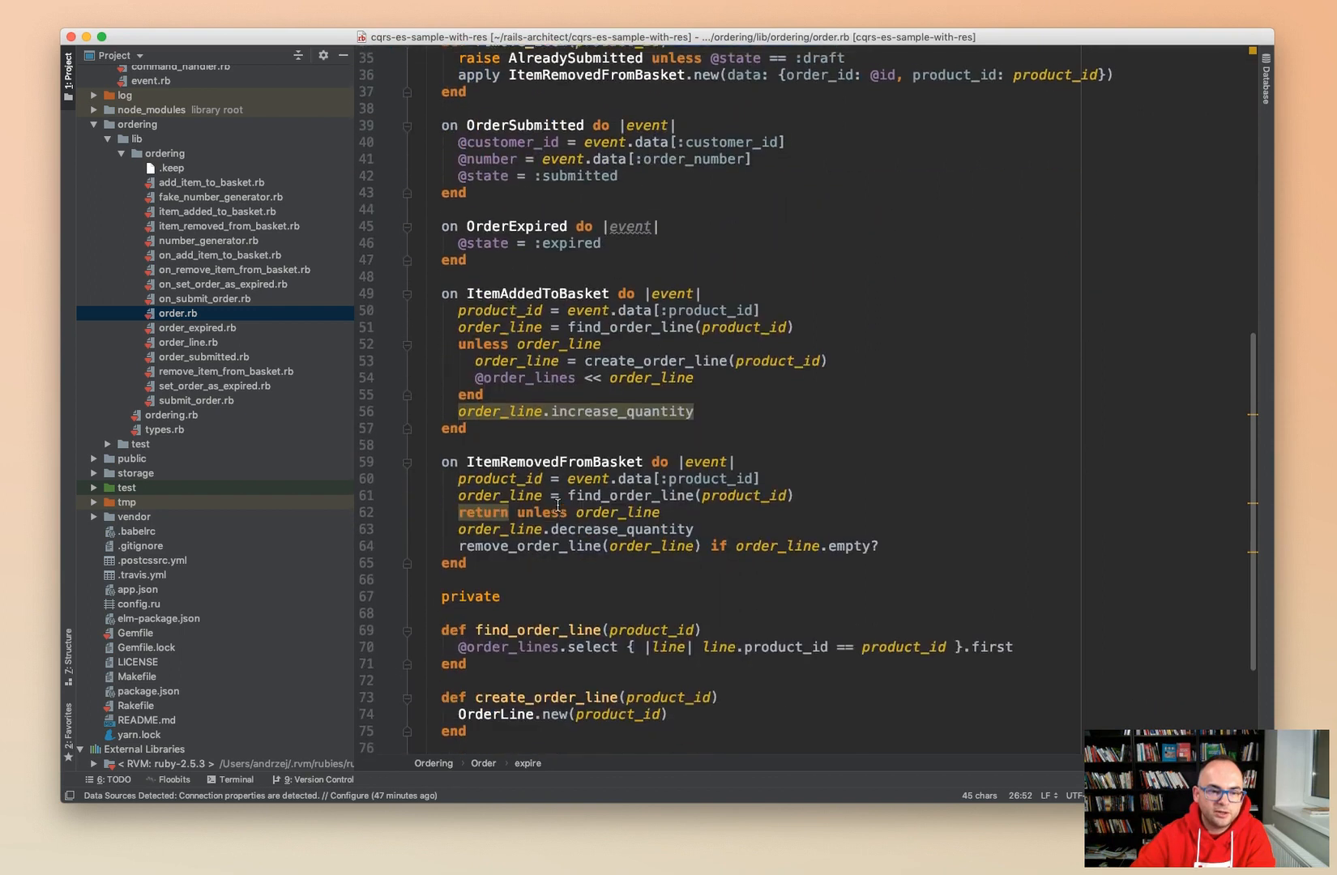
scroll(up, 3)
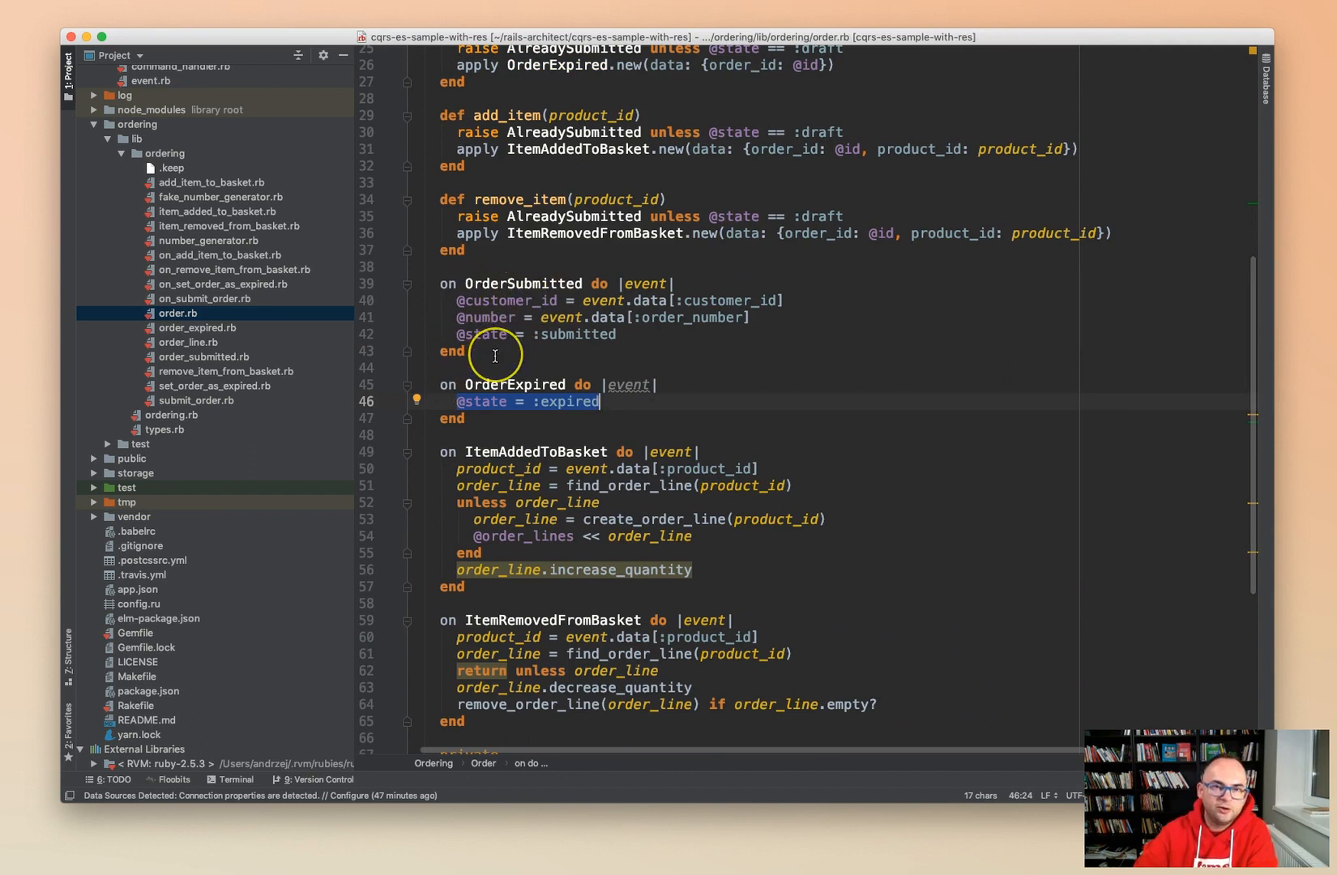
mouse_move(494, 356)
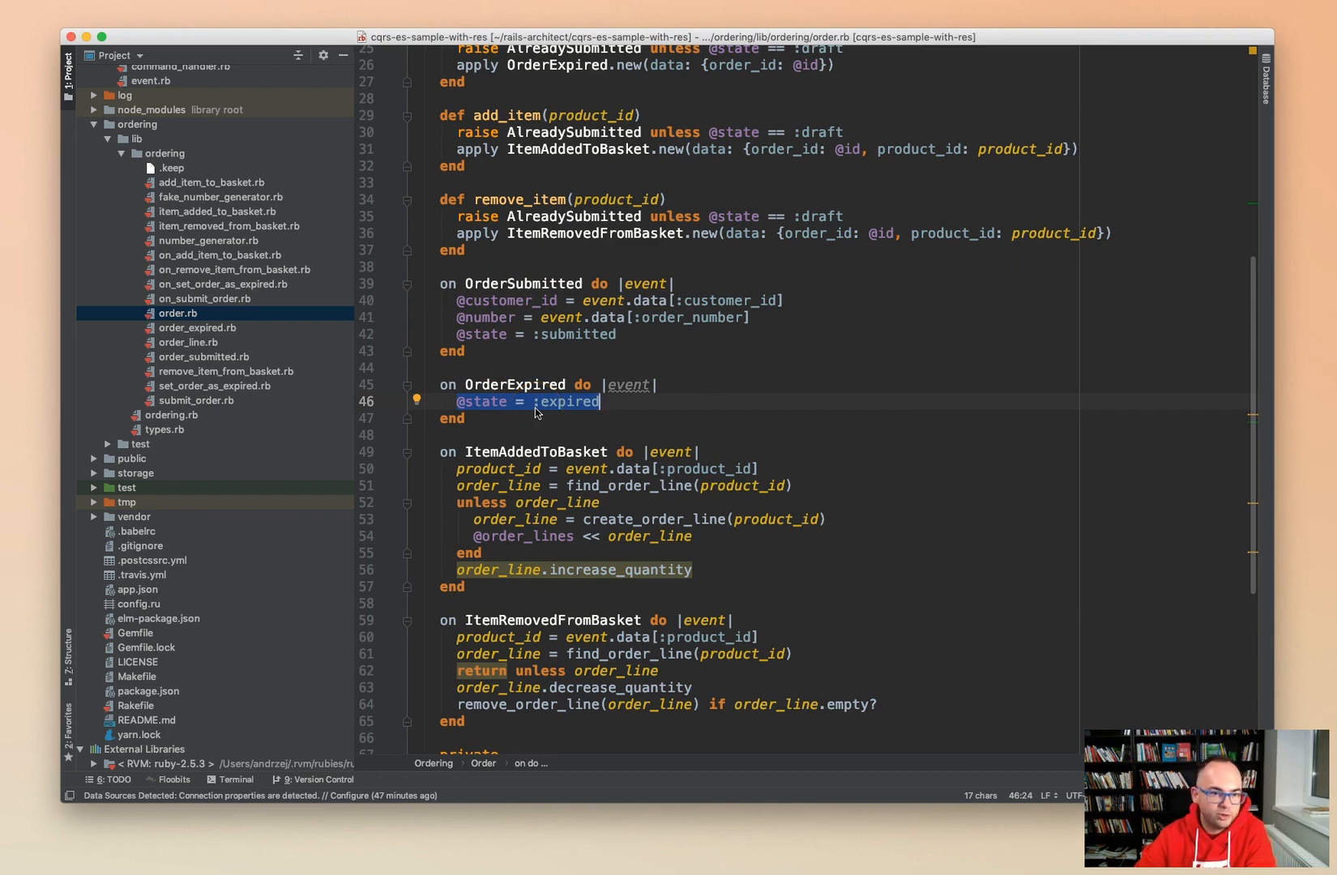
scroll(down, 3)
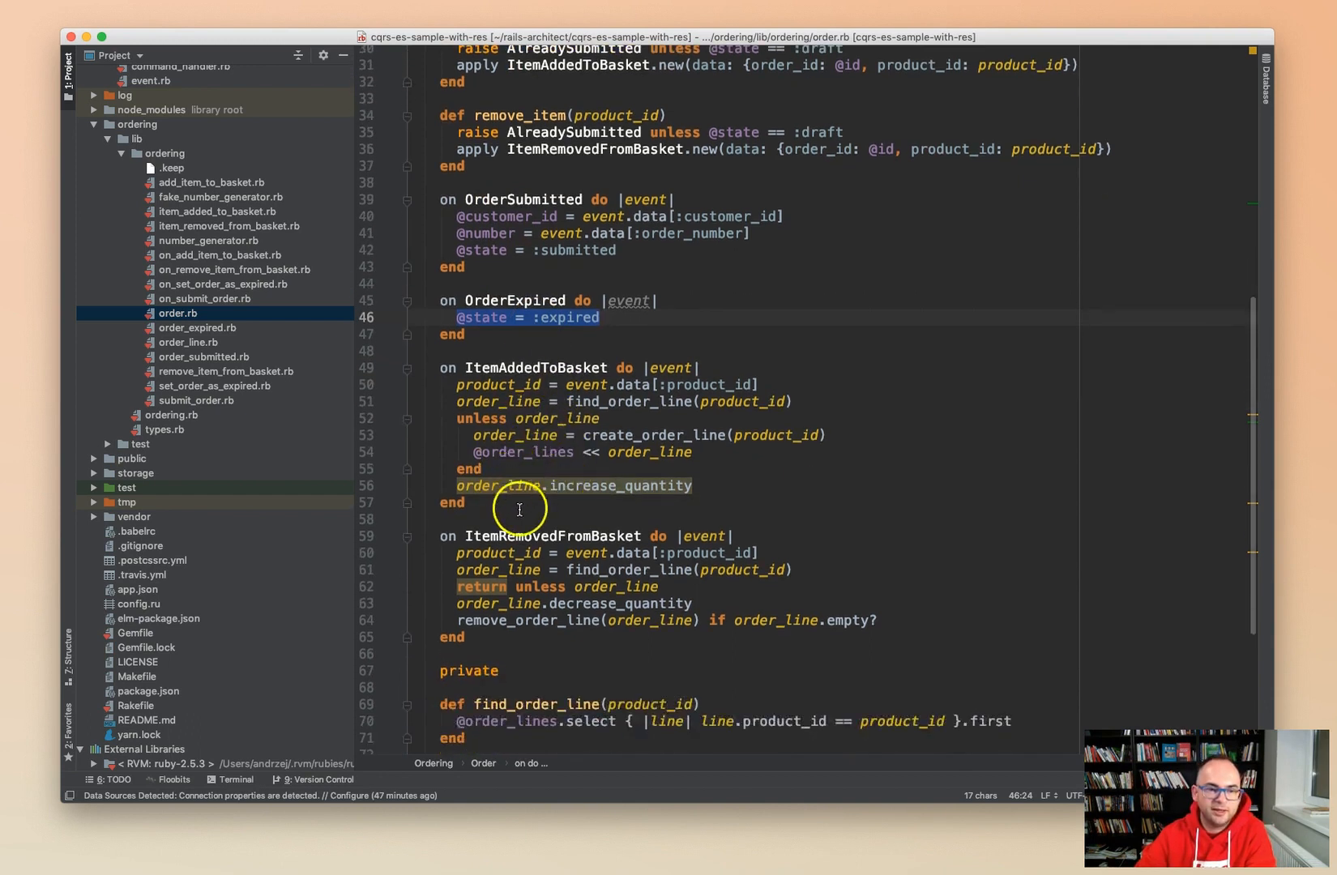
click(491, 435)
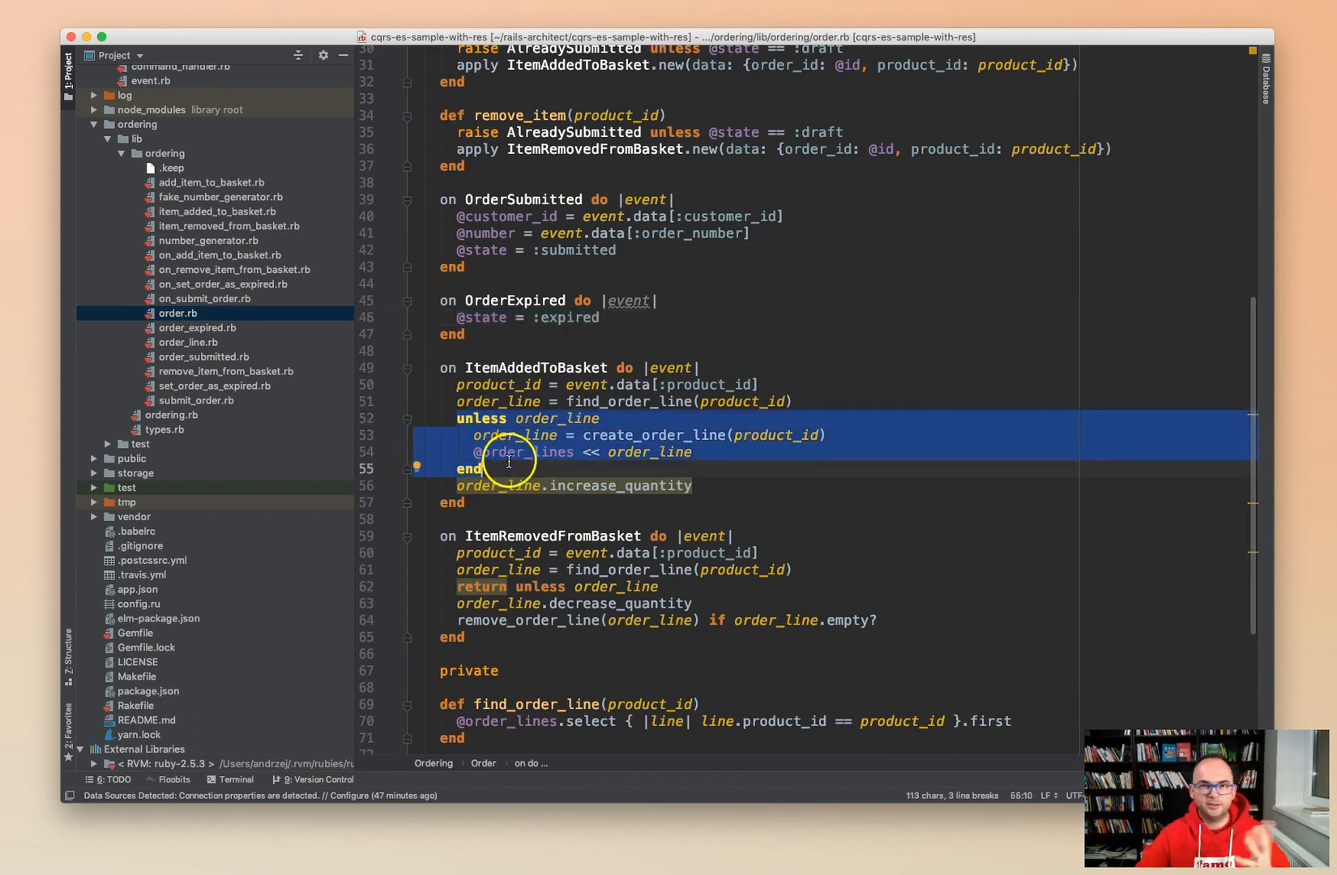
scroll(up, 3)
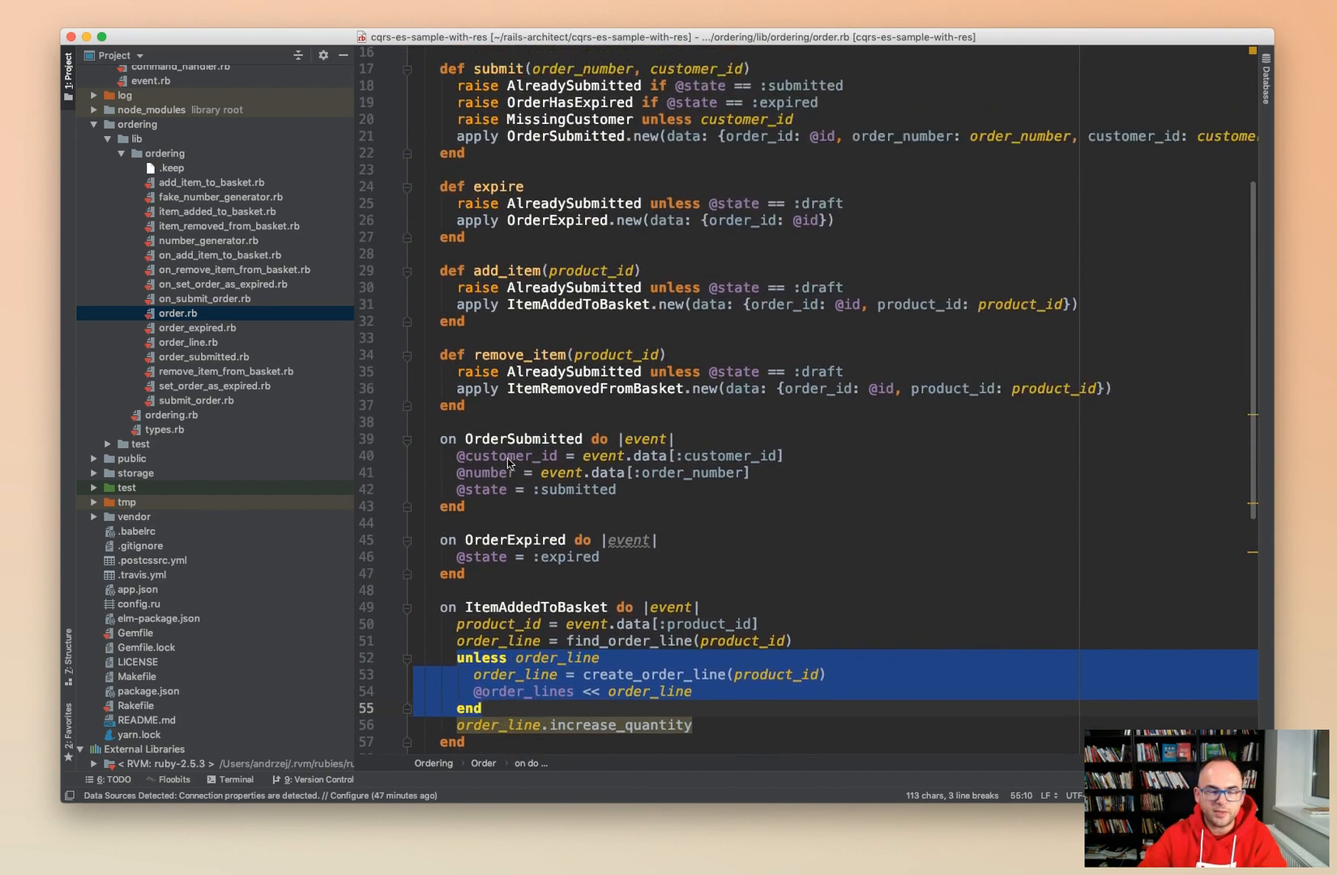
scroll(up, 3)
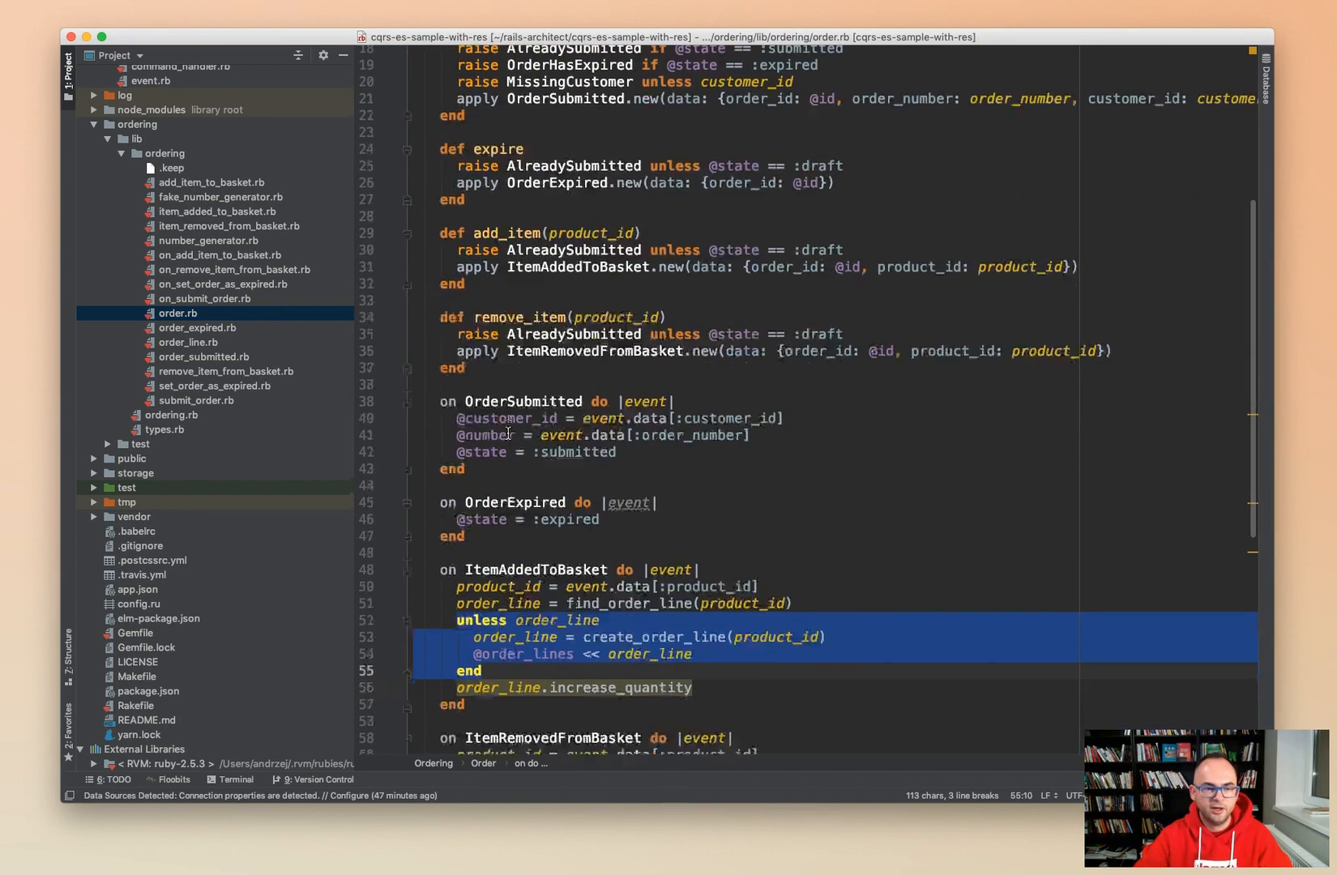
scroll(down, 3)
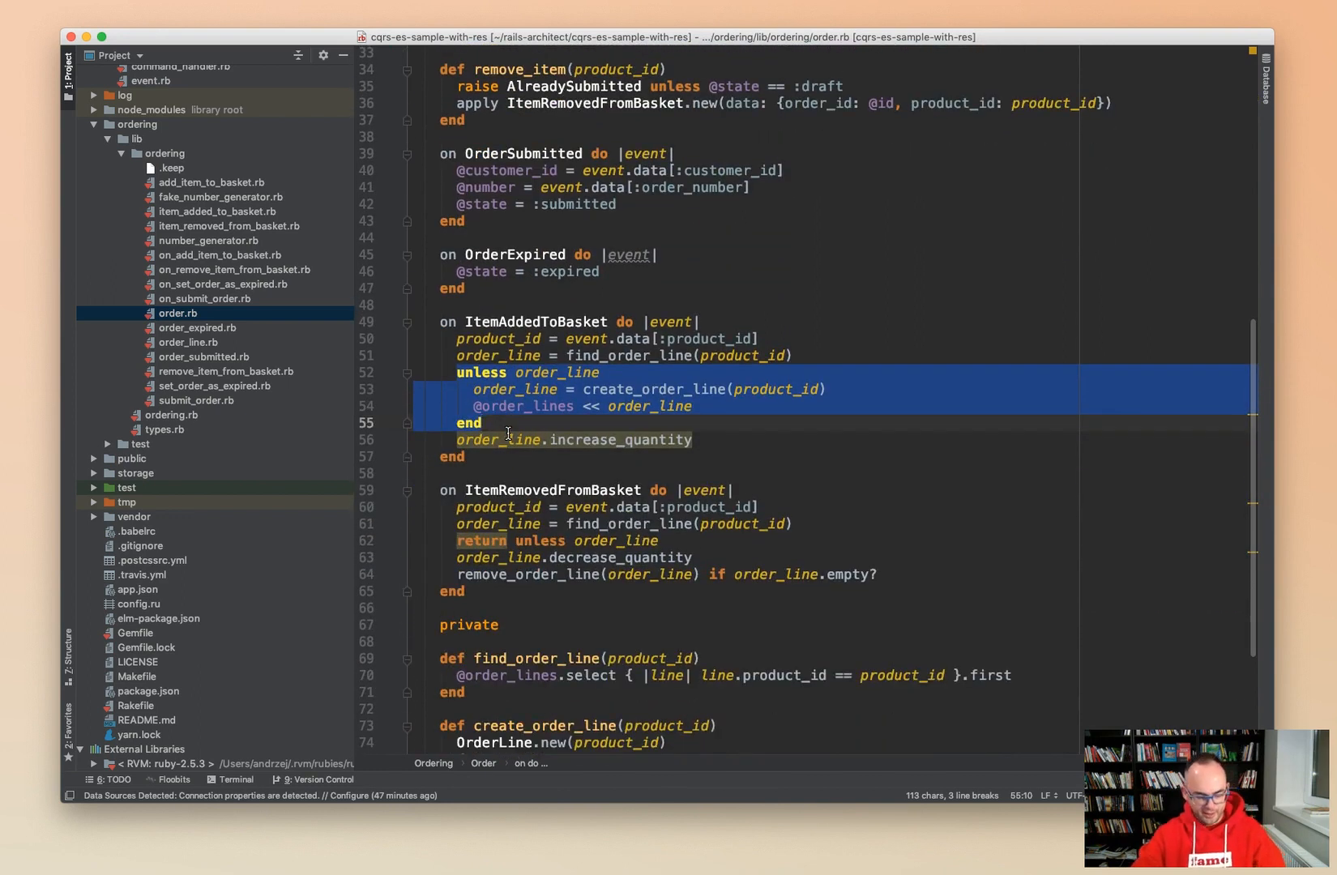
scroll(down, 3)
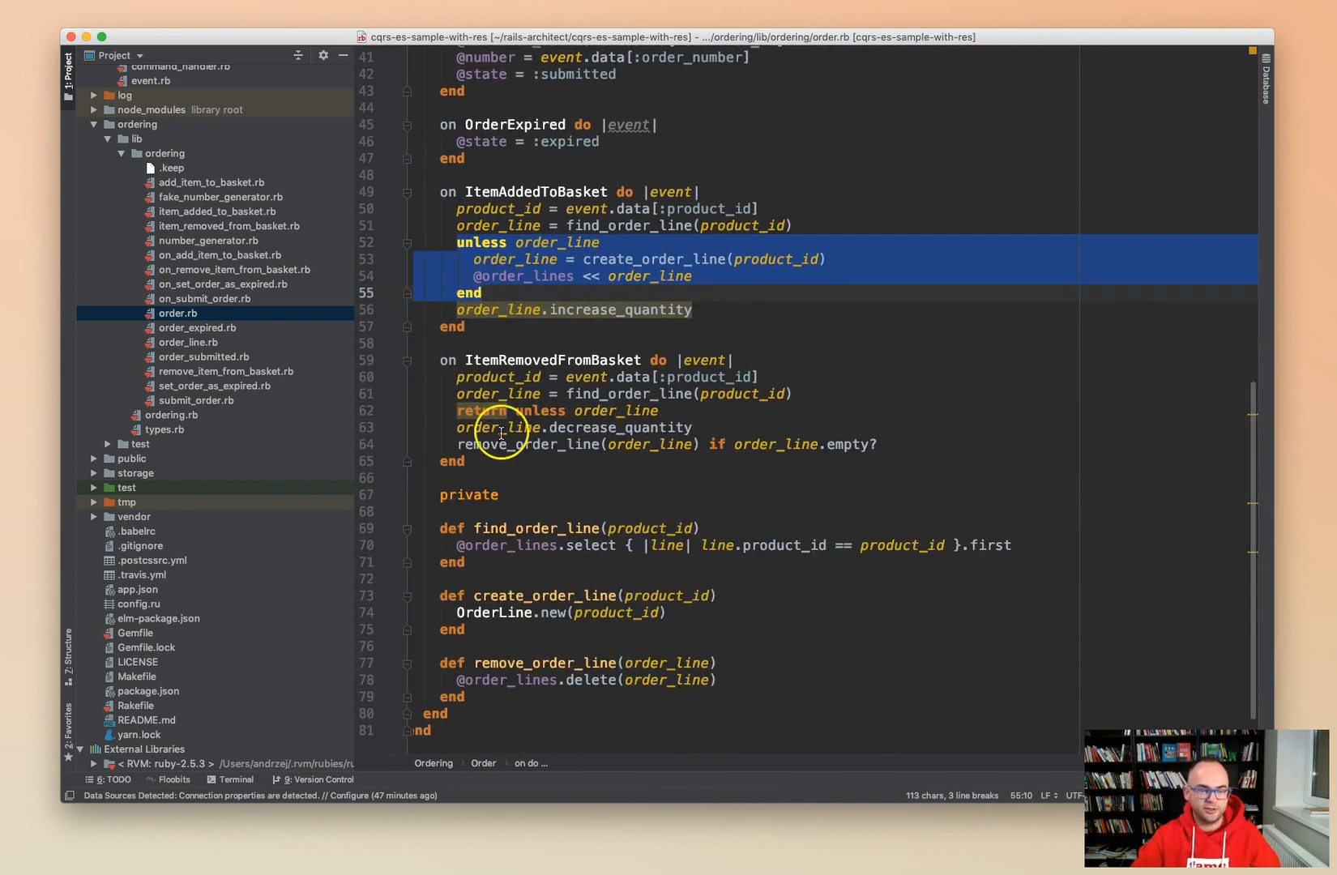
mouse_move(502, 435)
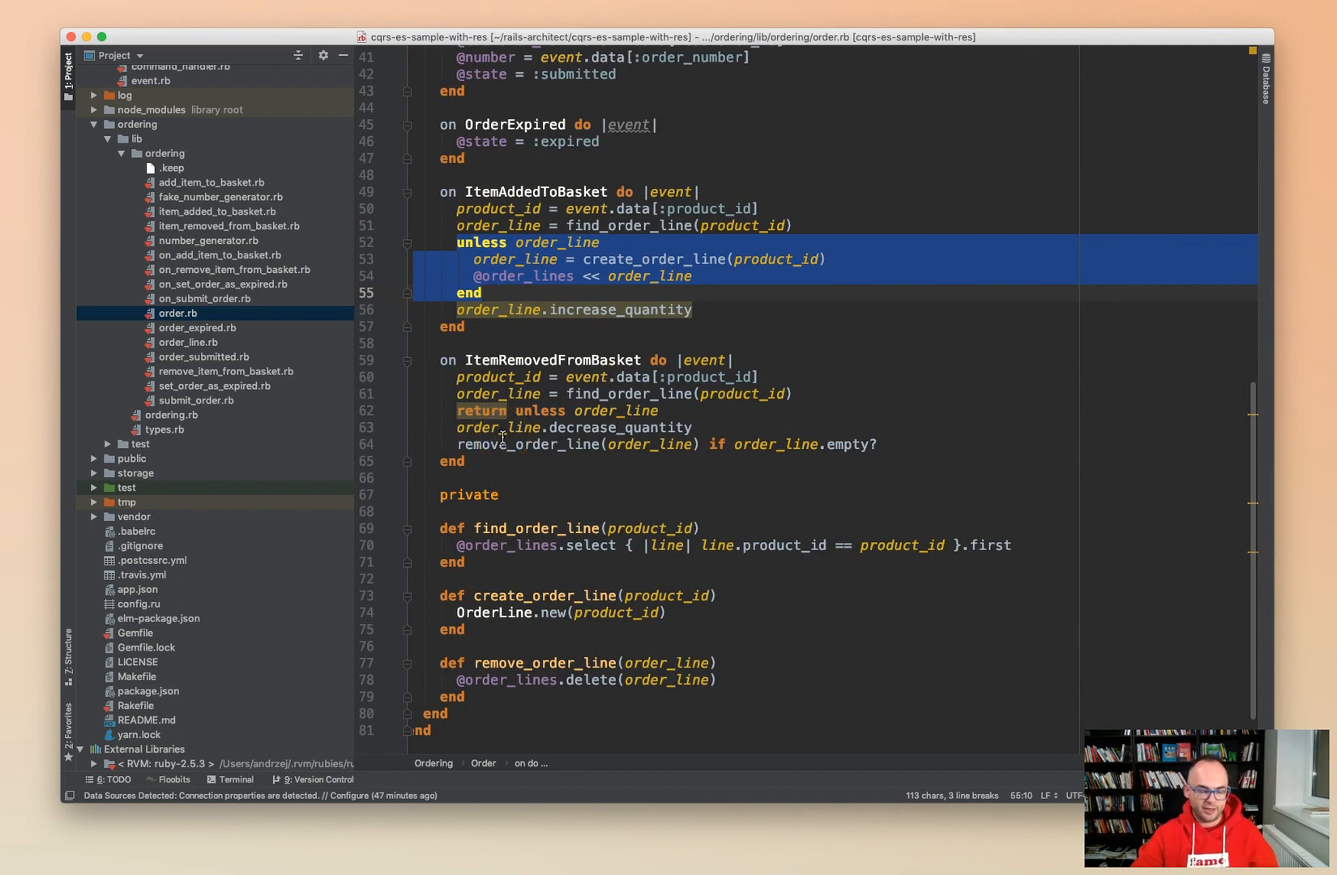
scroll(up, 3)
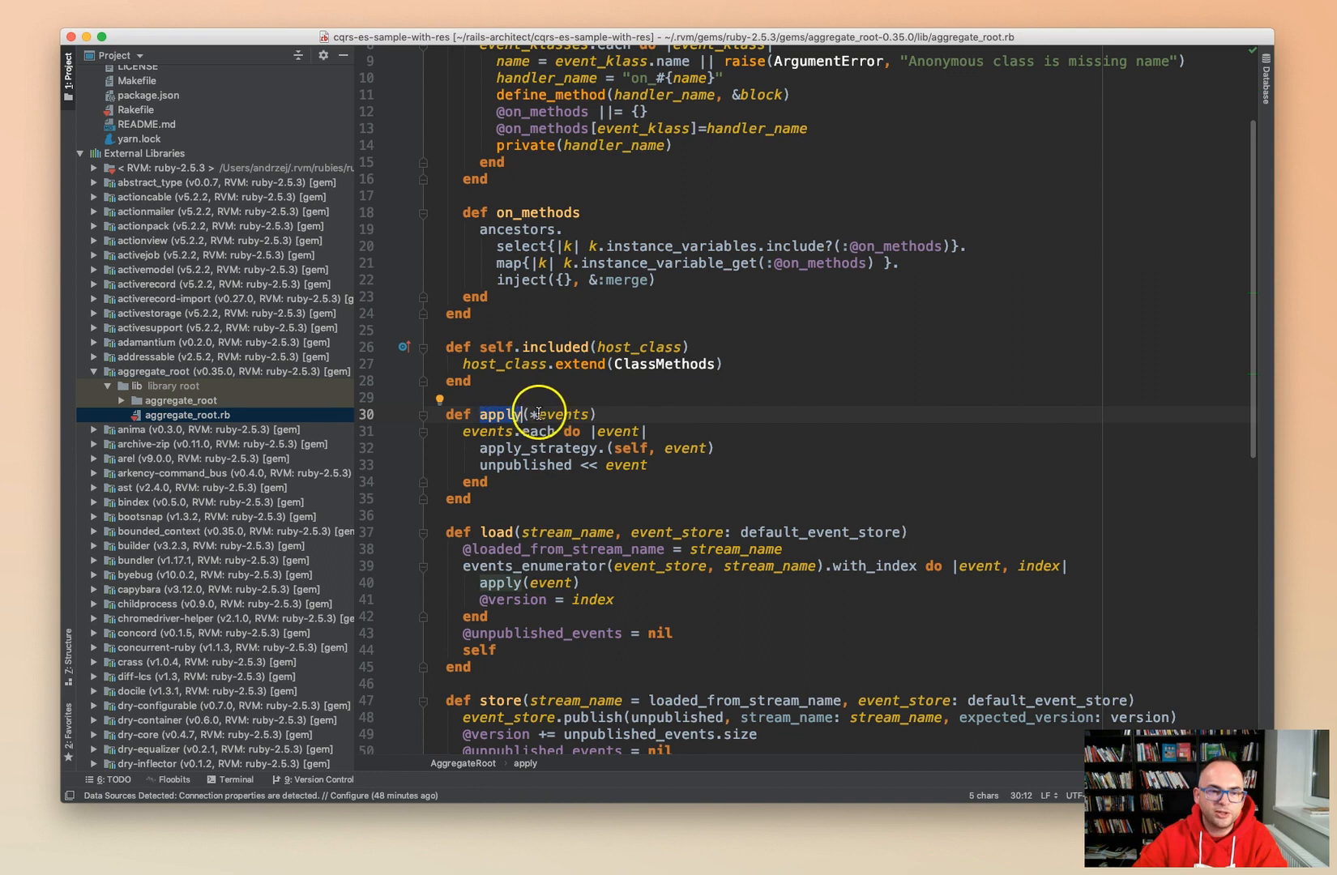
mouse_move(463, 423)
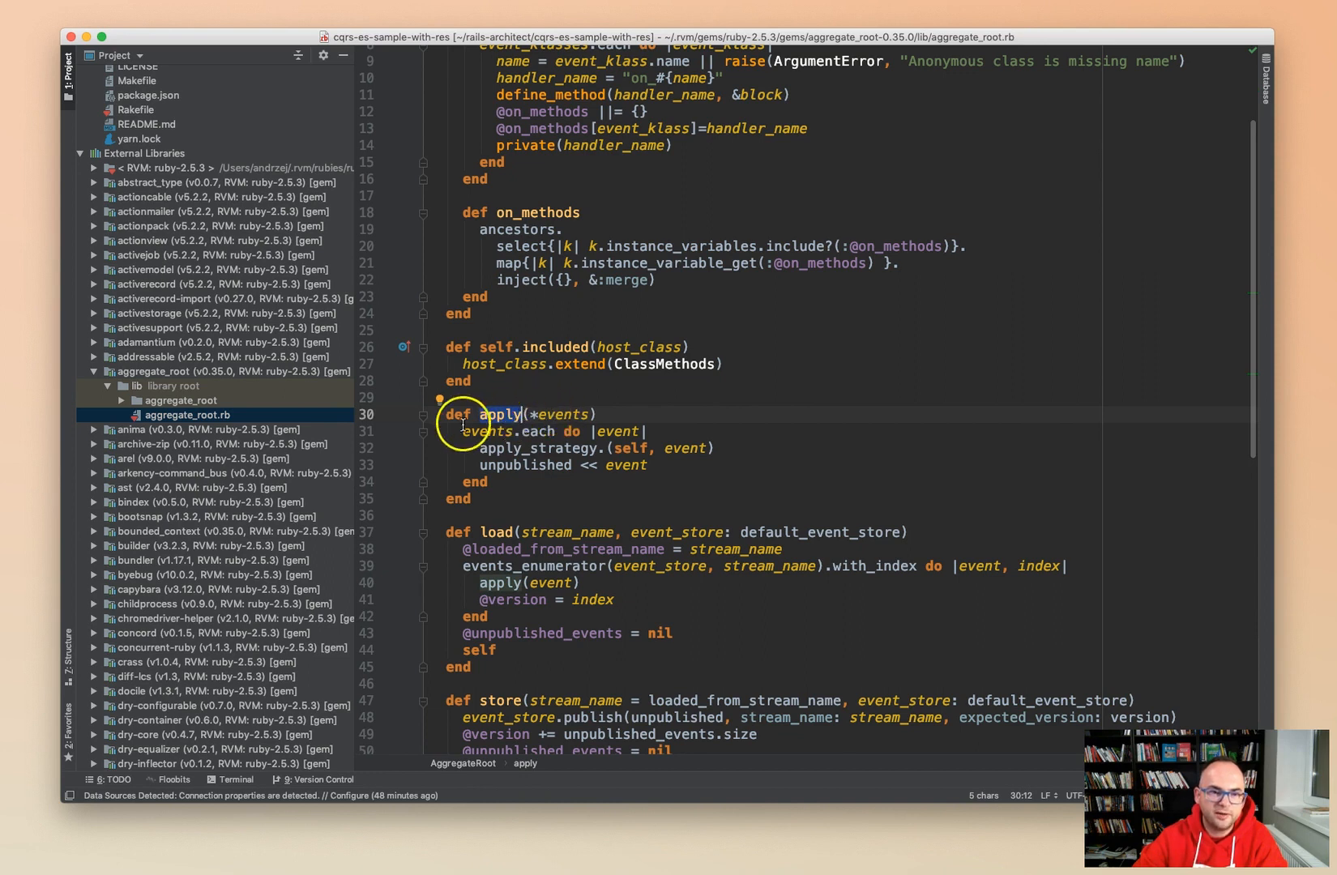
Highlight the apply_strategy call inside the gem's apply method.
double_click(538, 448)
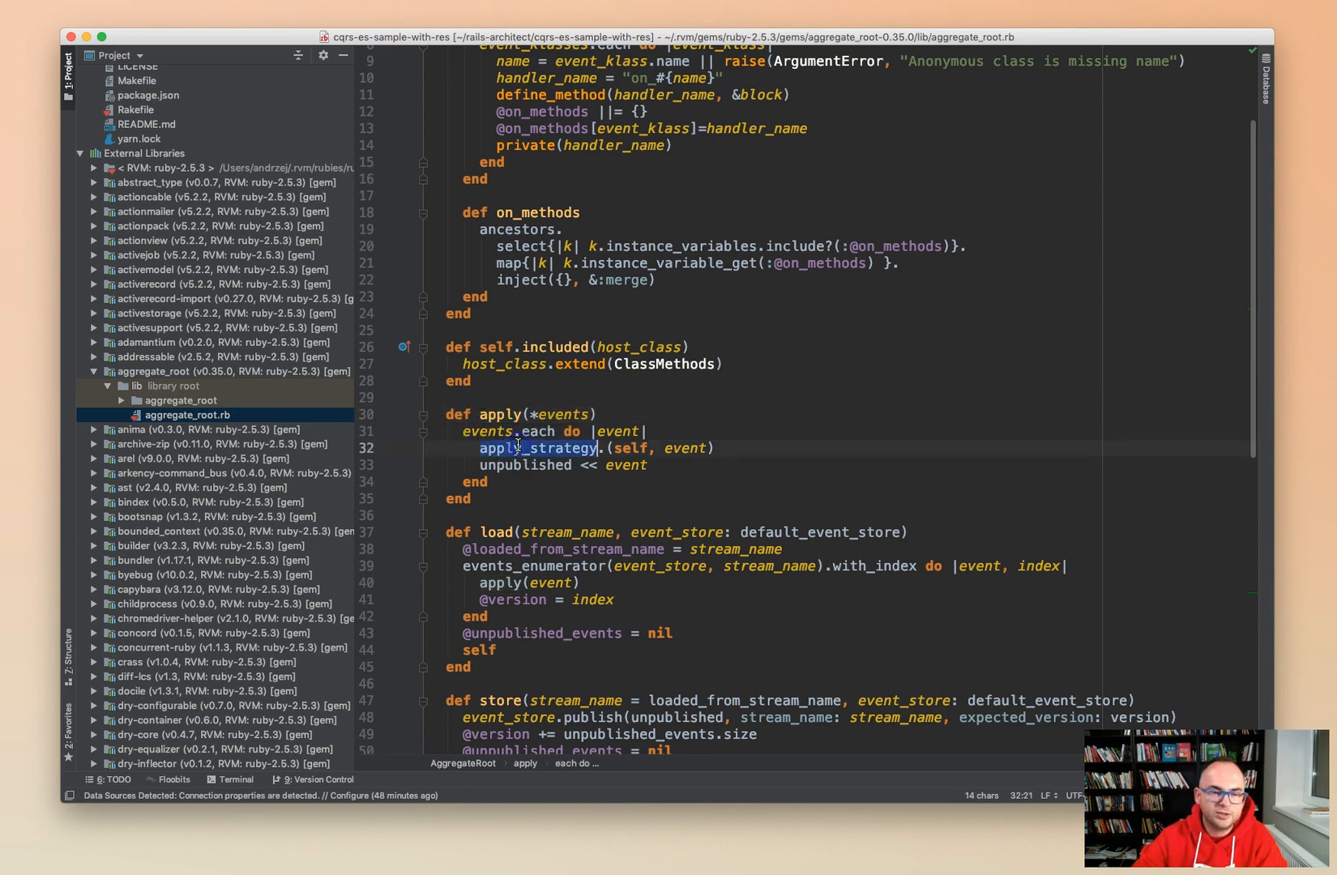
scroll(up, 3)
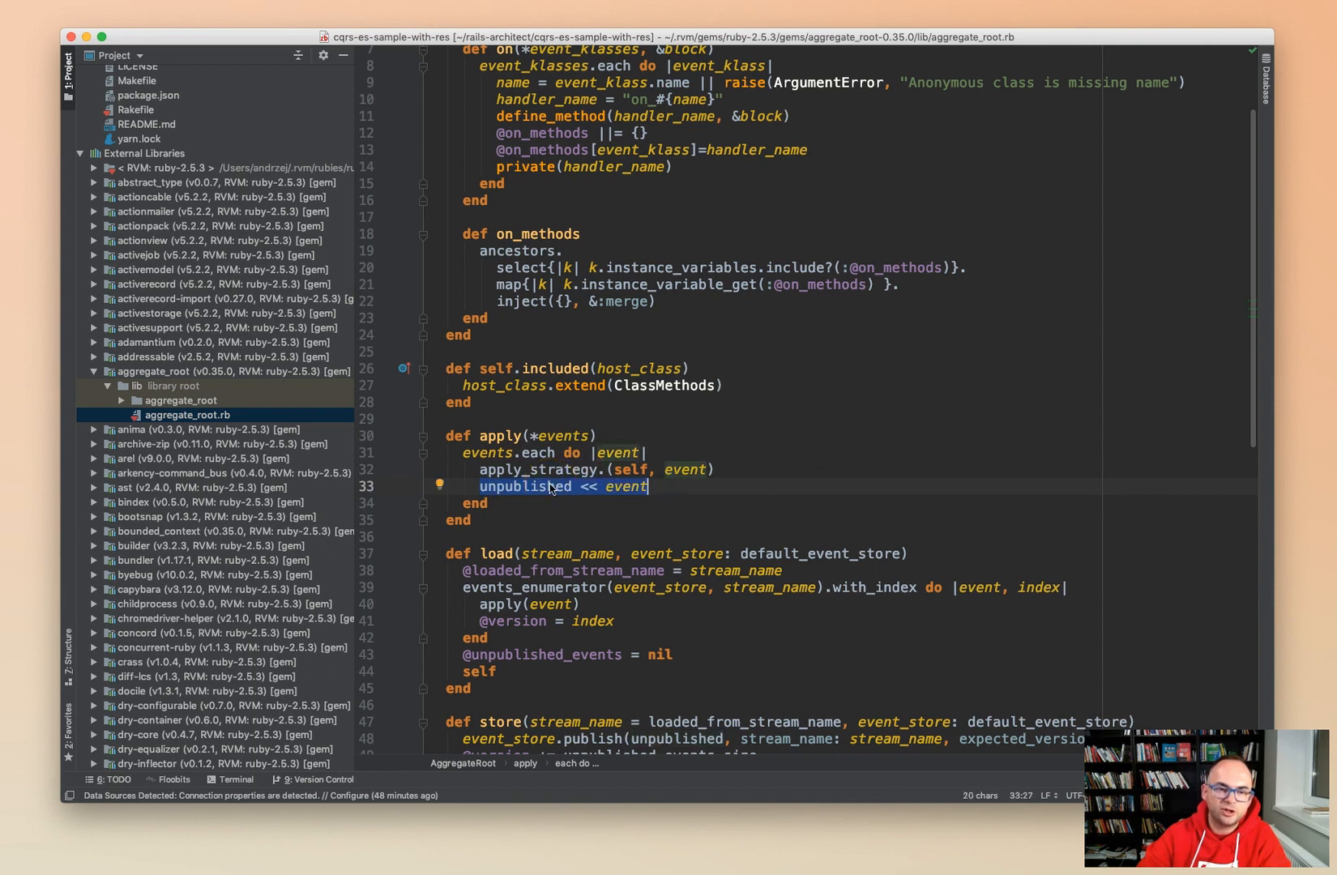
scroll(down, 3)
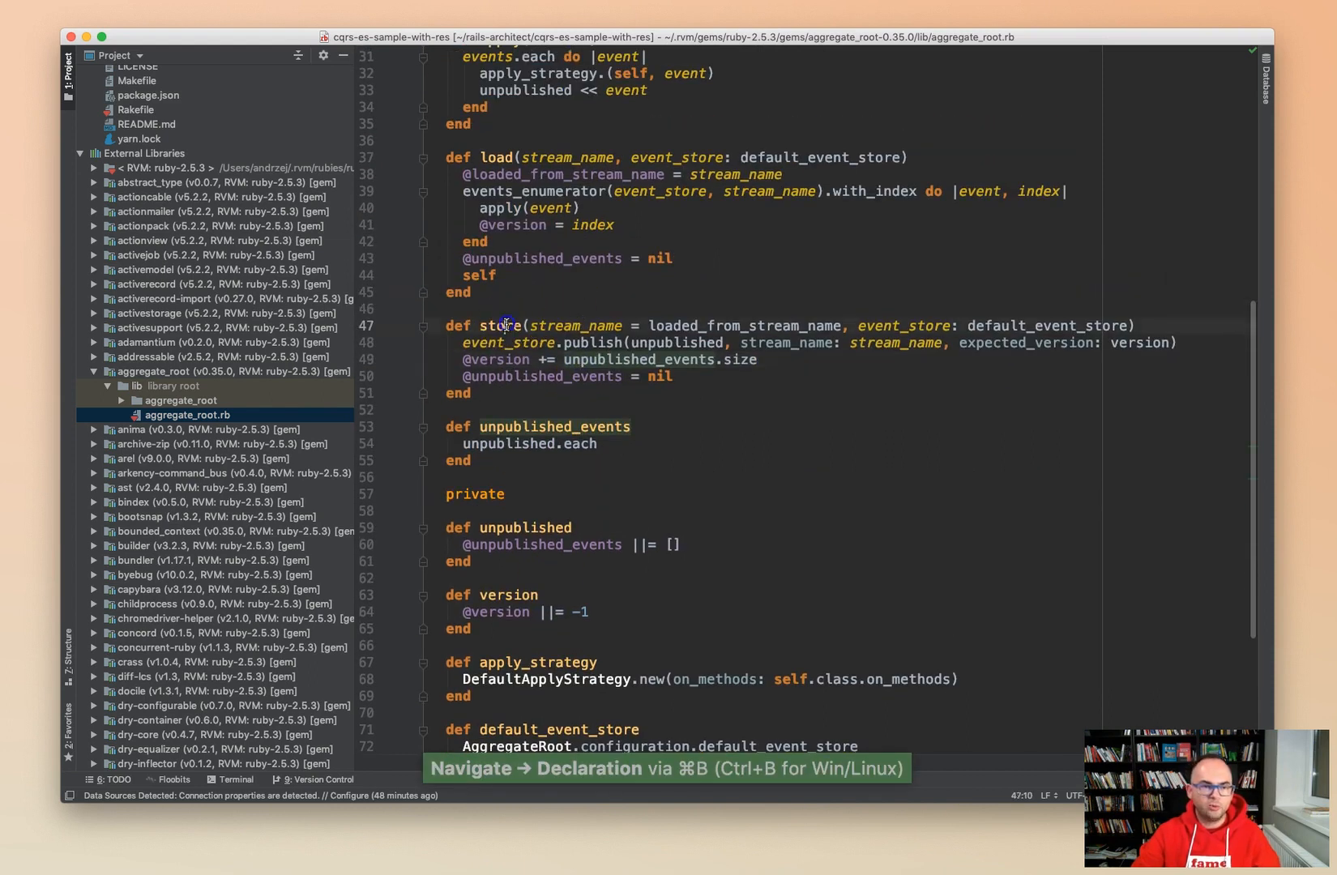
double_click(504, 325)
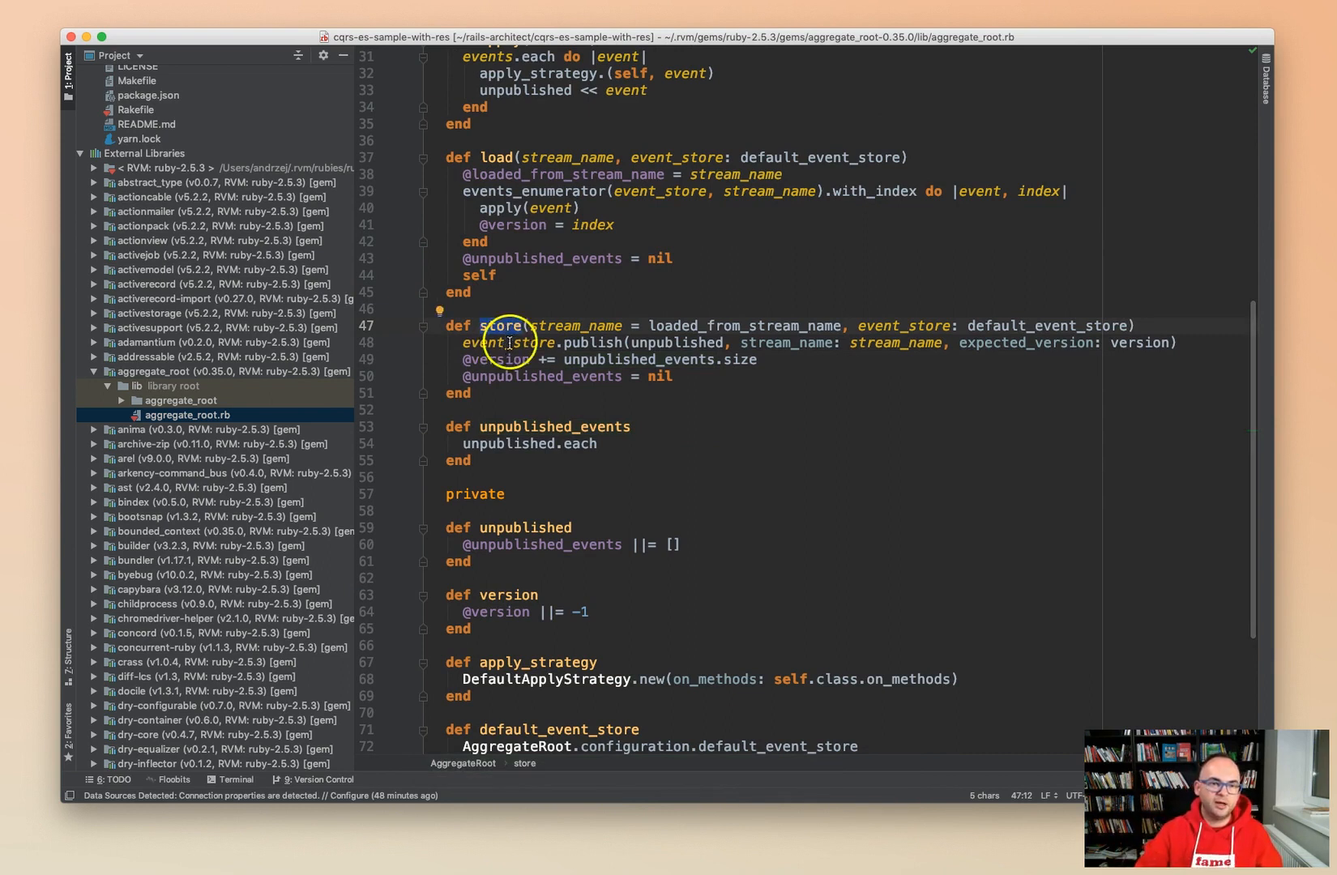
double_click(674, 342)
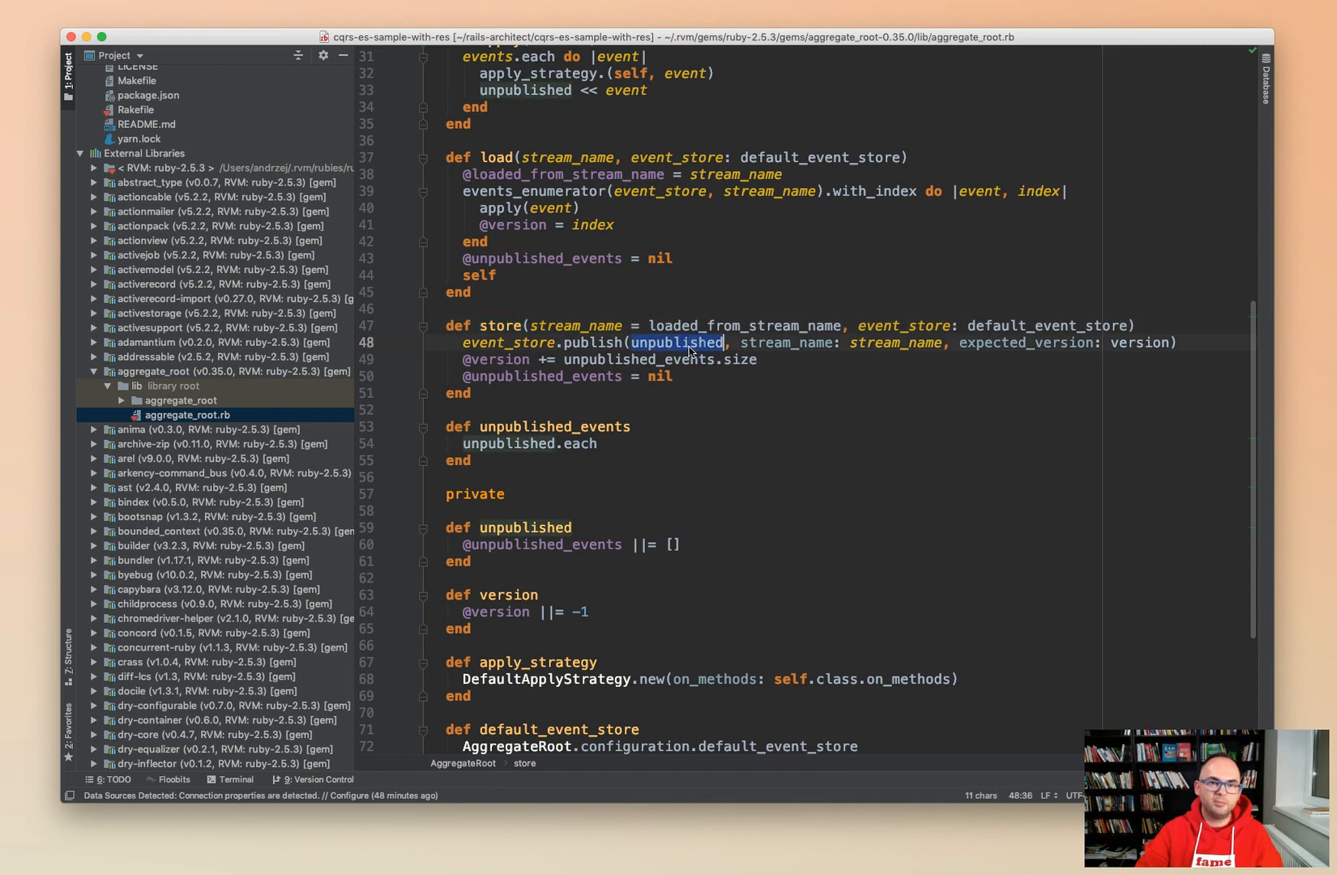
click(499, 359)
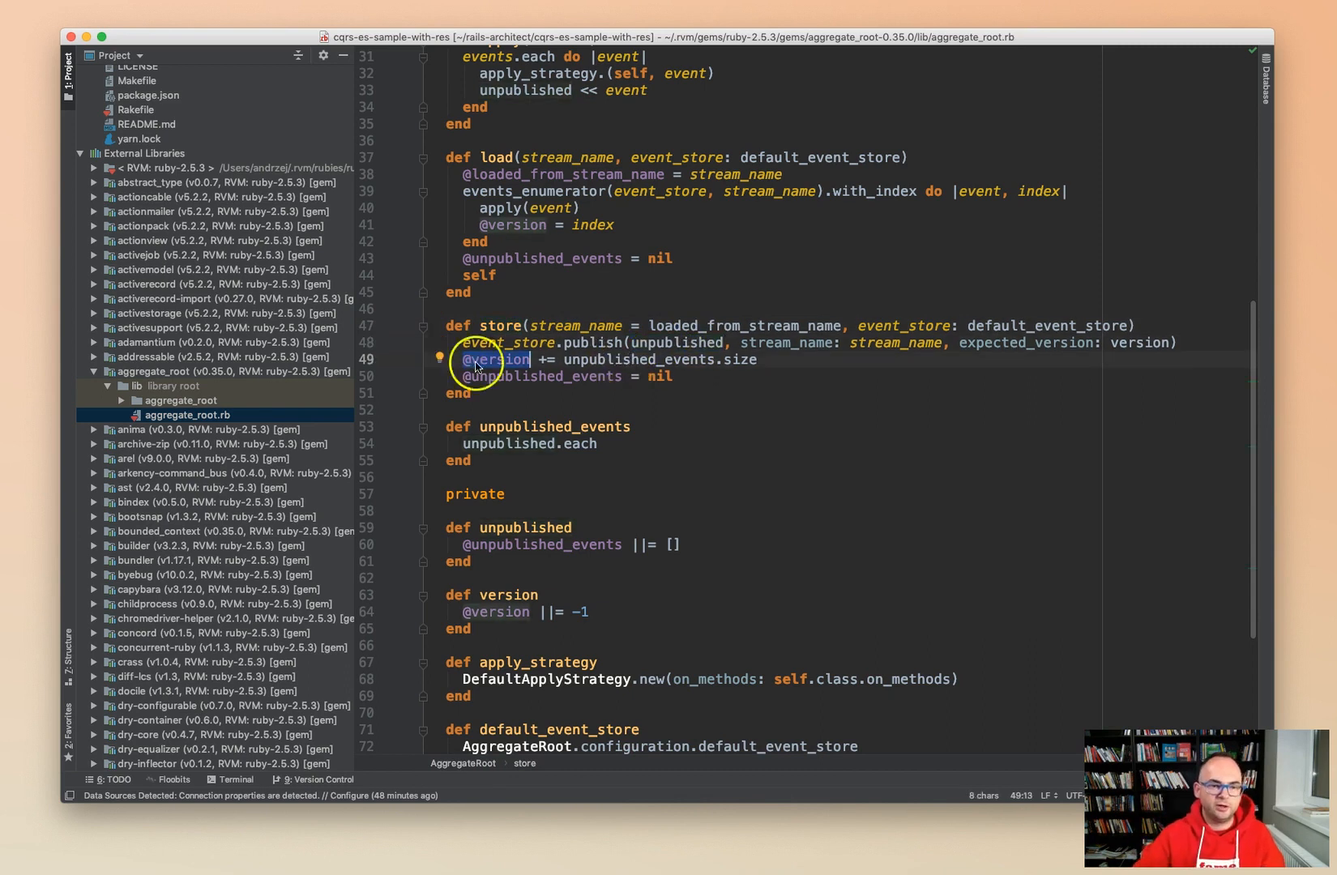
scroll(up, 3)
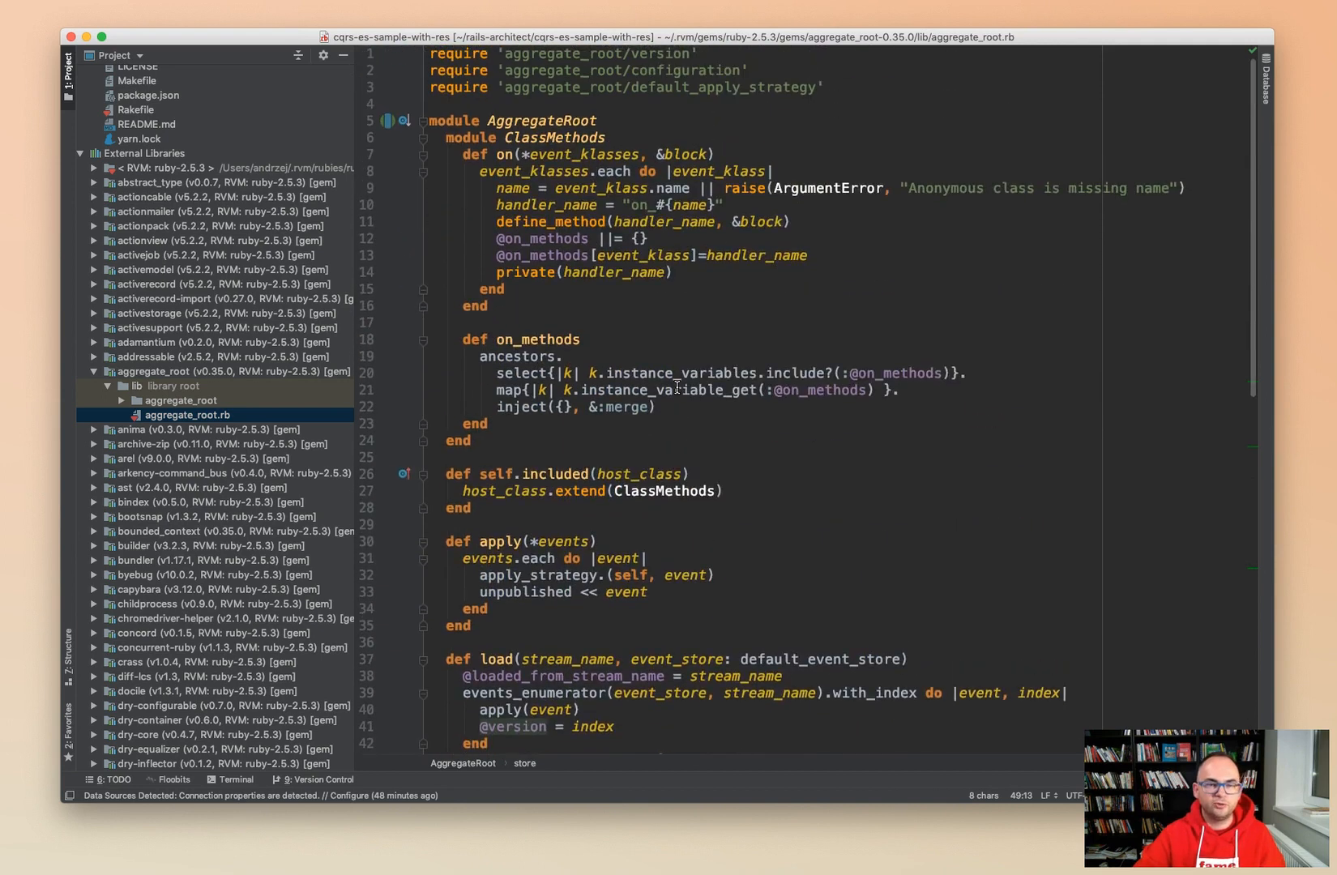
mouse_move(698, 383)
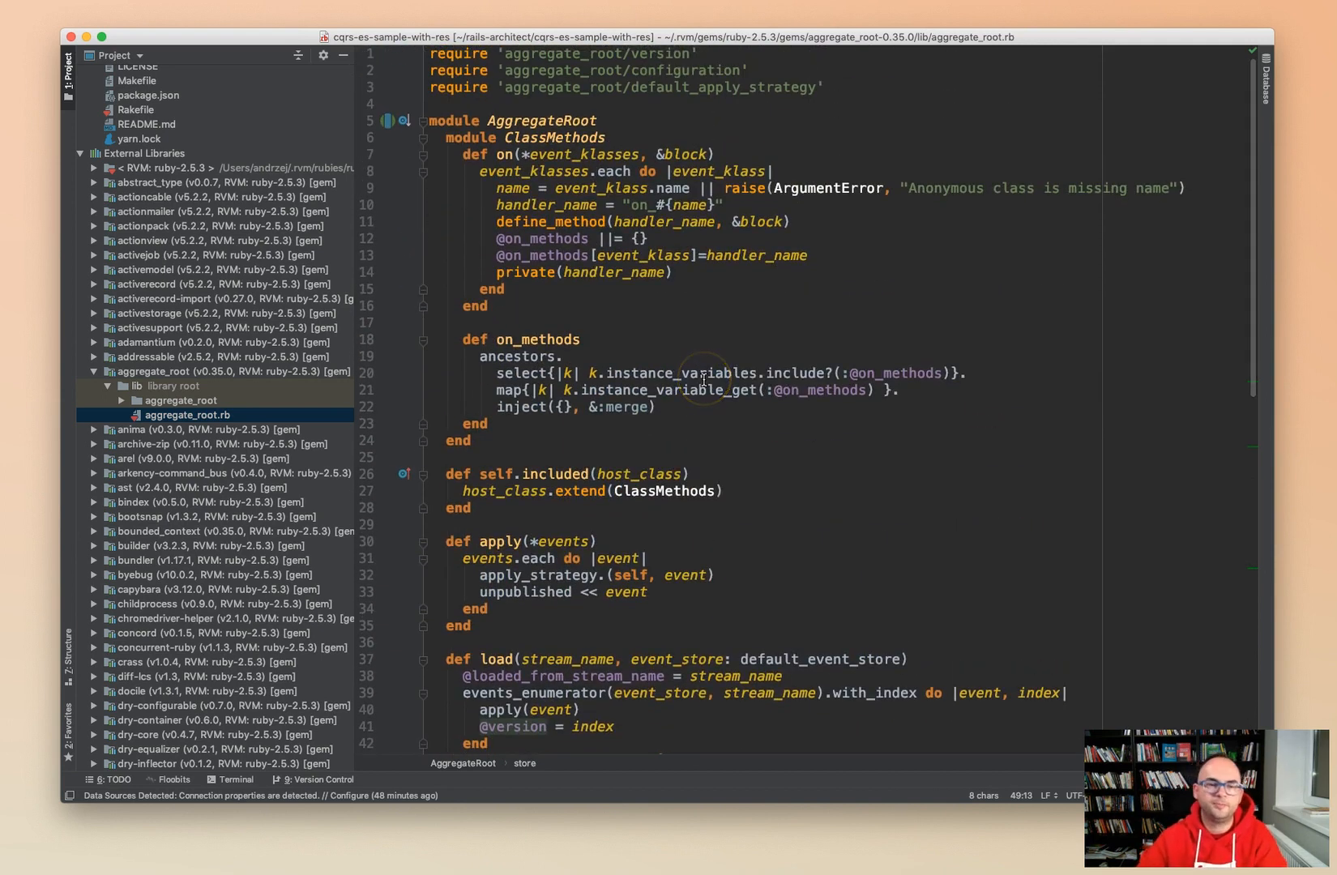
scroll(down, 3)
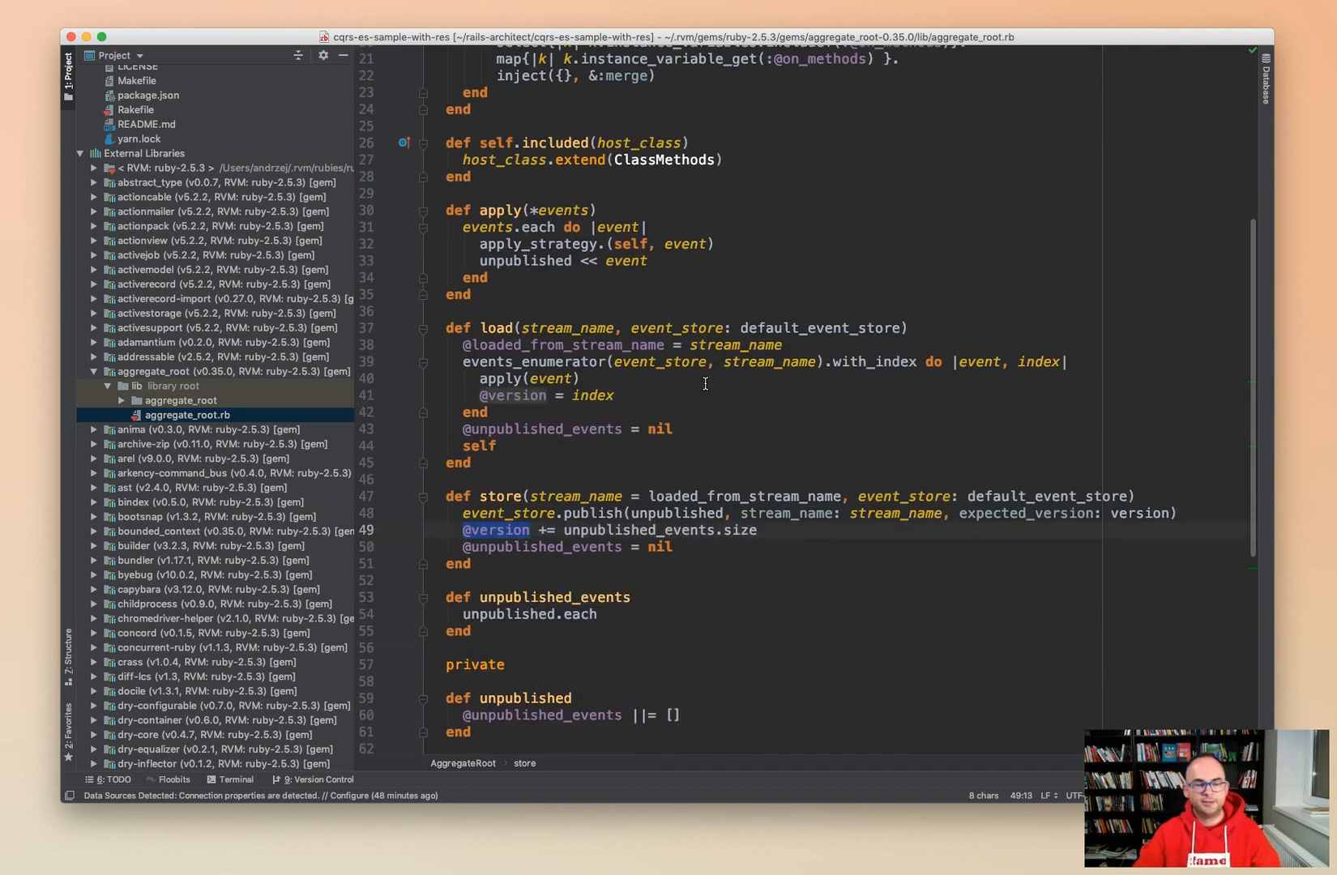
scroll(down, 3)
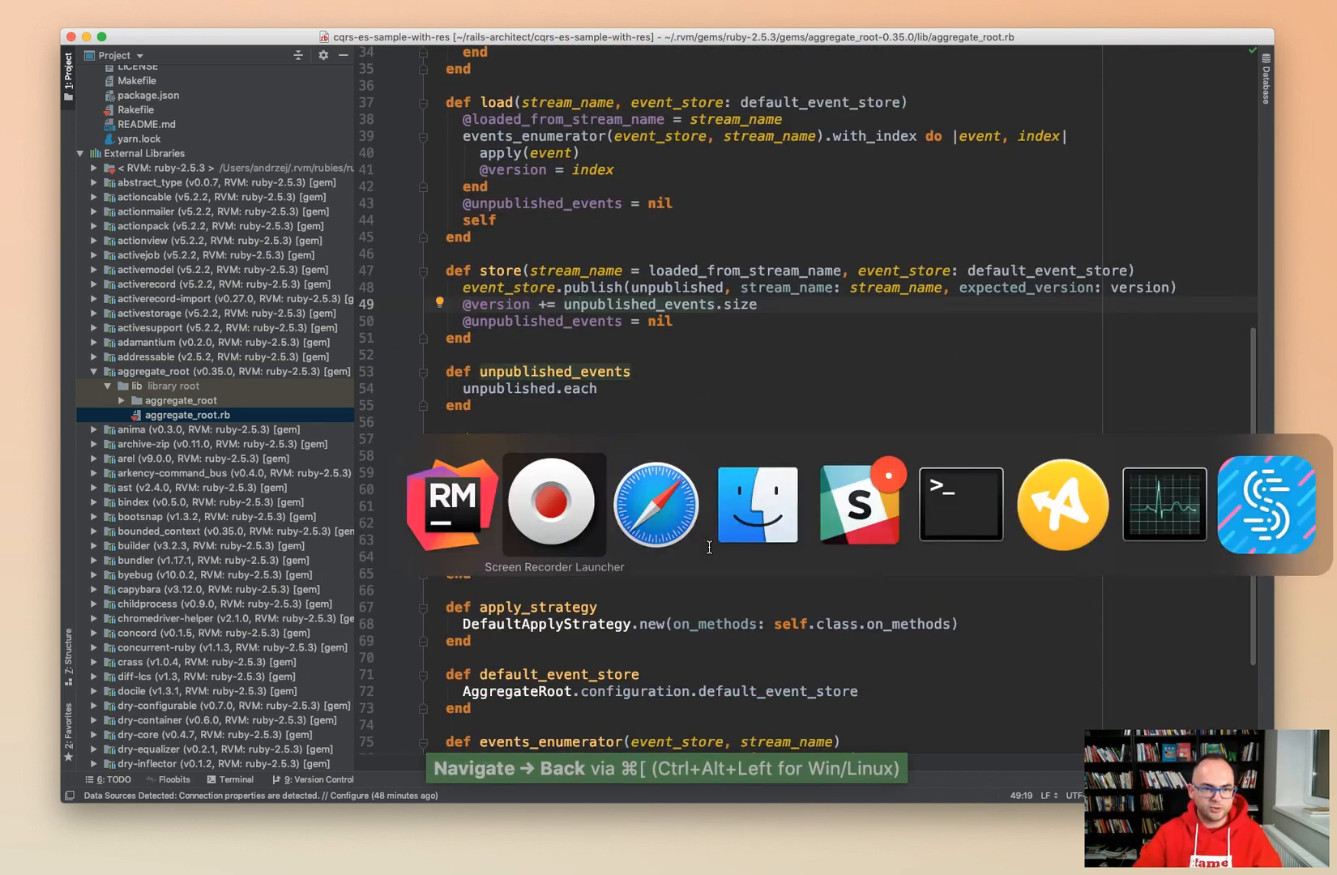
Read the Arkency 'One simple trick' post down to its summary bullets in Safari.
click(654, 503)
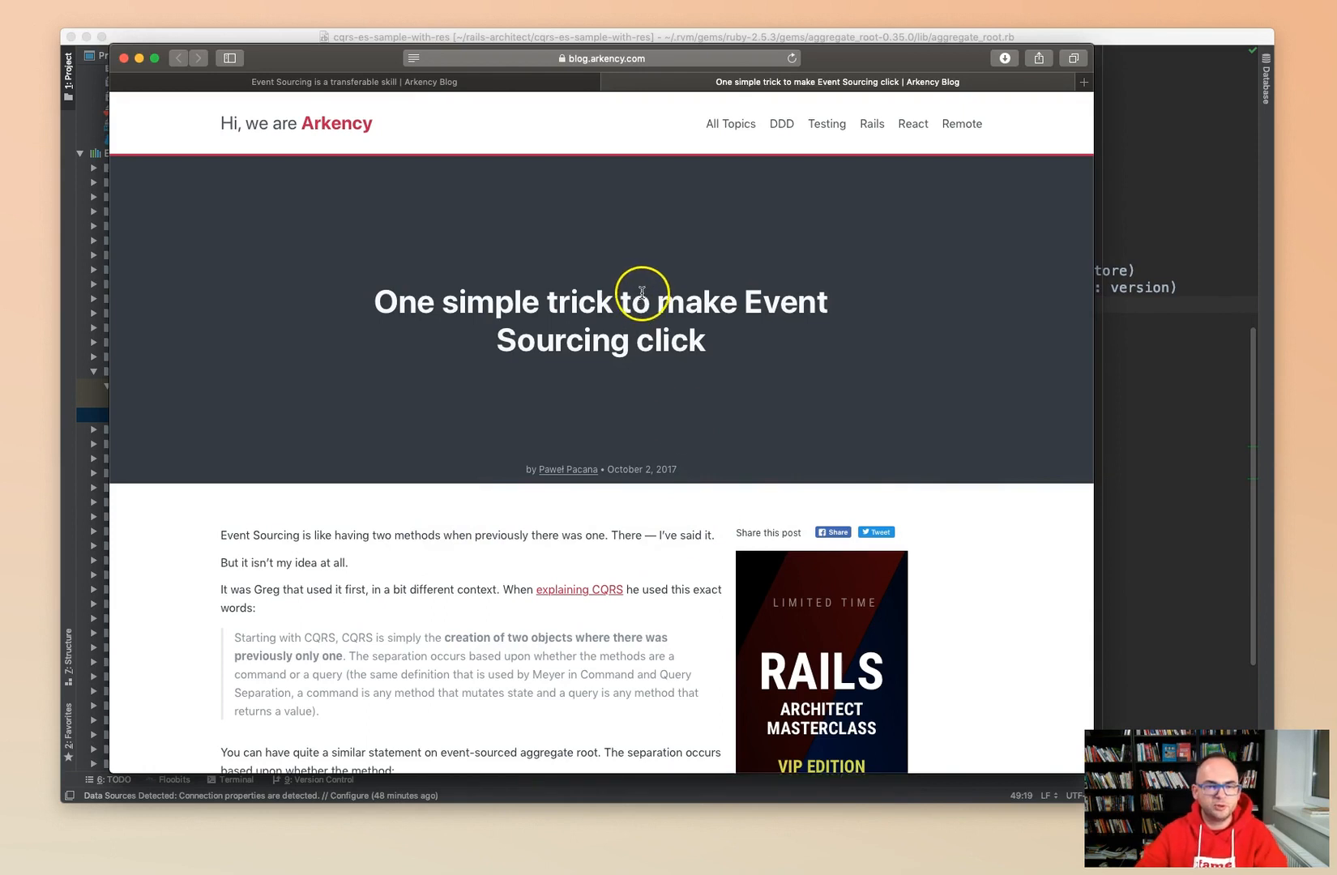
mouse_move(430, 401)
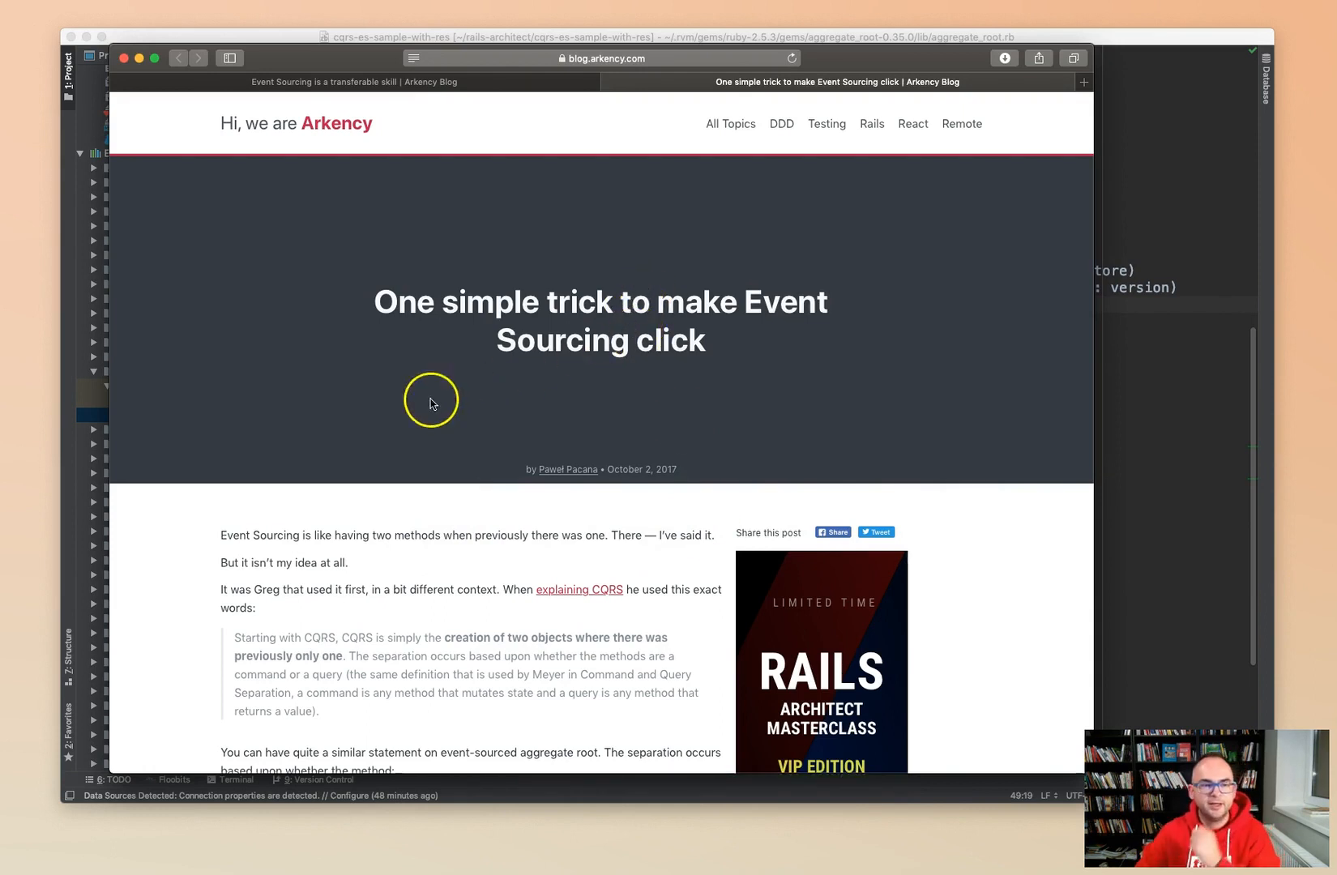
scroll(down, 3)
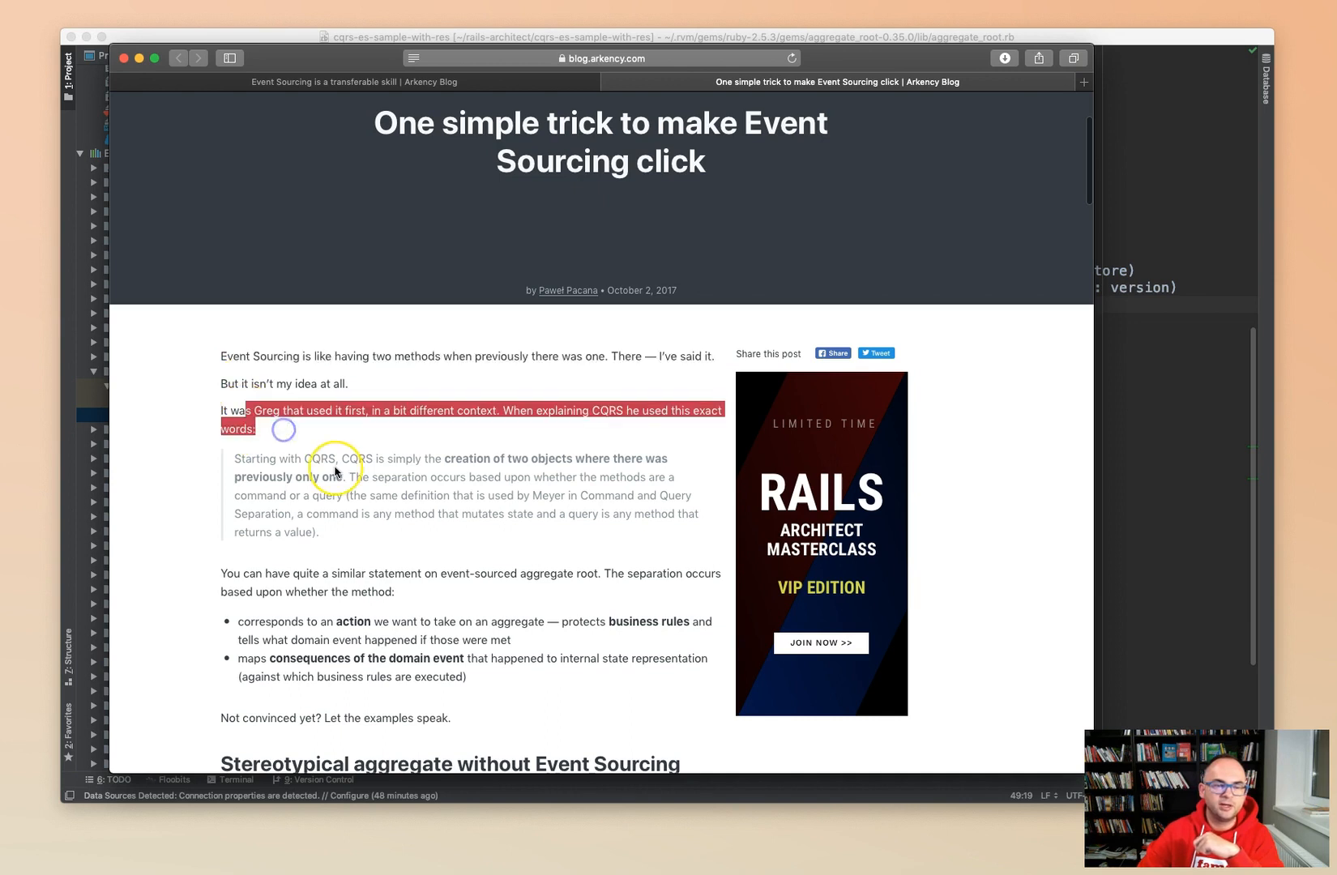
scroll(down, 3)
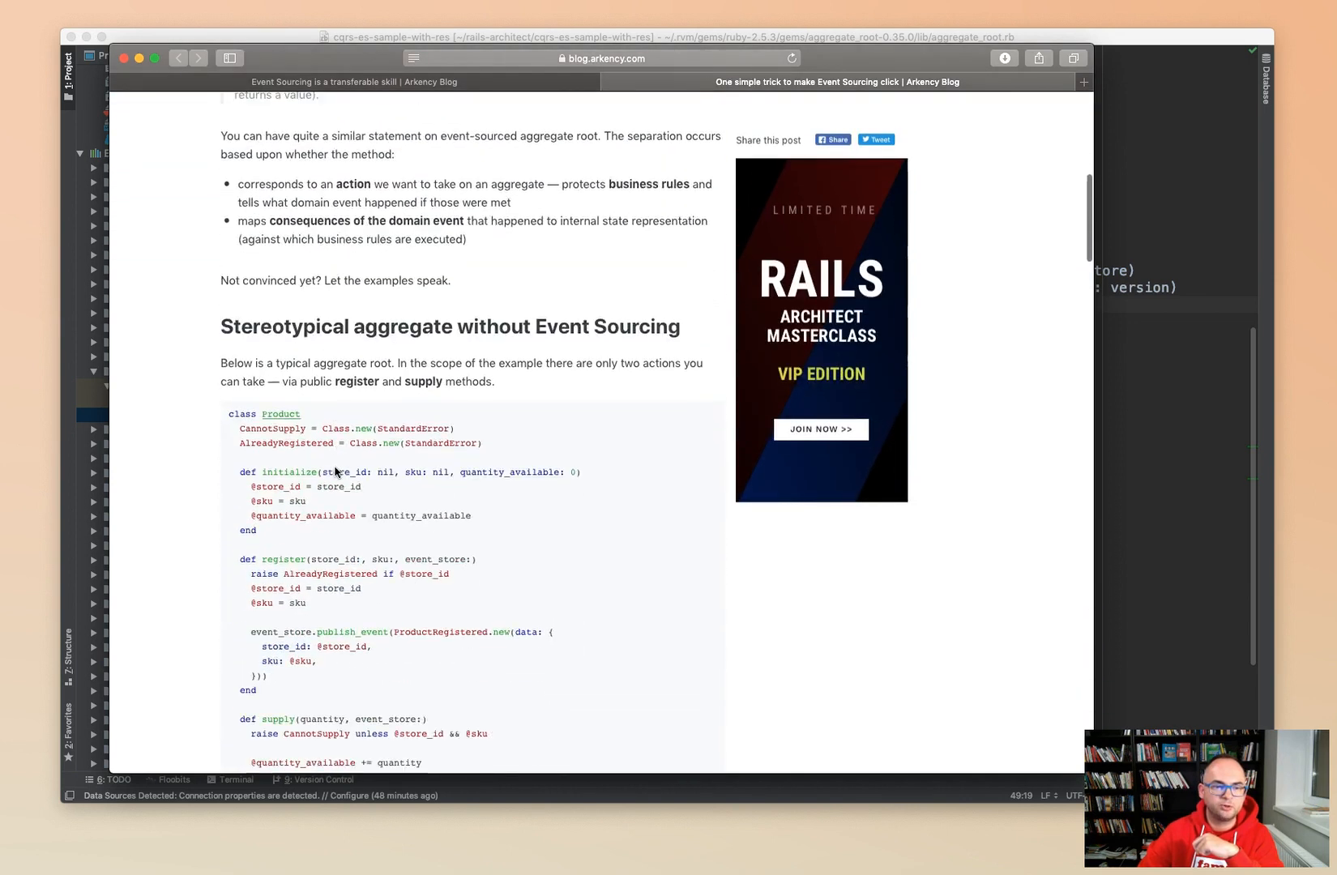
scroll(down, 3)
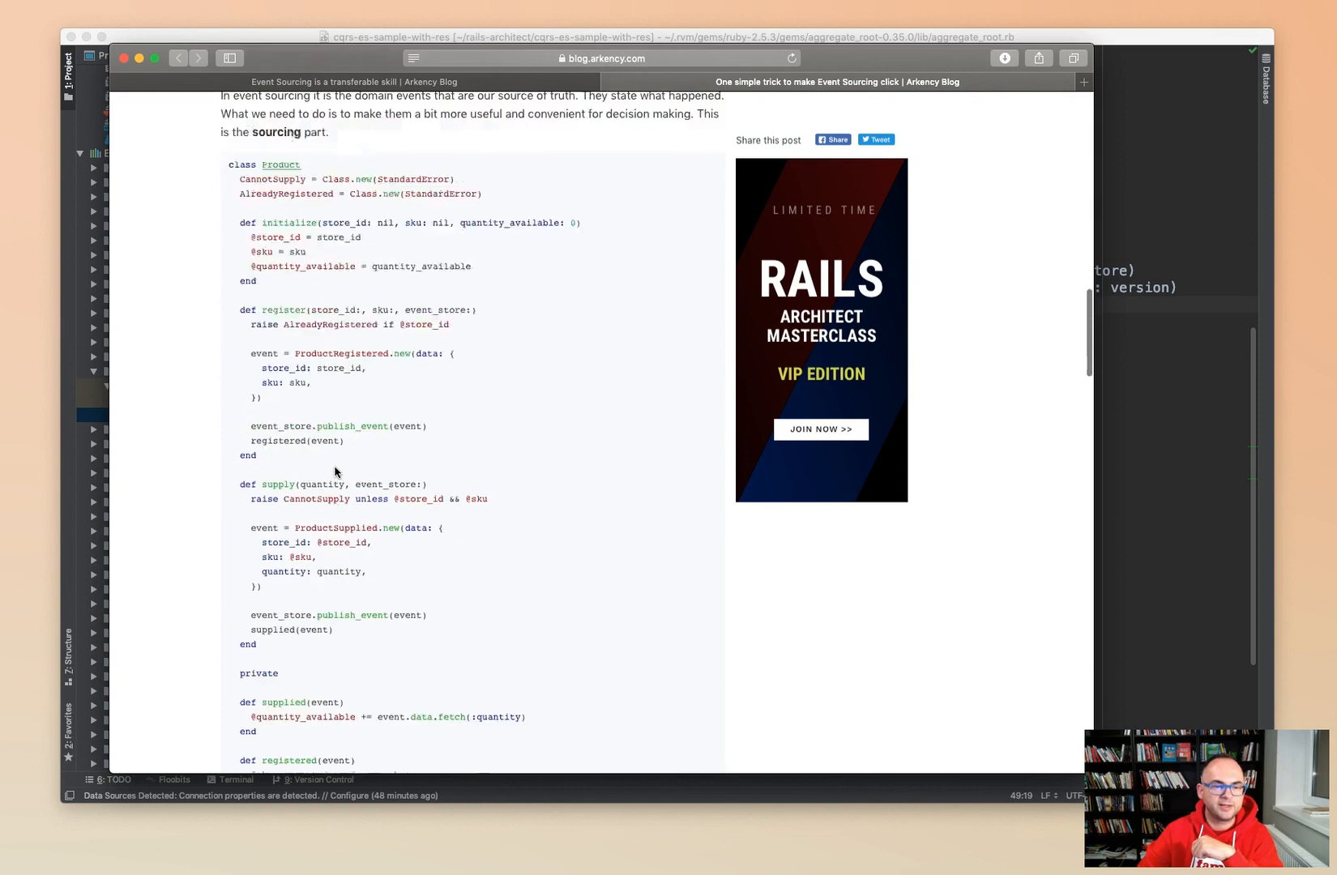
scroll(down, 3)
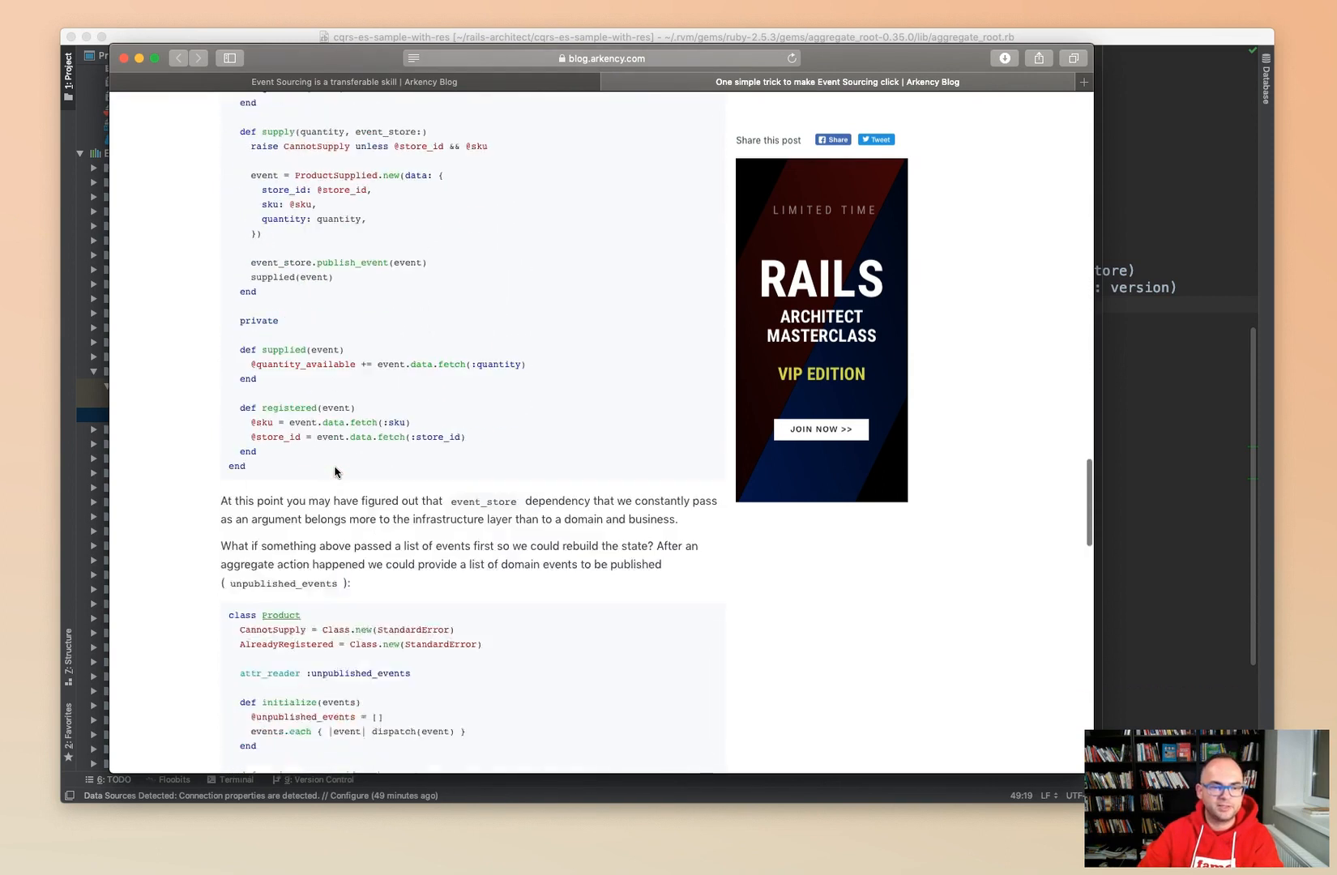
scroll(down, 3)
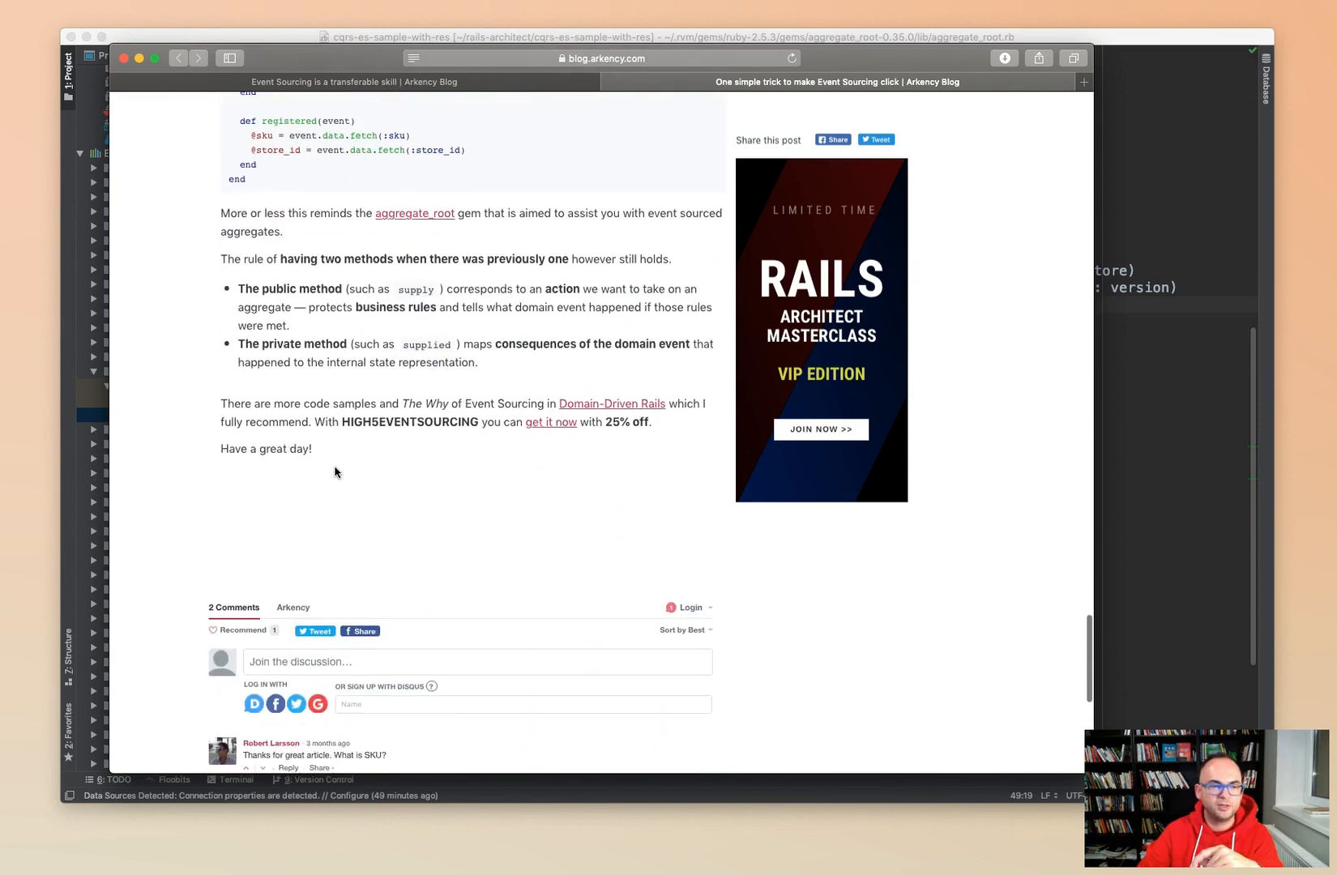
scroll(down, 3)
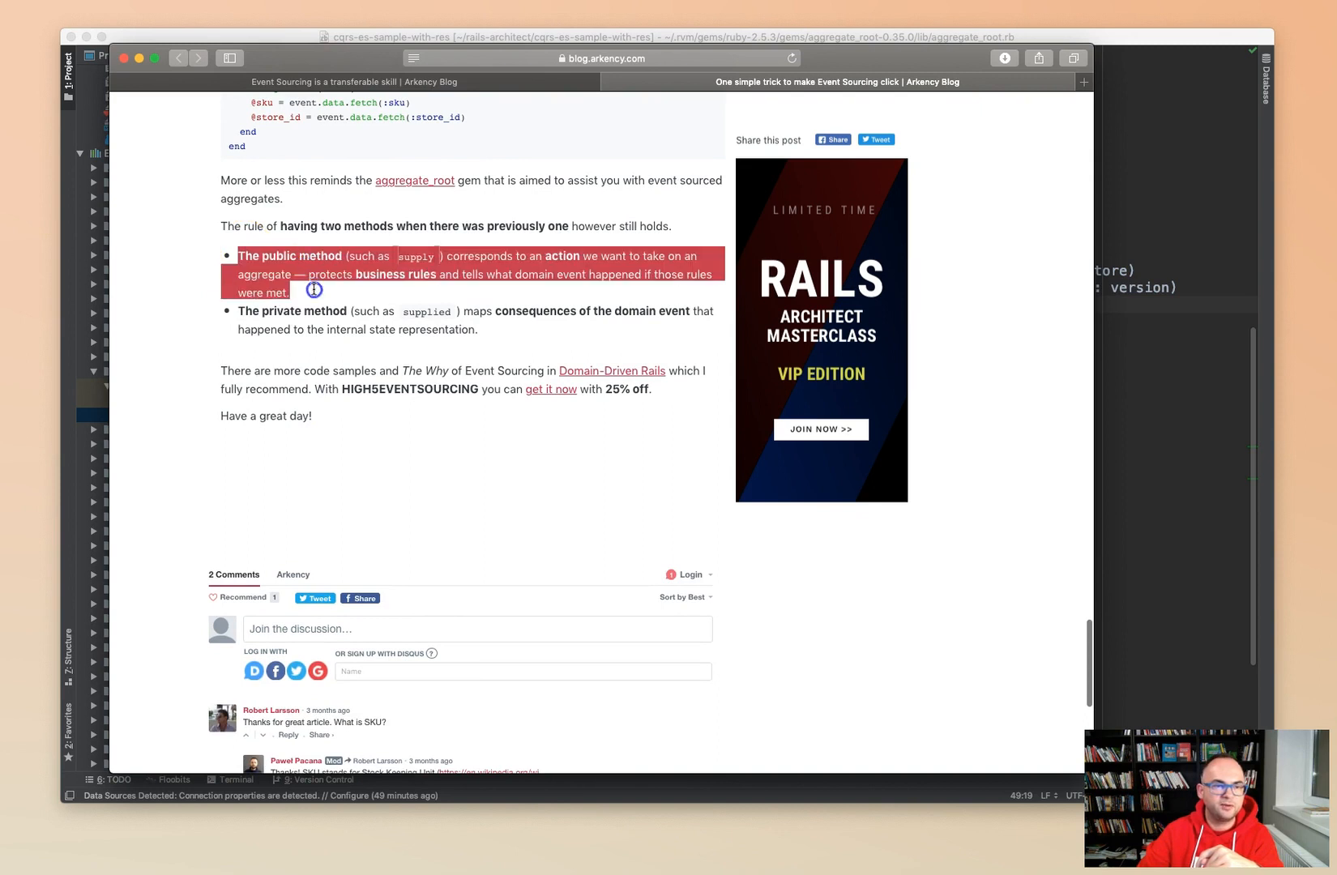
mouse_move(393, 287)
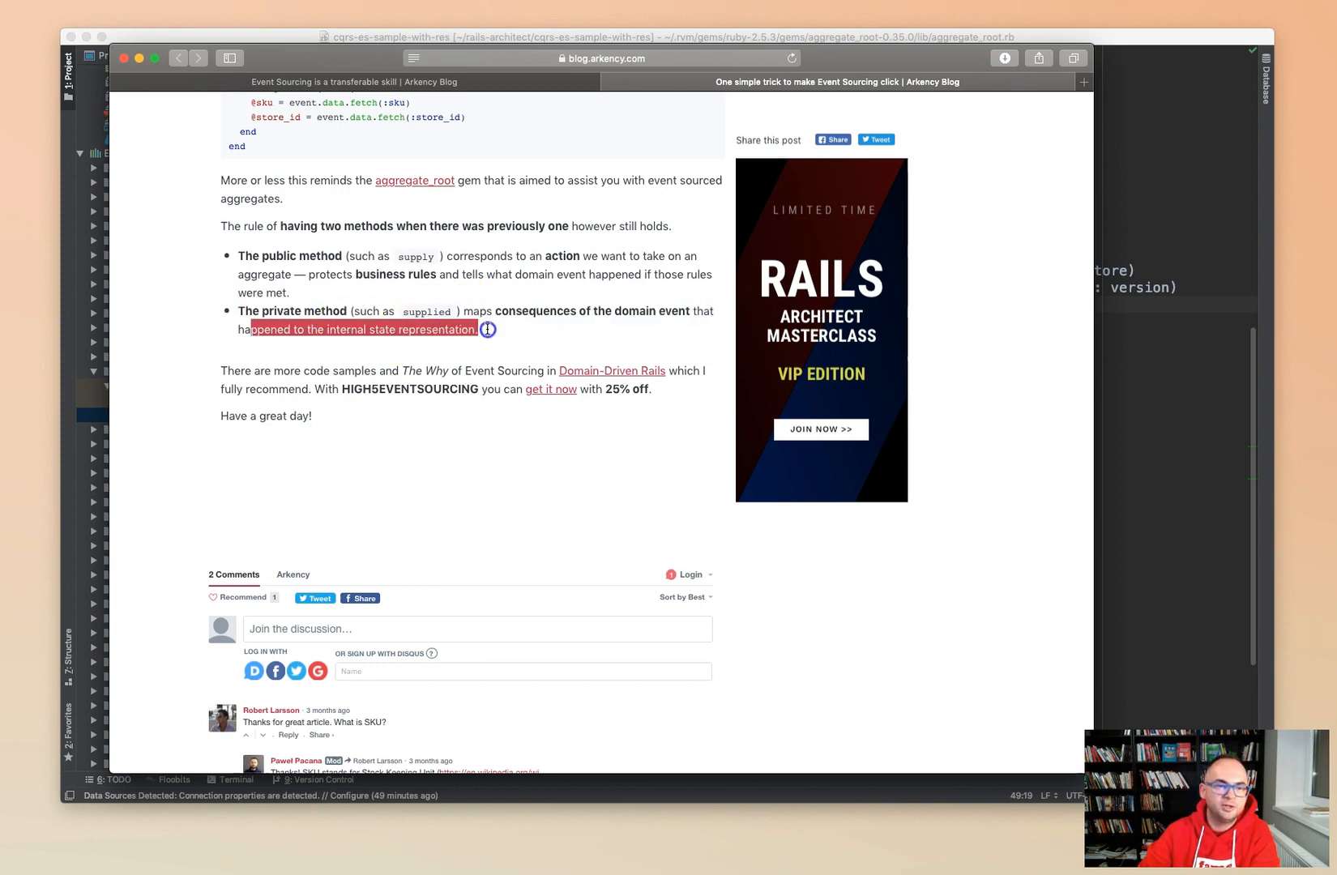
scroll(up, 3)
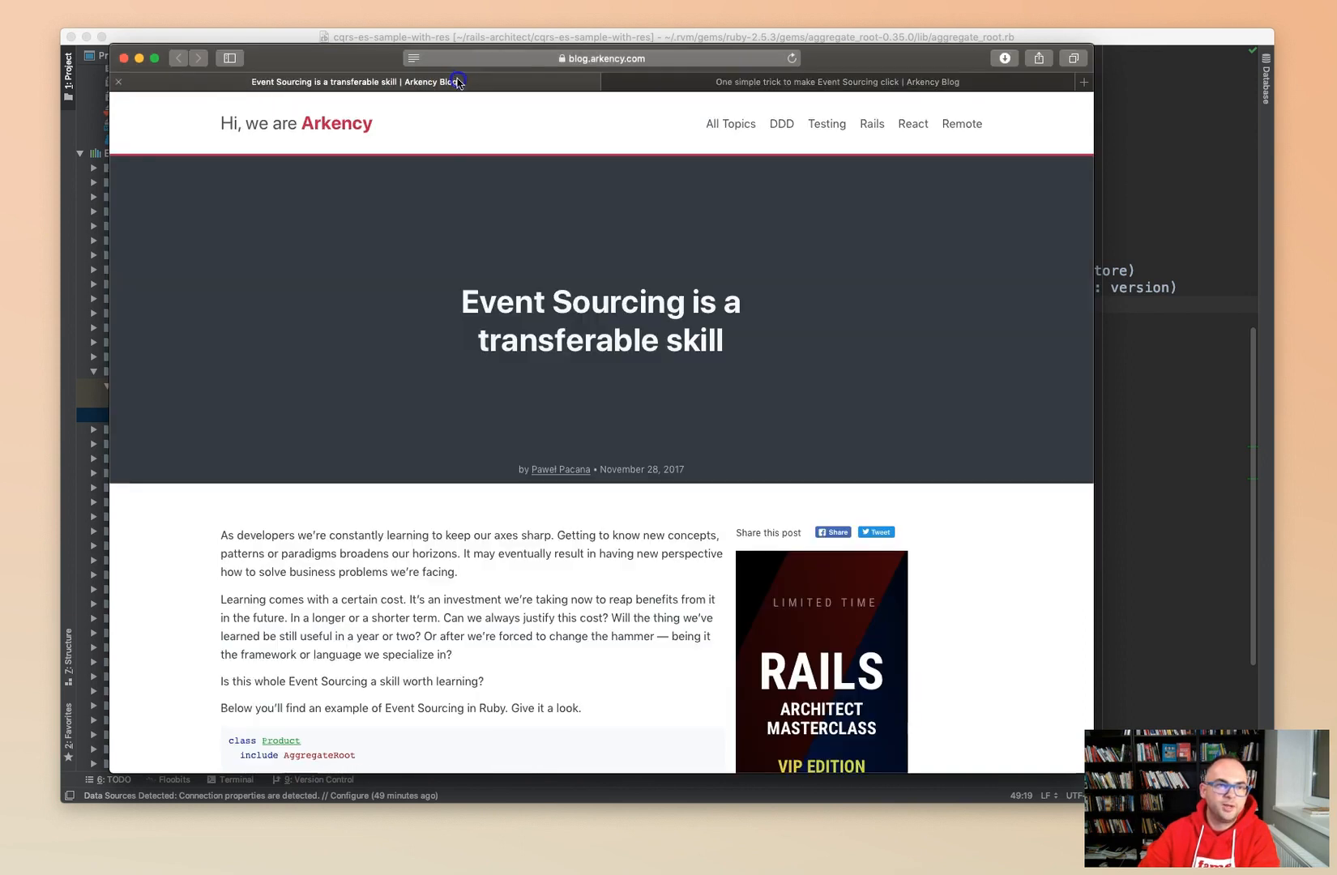
Skim the 'transferable skill' post's Ruby and Haskell examples, then scroll back to the top.
double_click(600, 304)
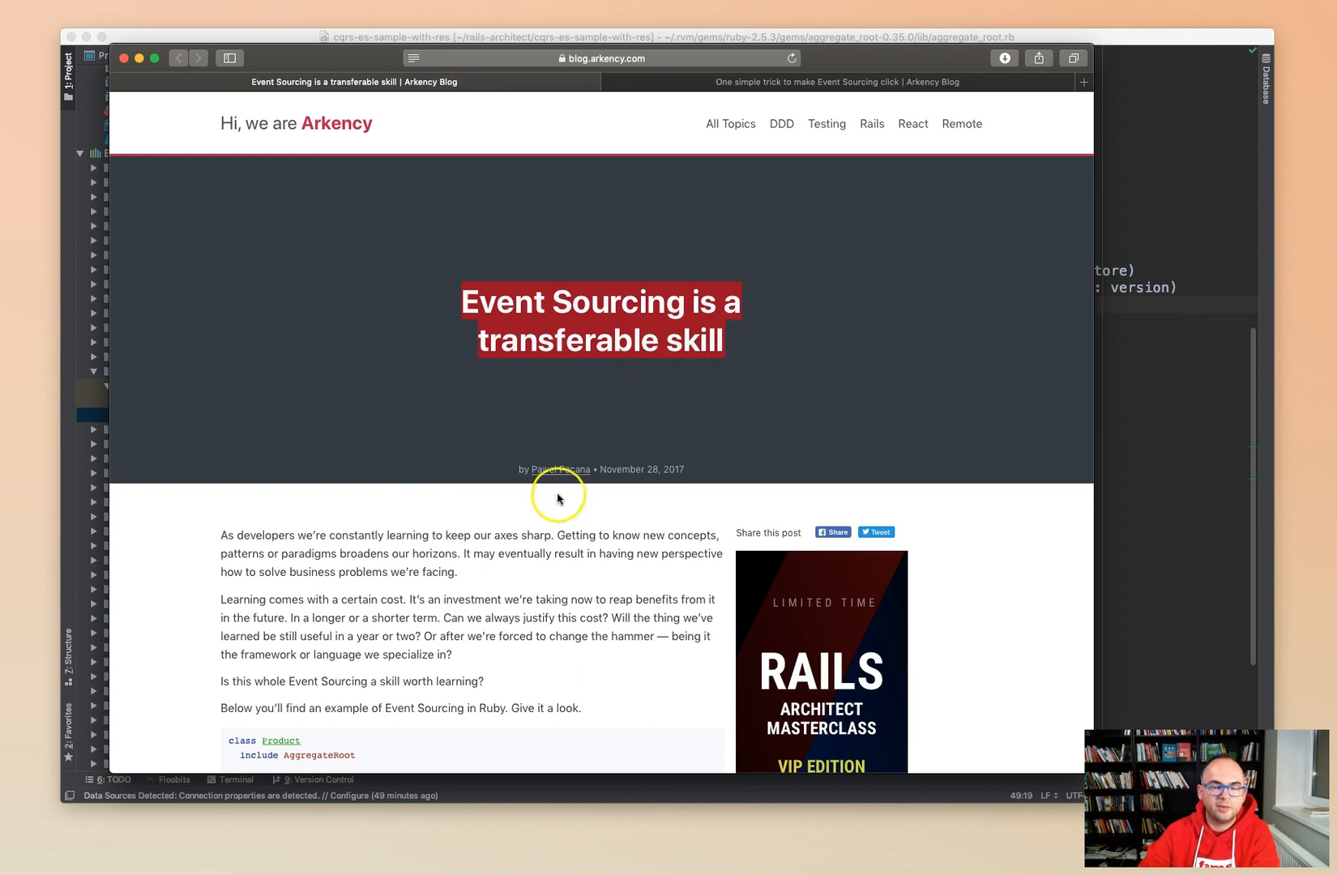
mouse_move(596, 417)
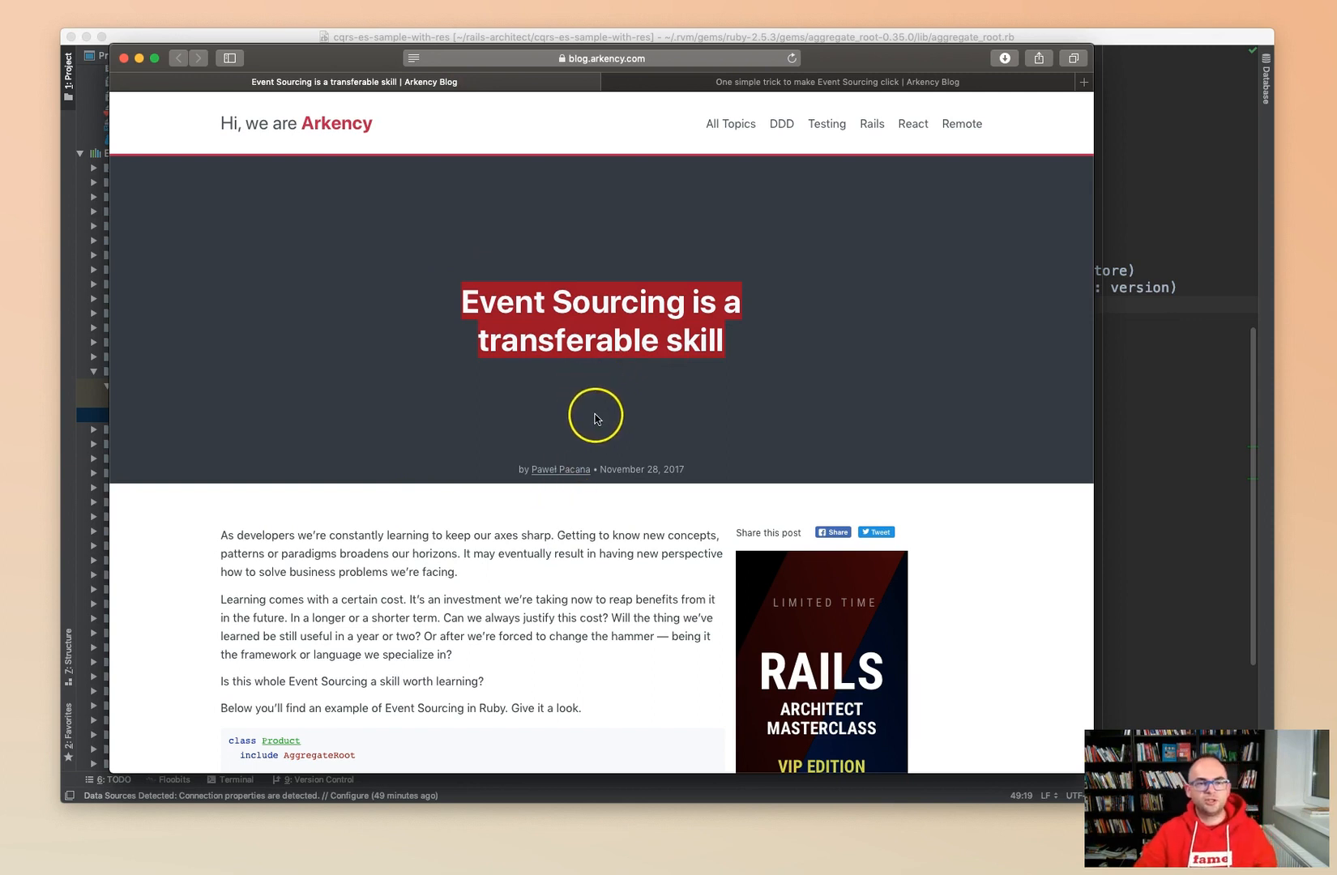
scroll(down, 3)
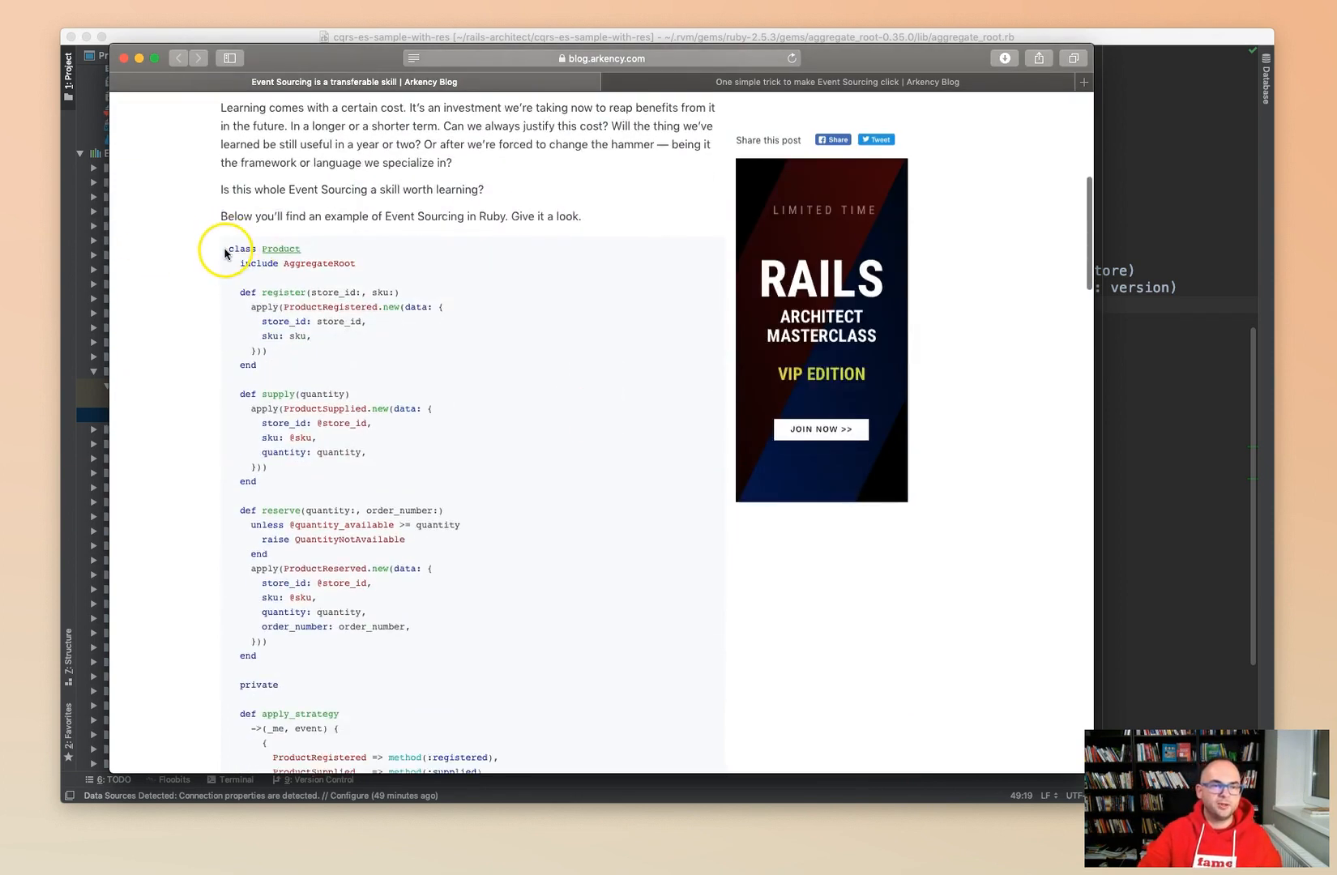
scroll(down, 3)
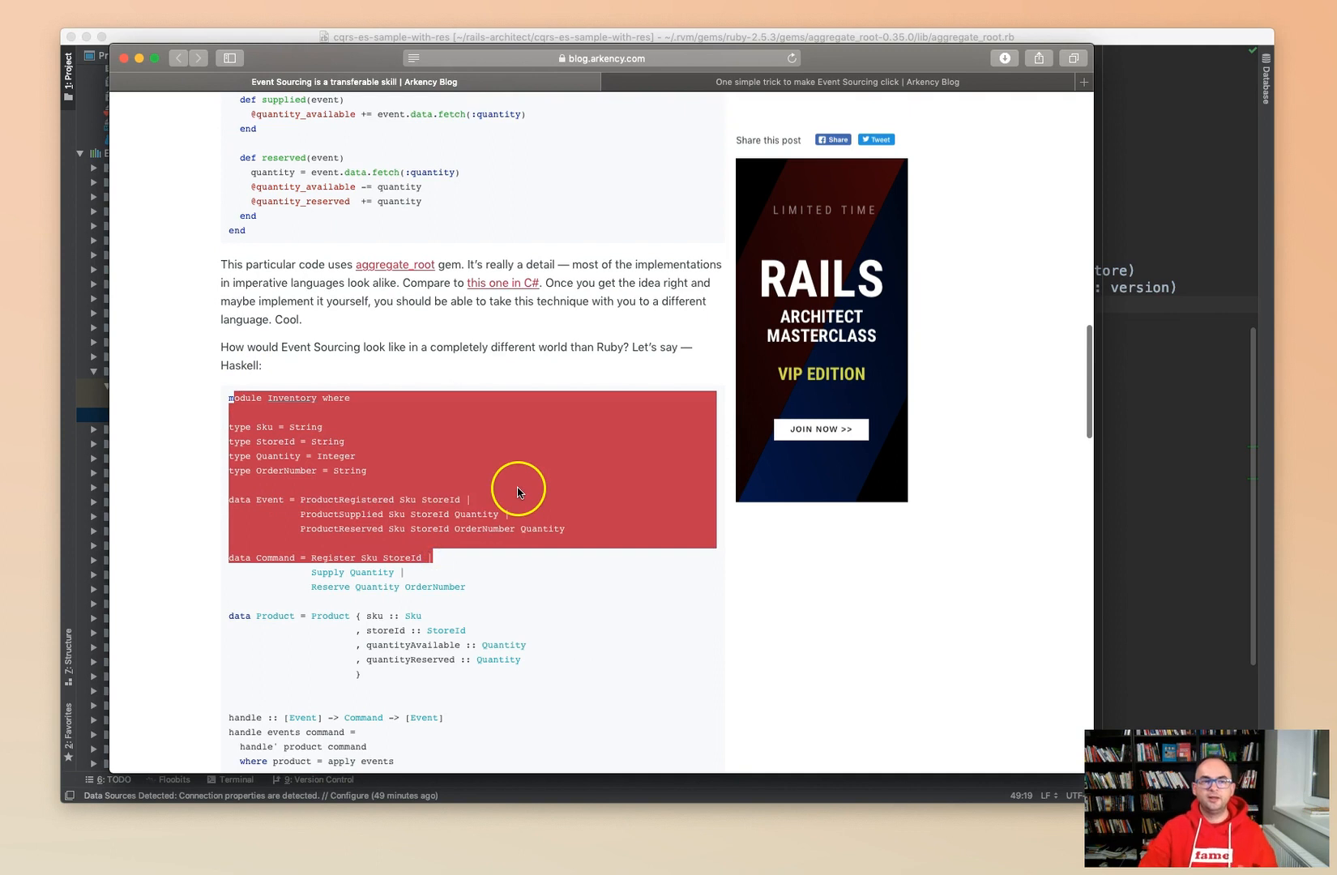
mouse_move(482, 485)
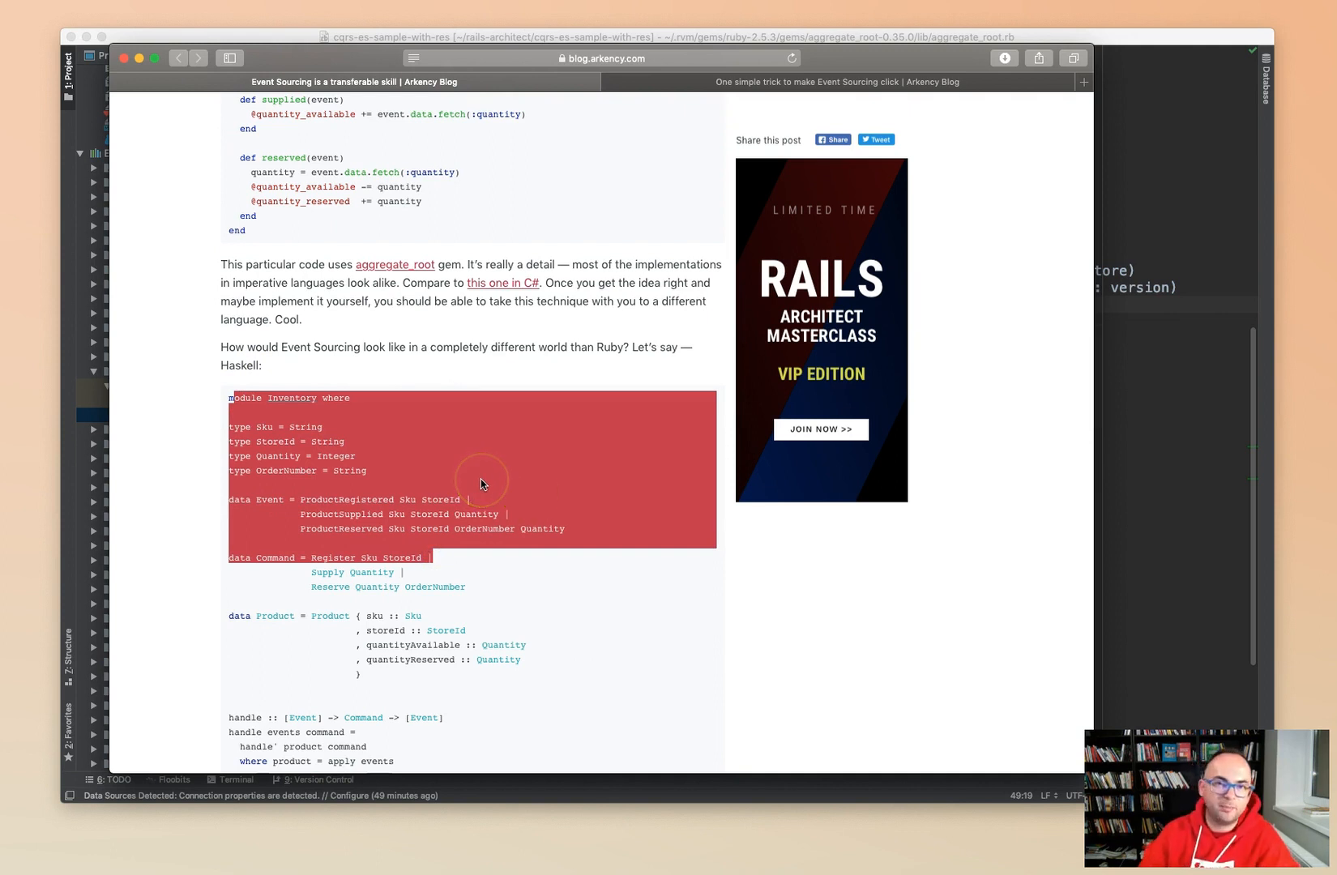
scroll(down, 3)
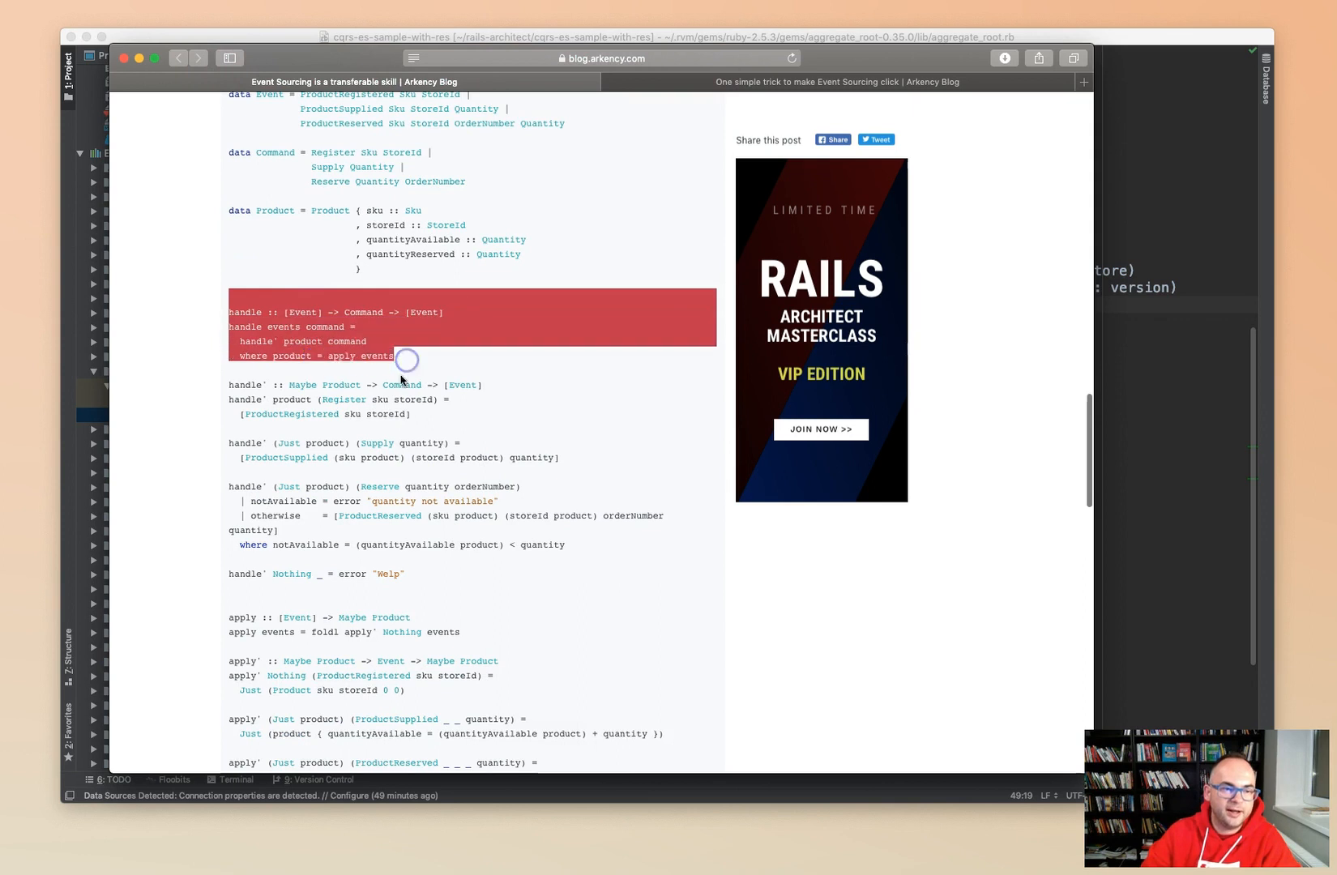
scroll(down, 3)
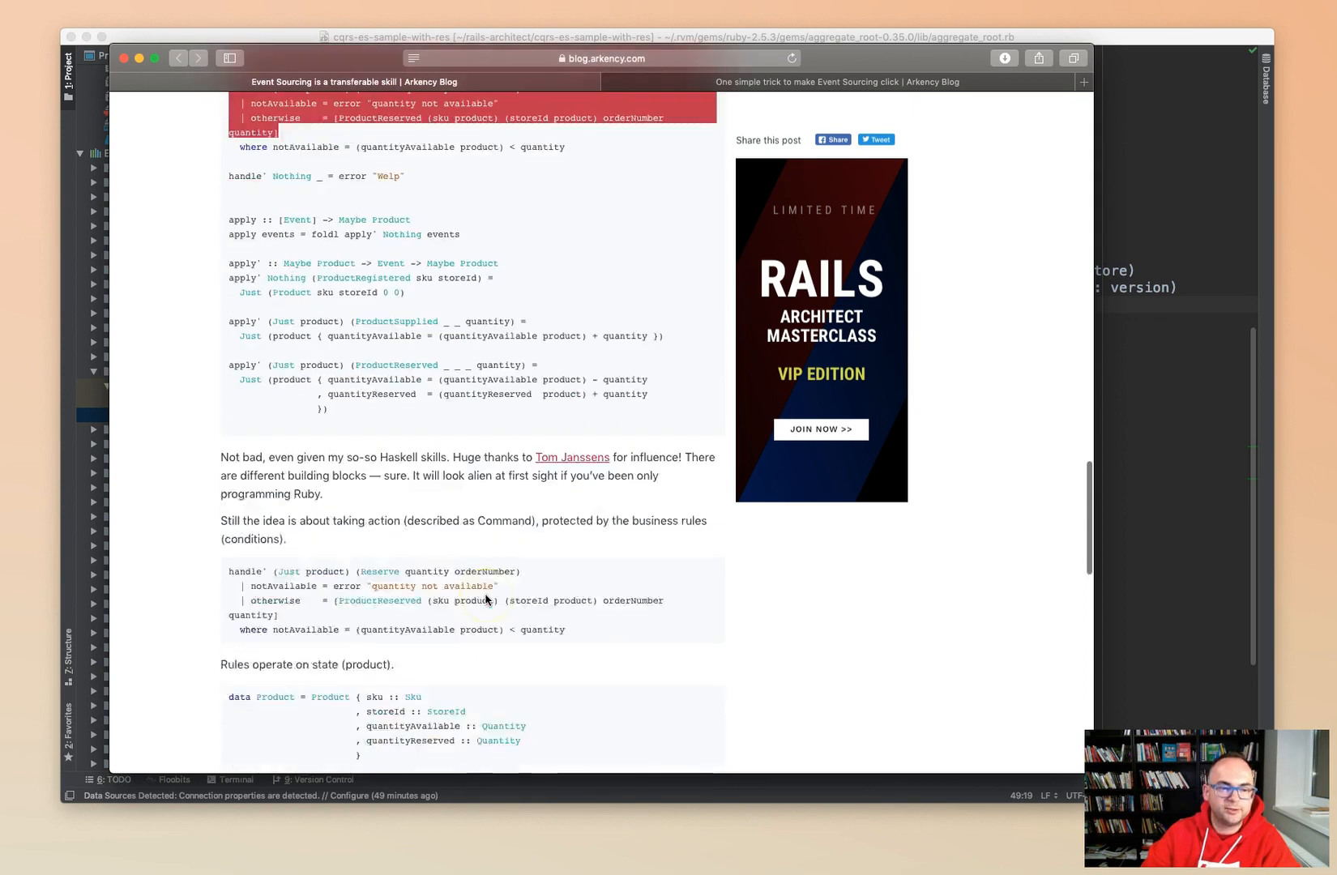
scroll(up, 3)
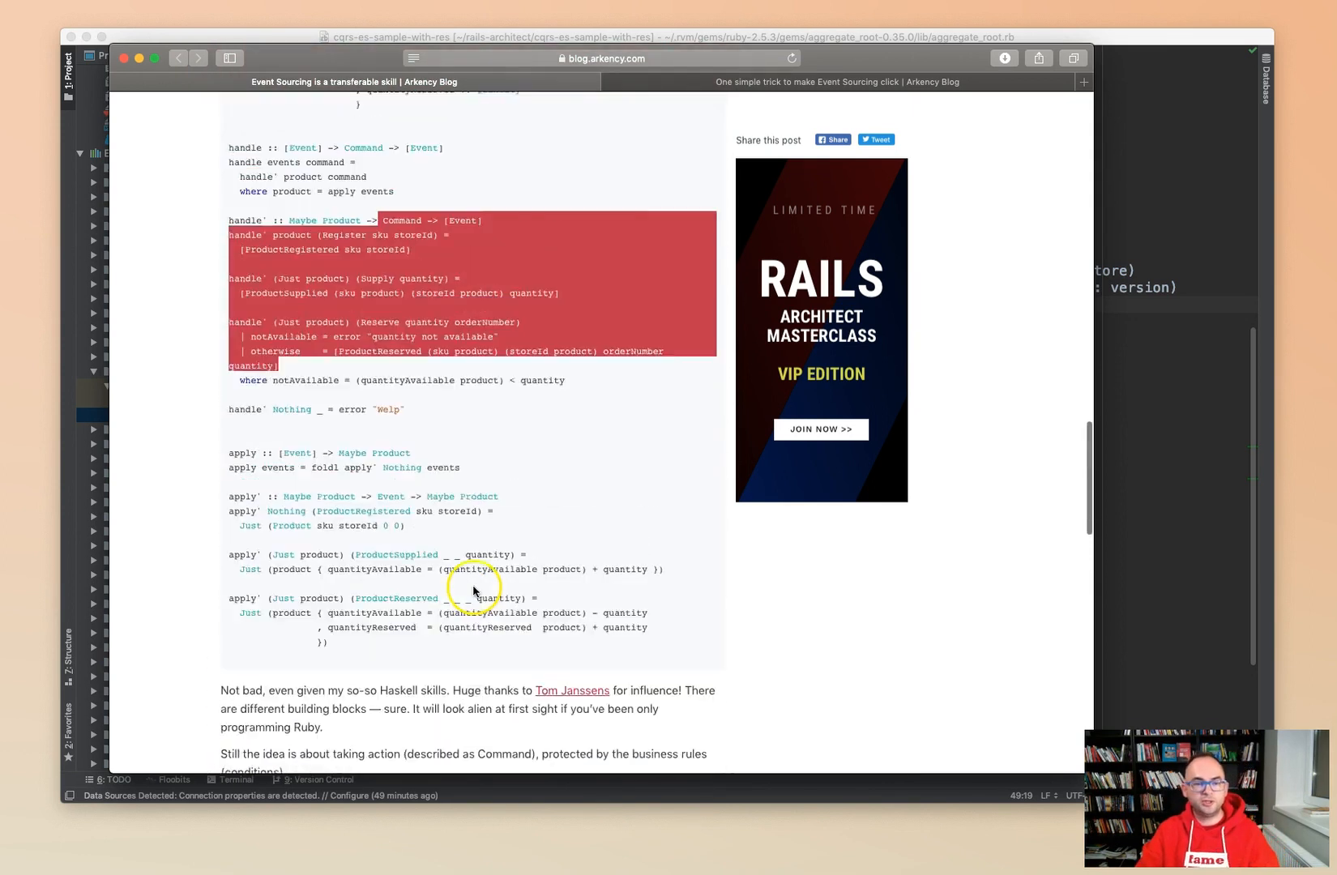
scroll(up, 3)
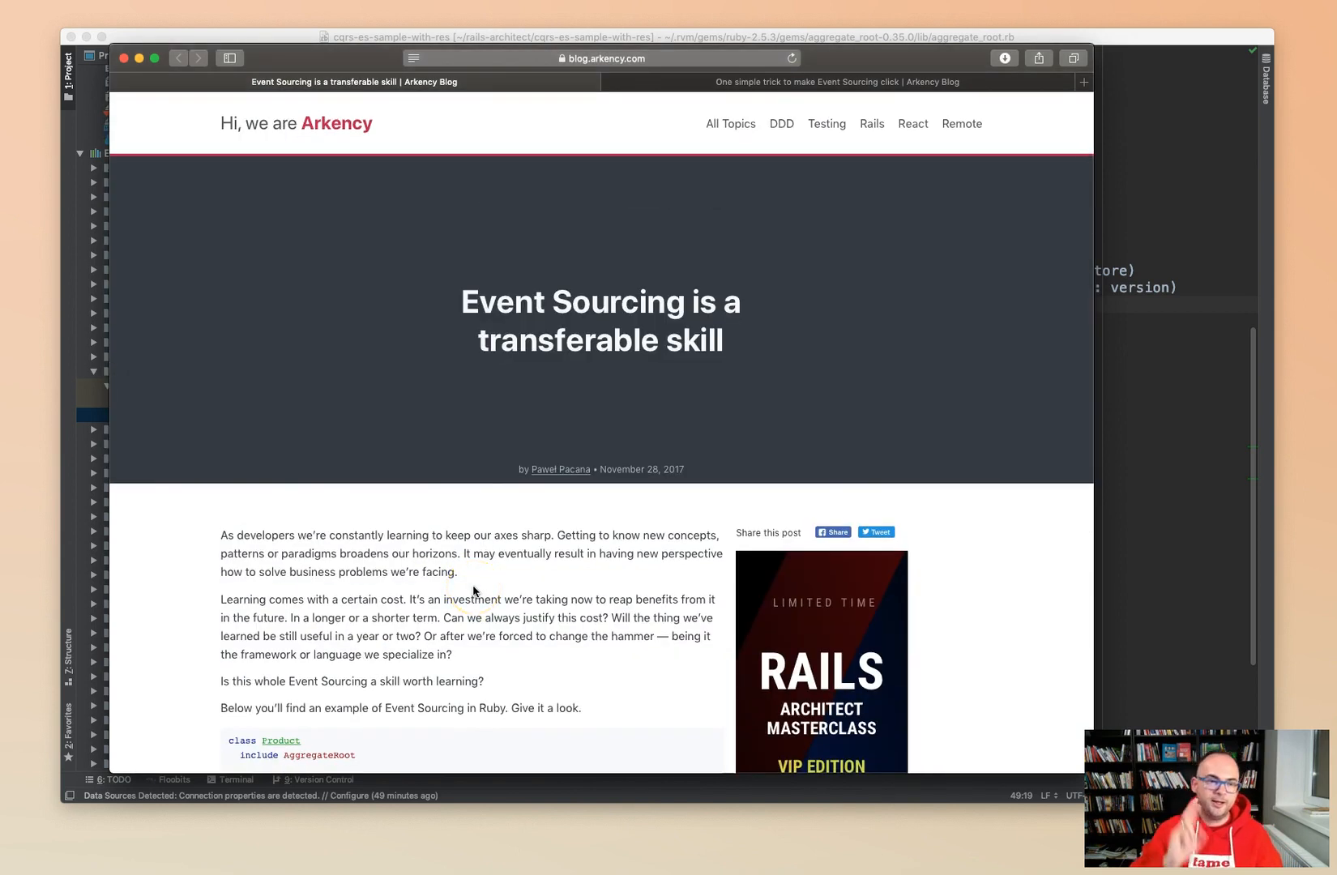
mouse_move(1123, 113)
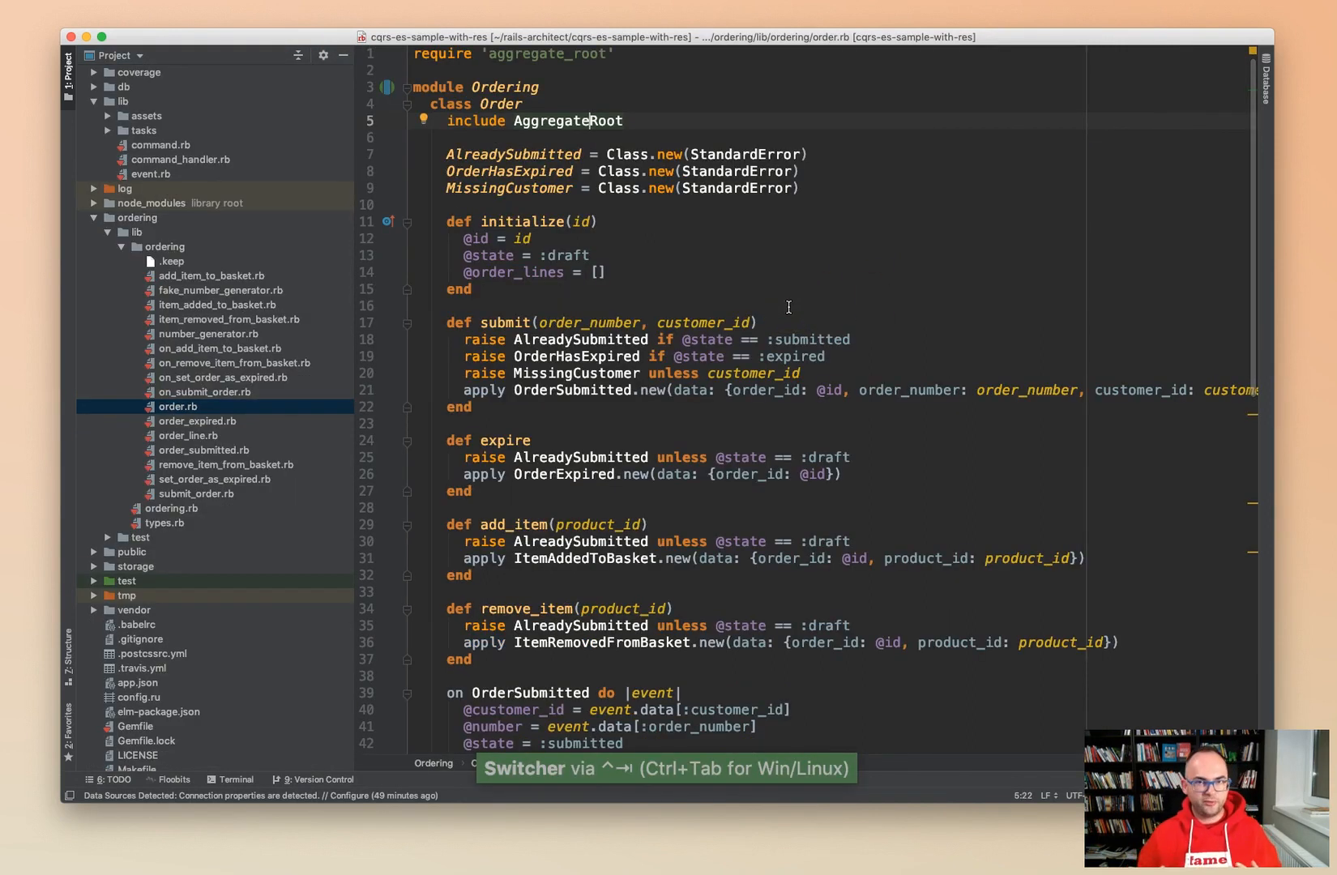
click(484, 323)
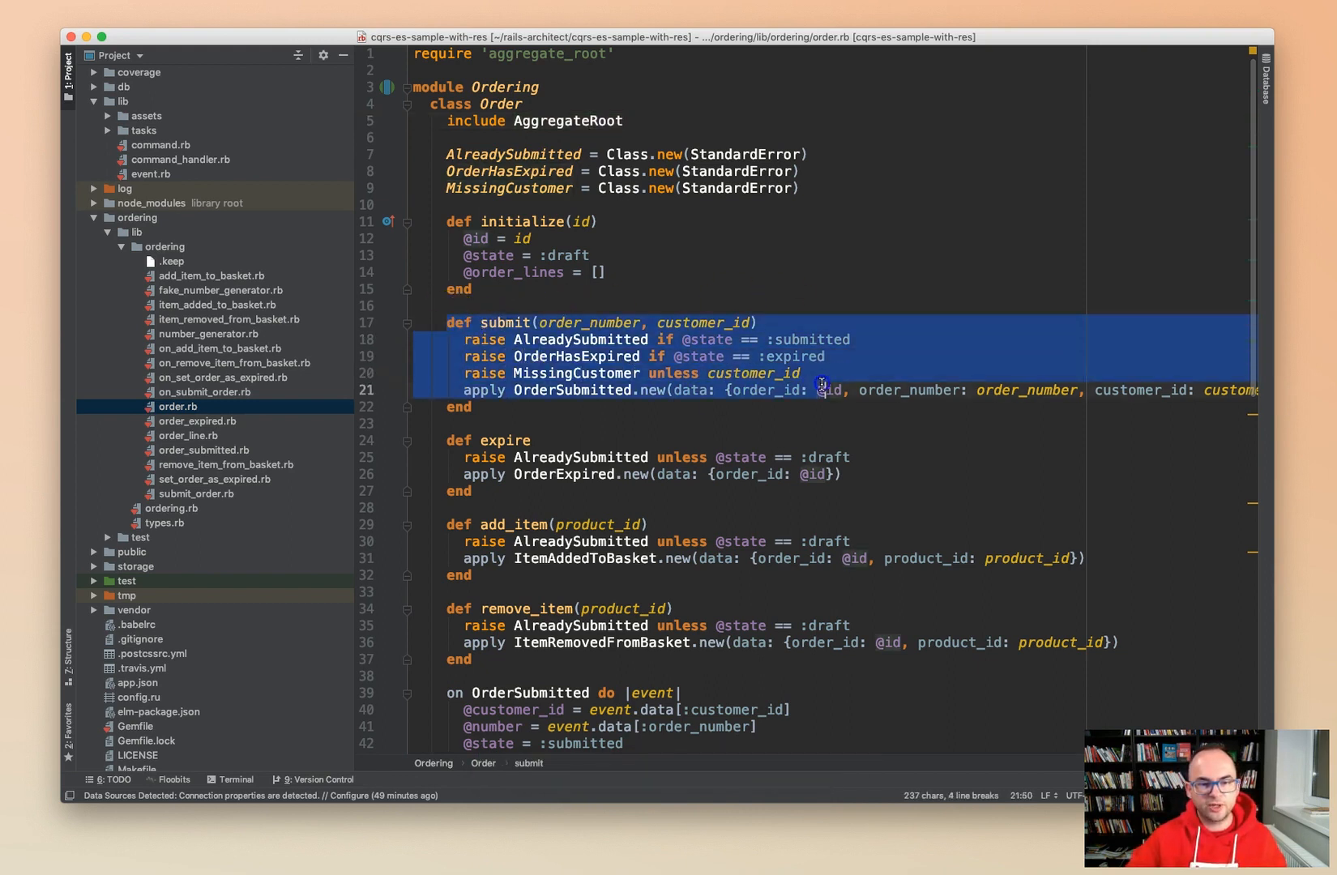
double_click(572, 390)
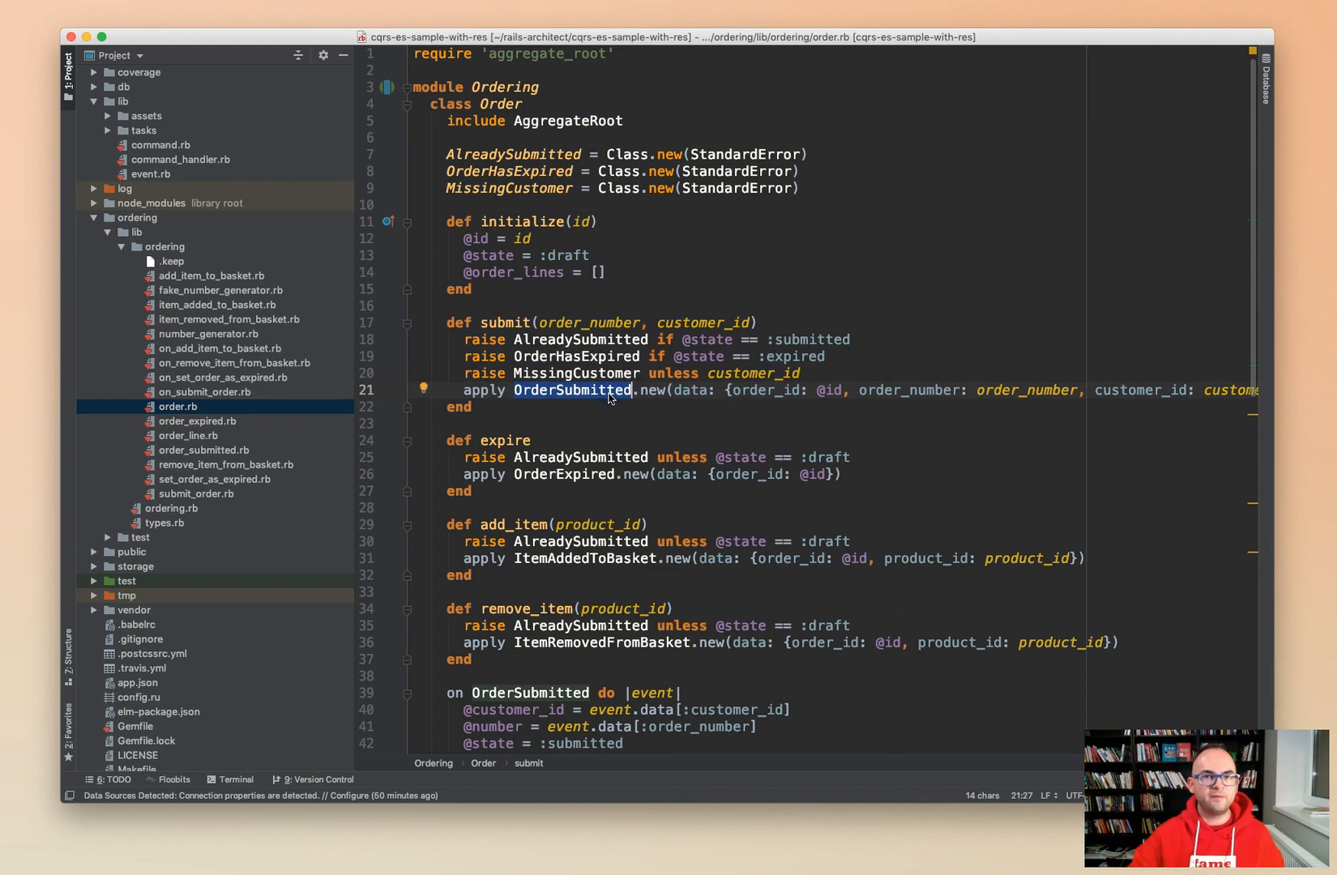
scroll(down, 3)
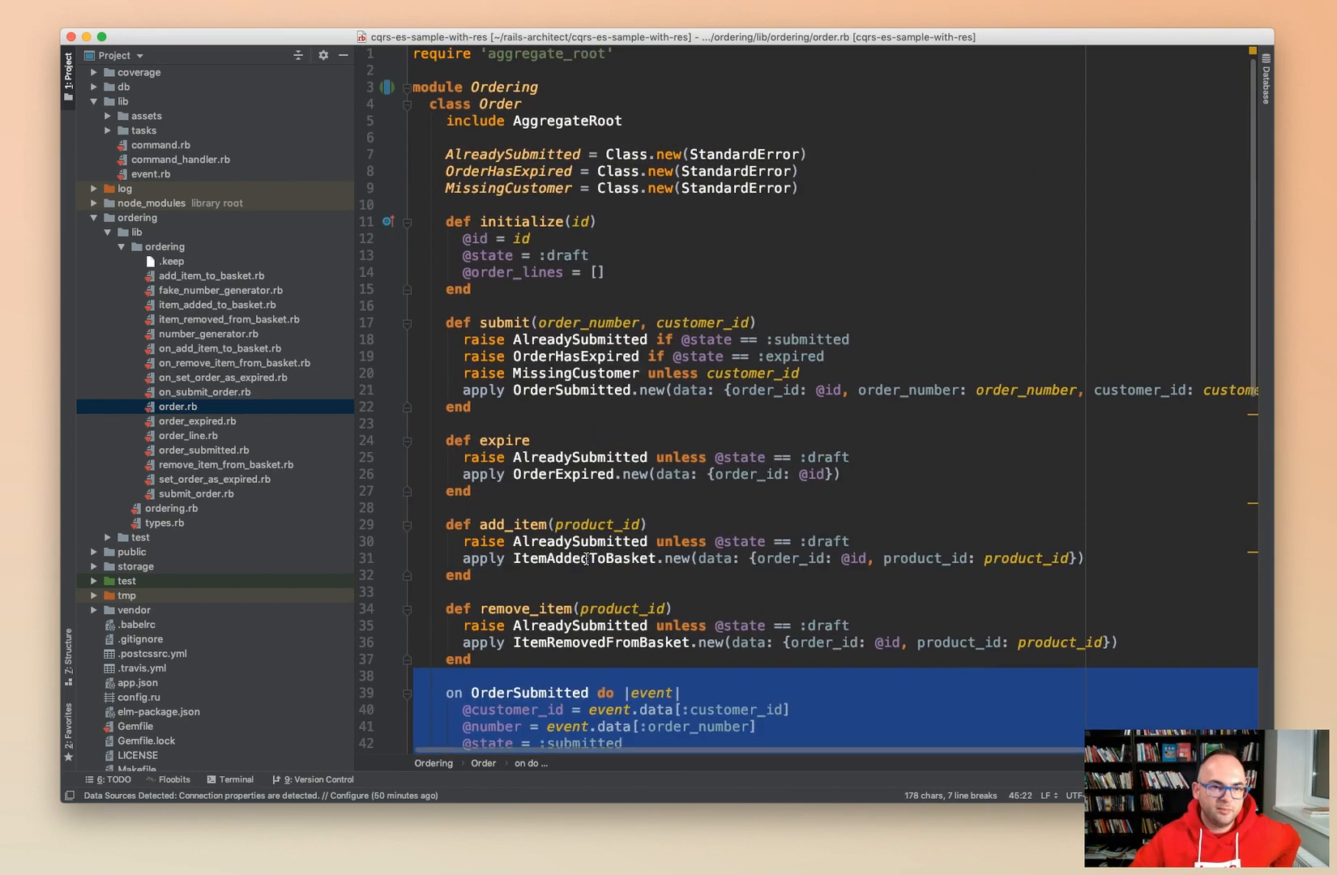
scroll(down, 3)
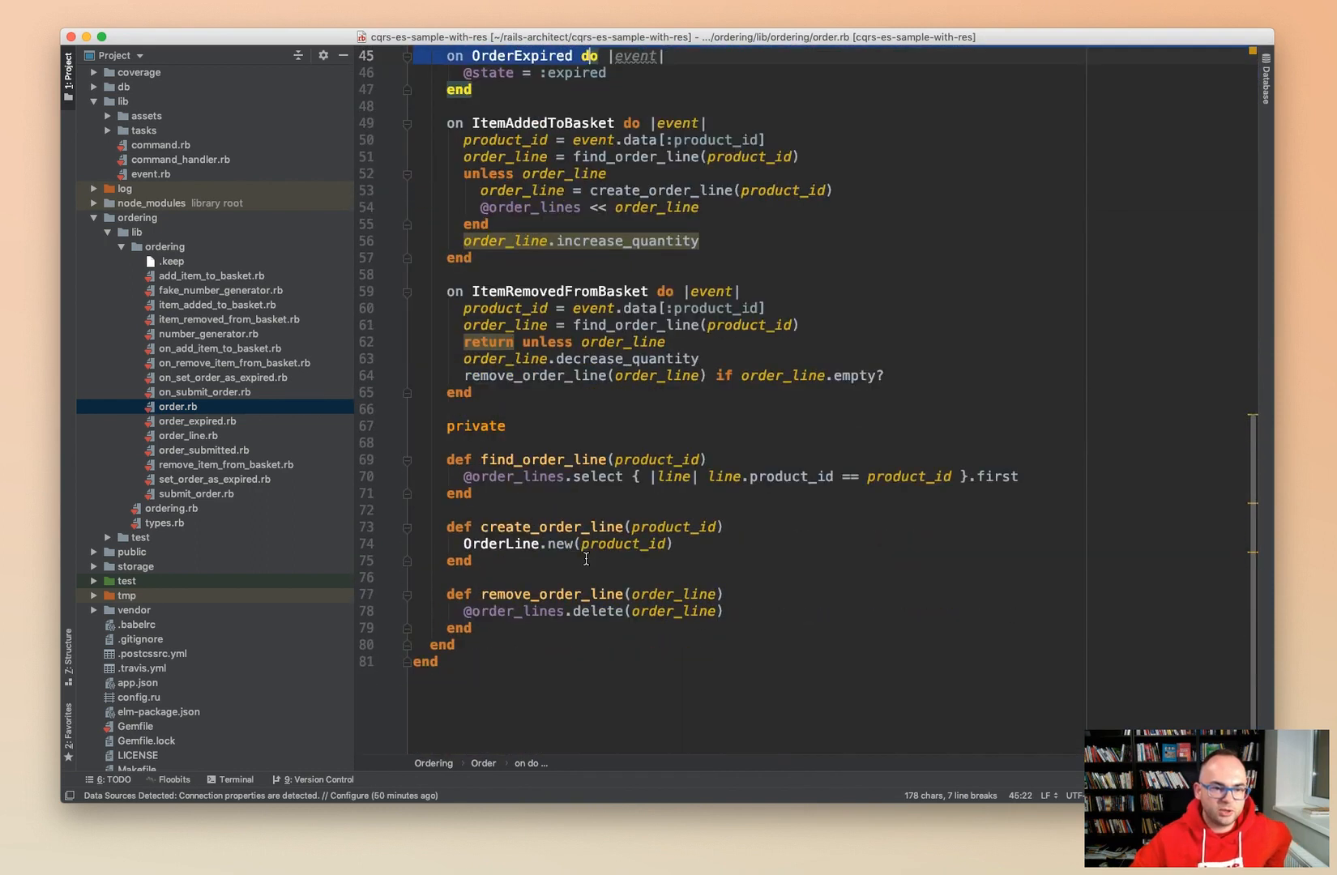
scroll(up, 3)
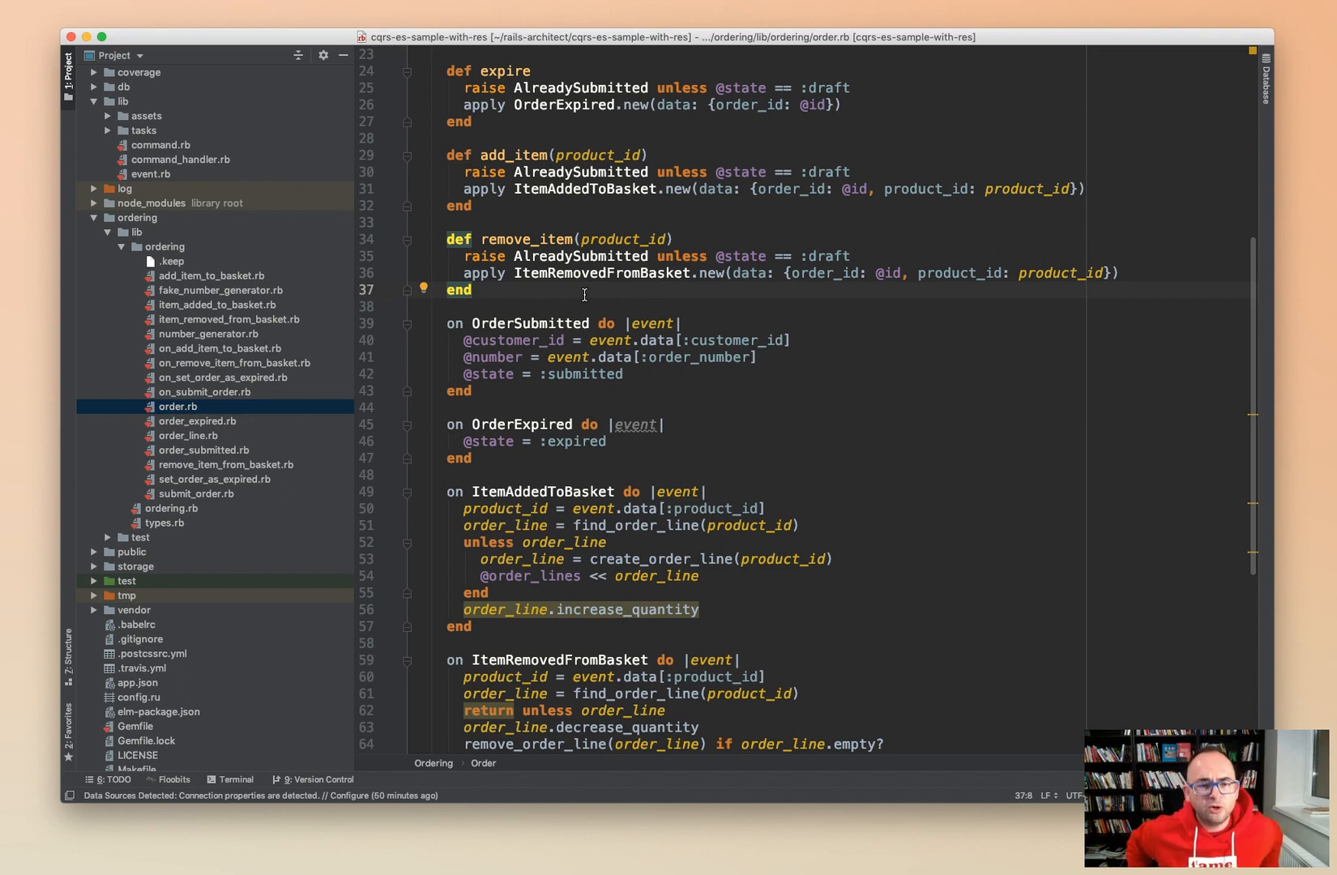
scroll(up, 3)
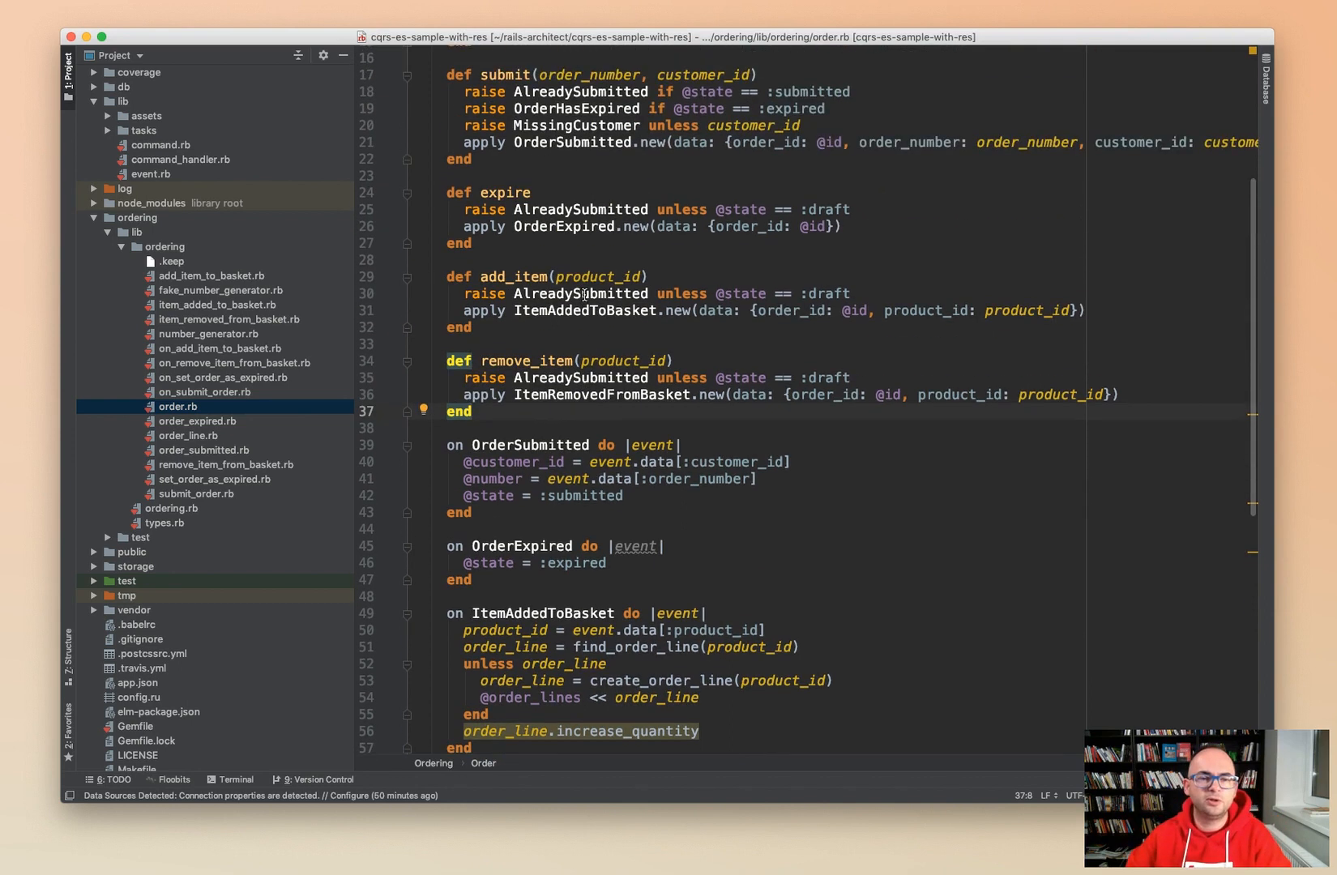
scroll(up, 3)
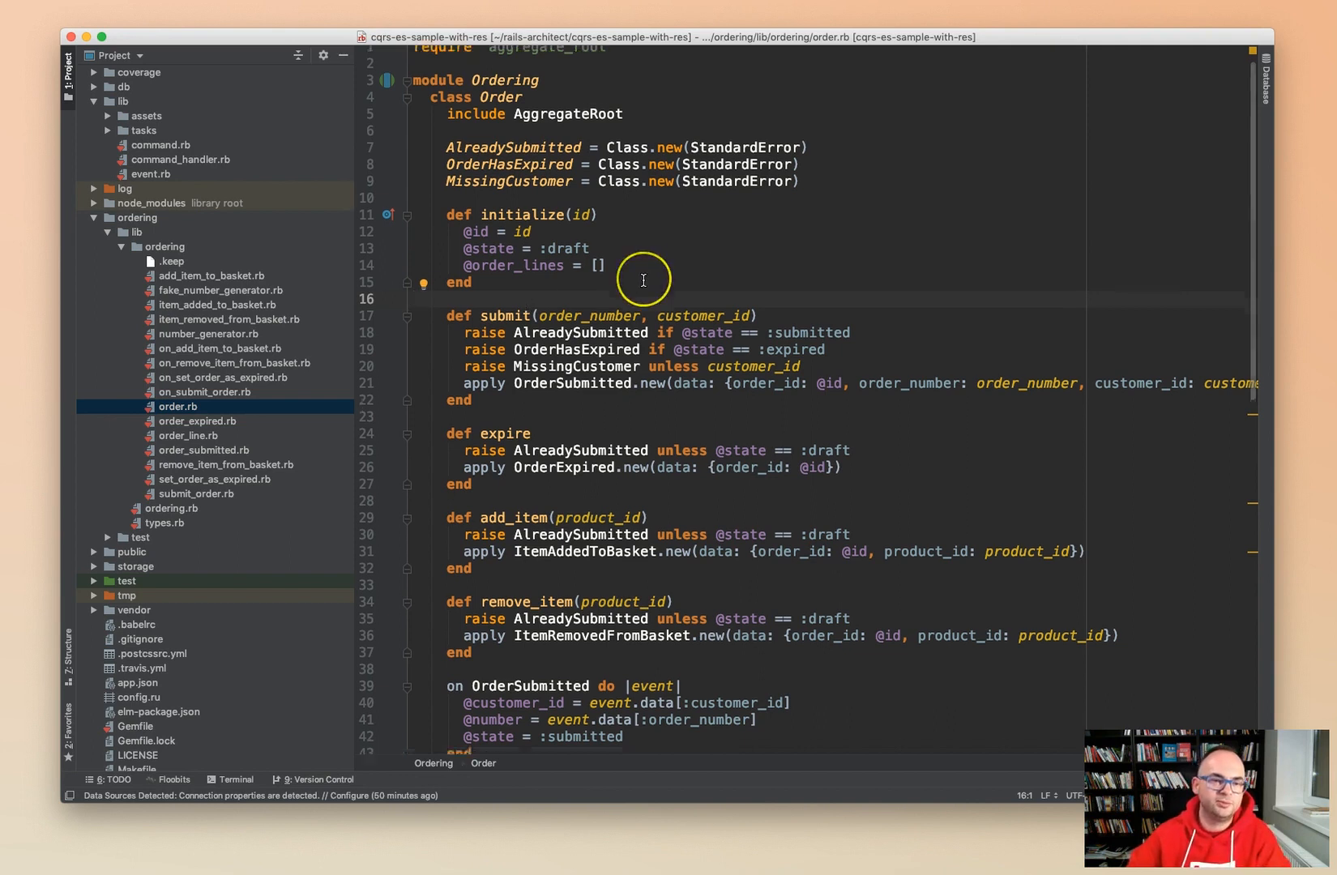
scroll(up, 3)
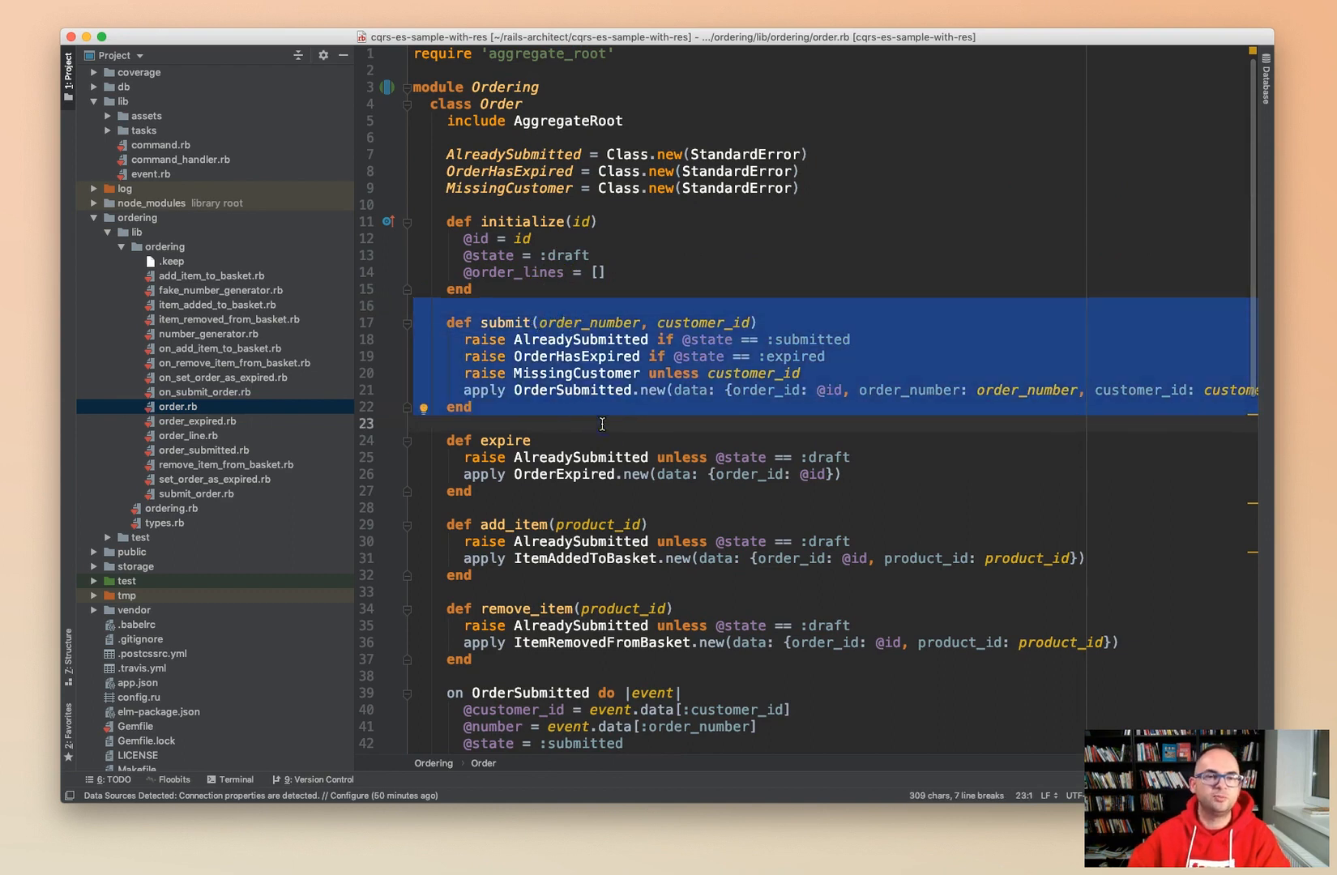
mouse_move(622, 357)
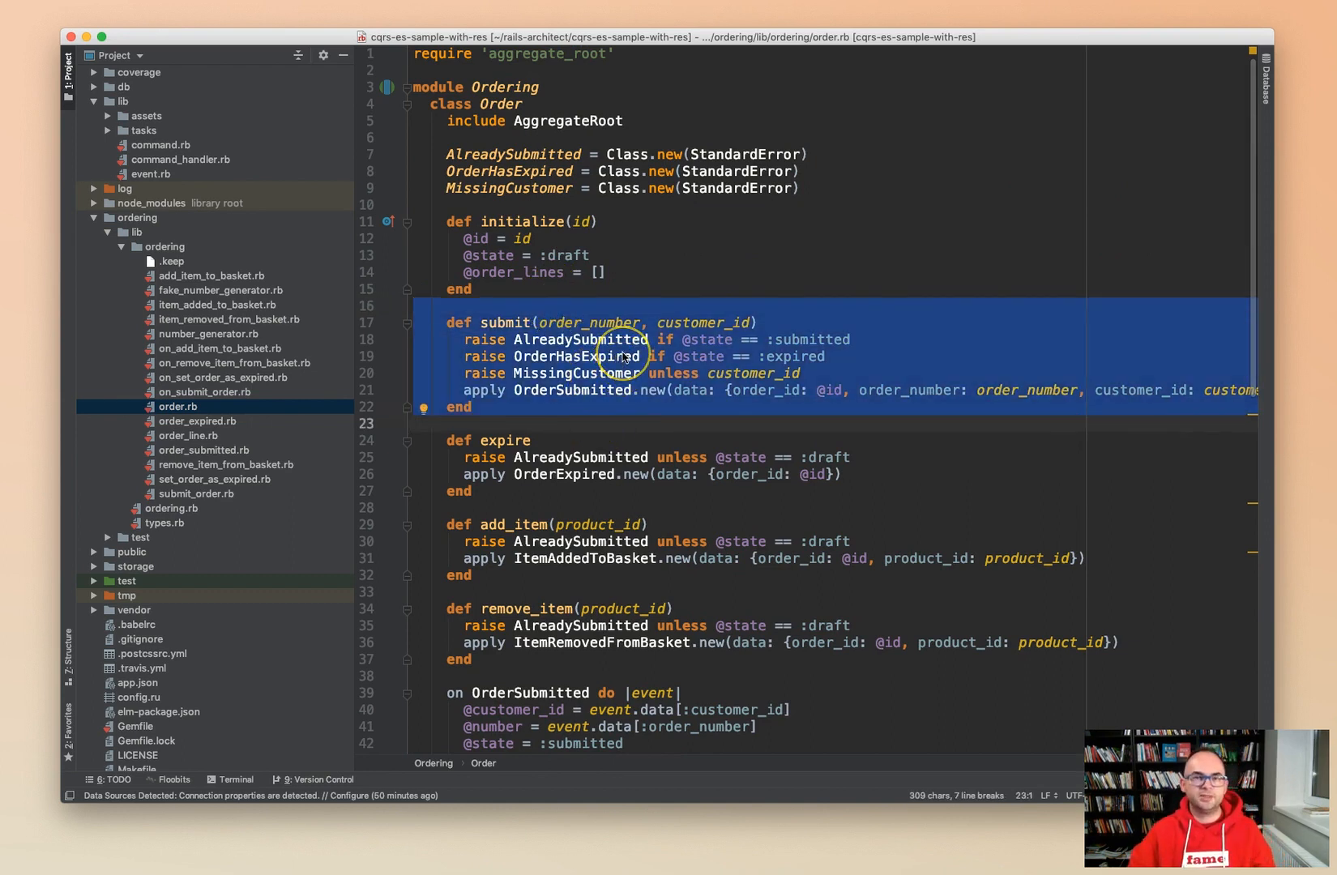